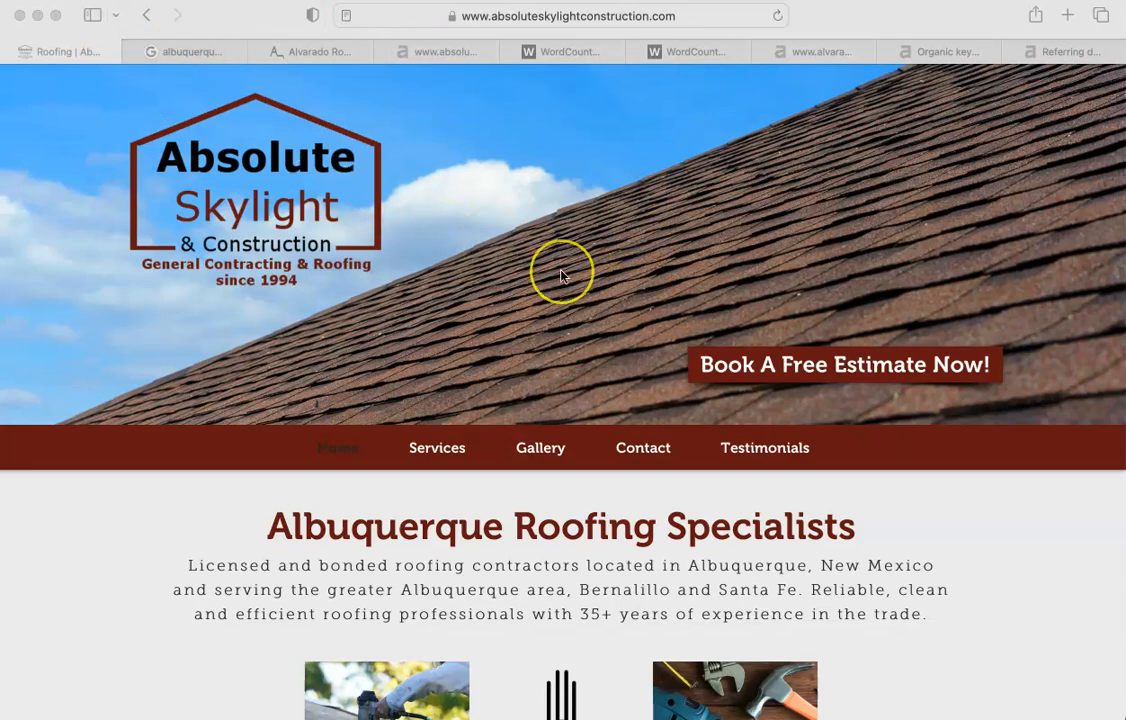
mouse_move(474, 391)
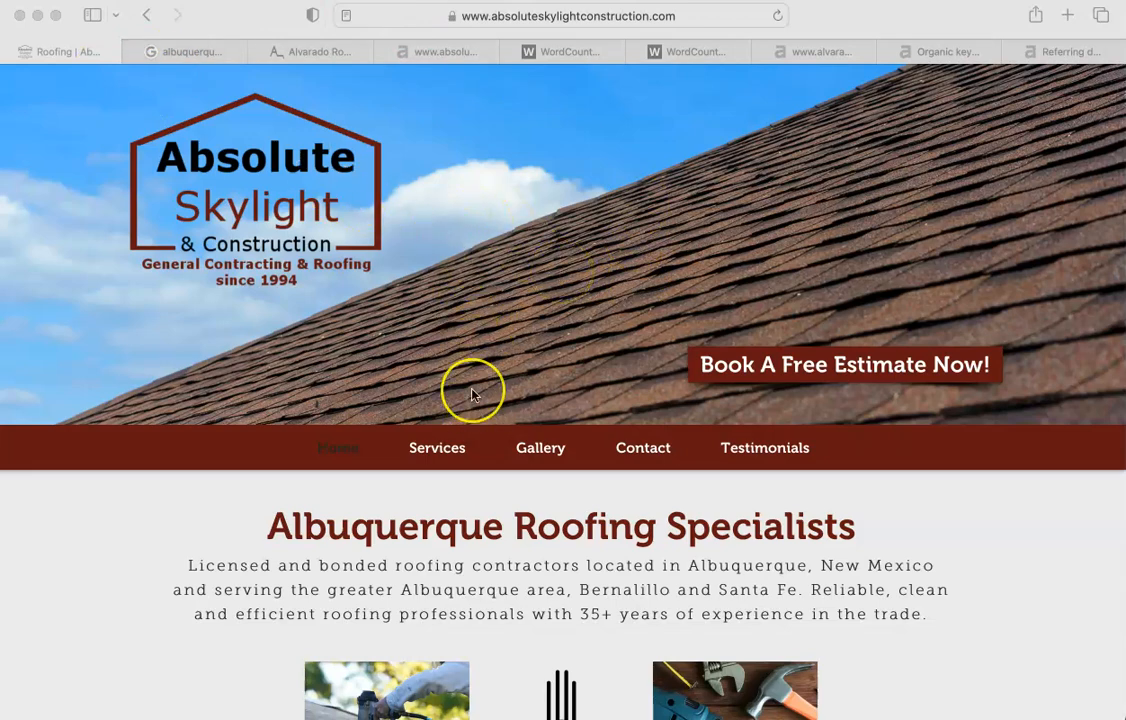
mouse_move(543, 335)
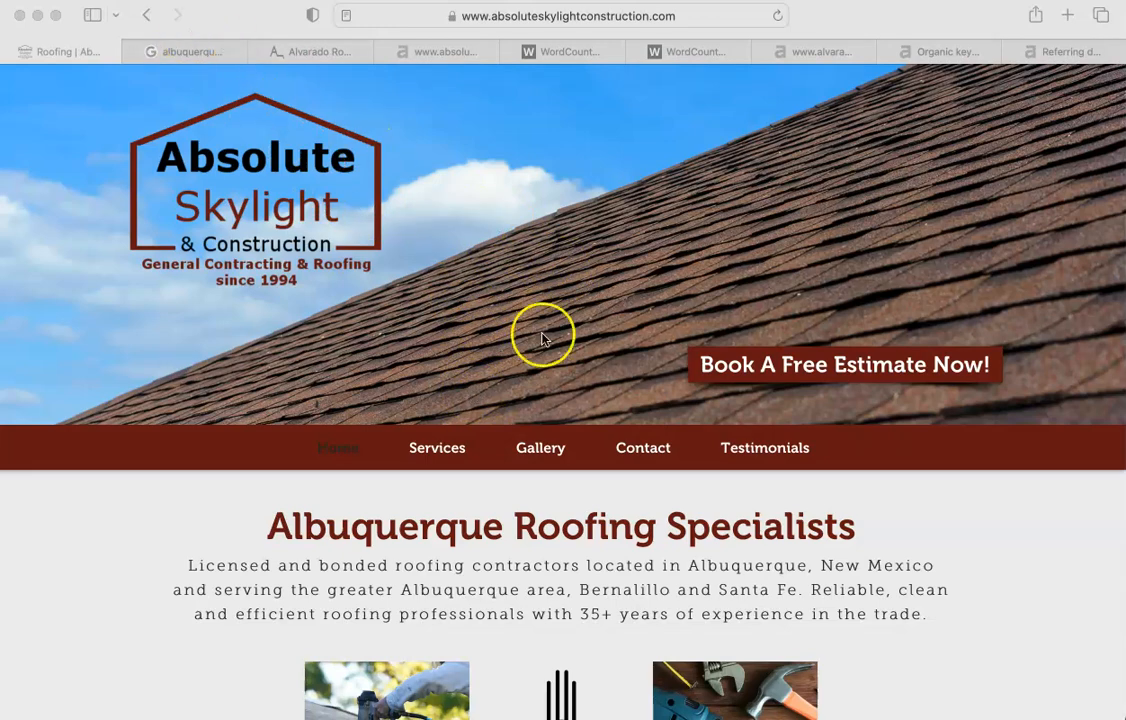
mouse_move(420, 240)
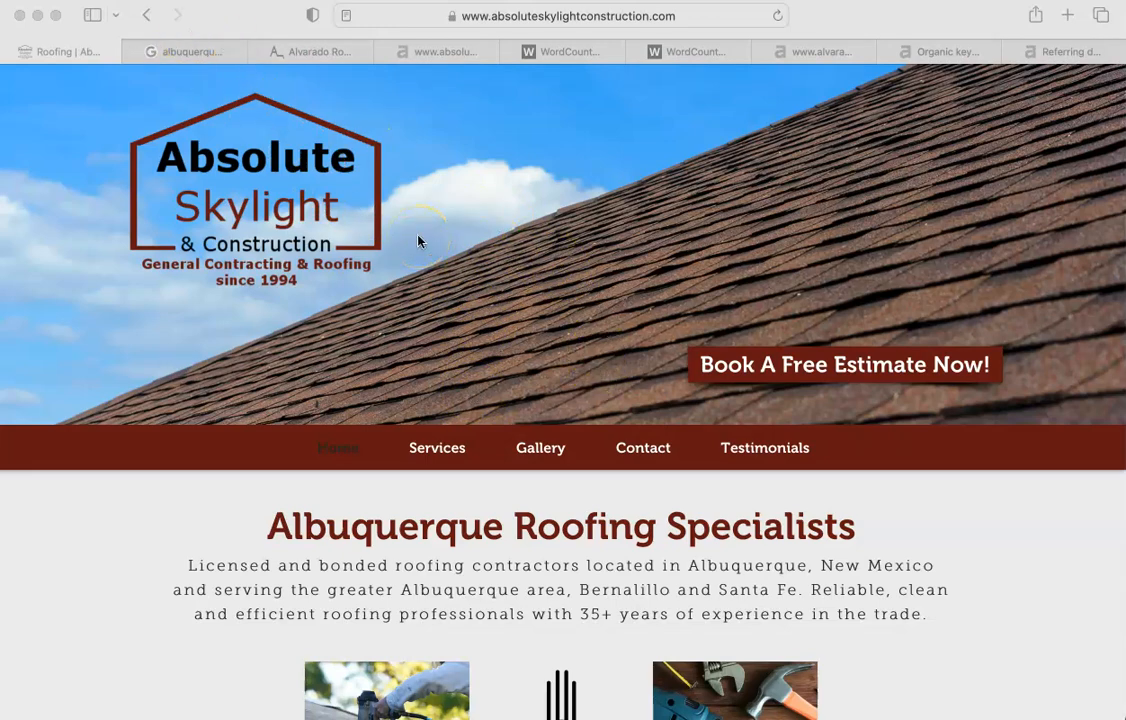
mouse_move(455, 100)
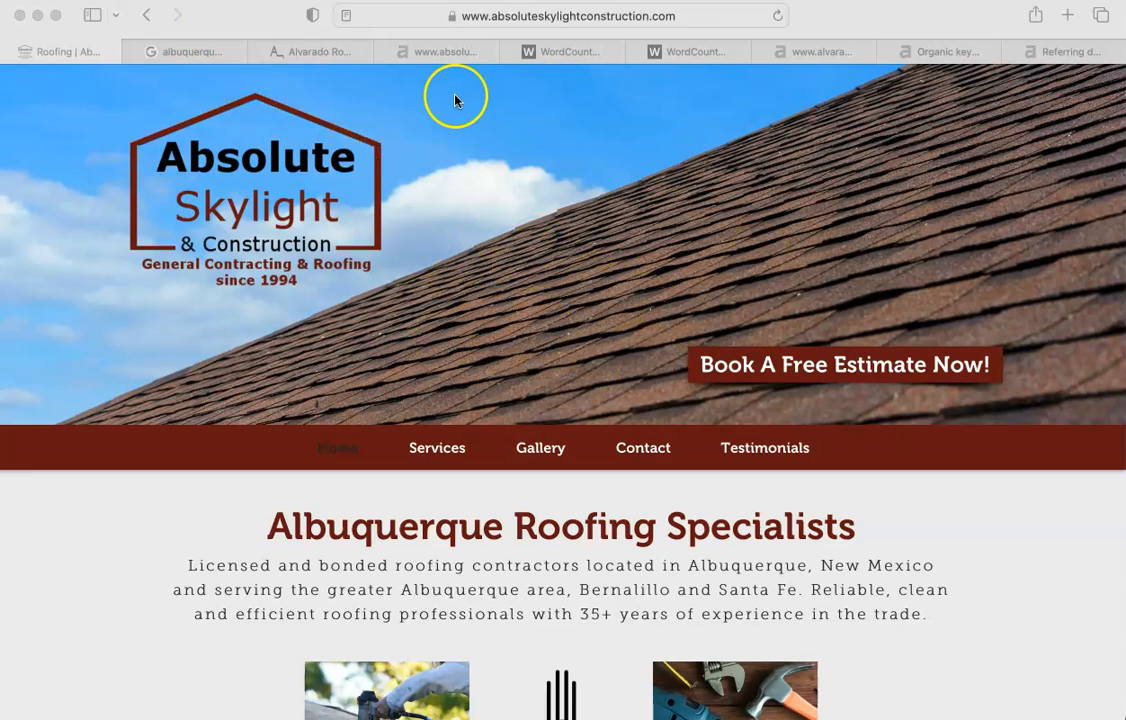
mouse_move(425, 240)
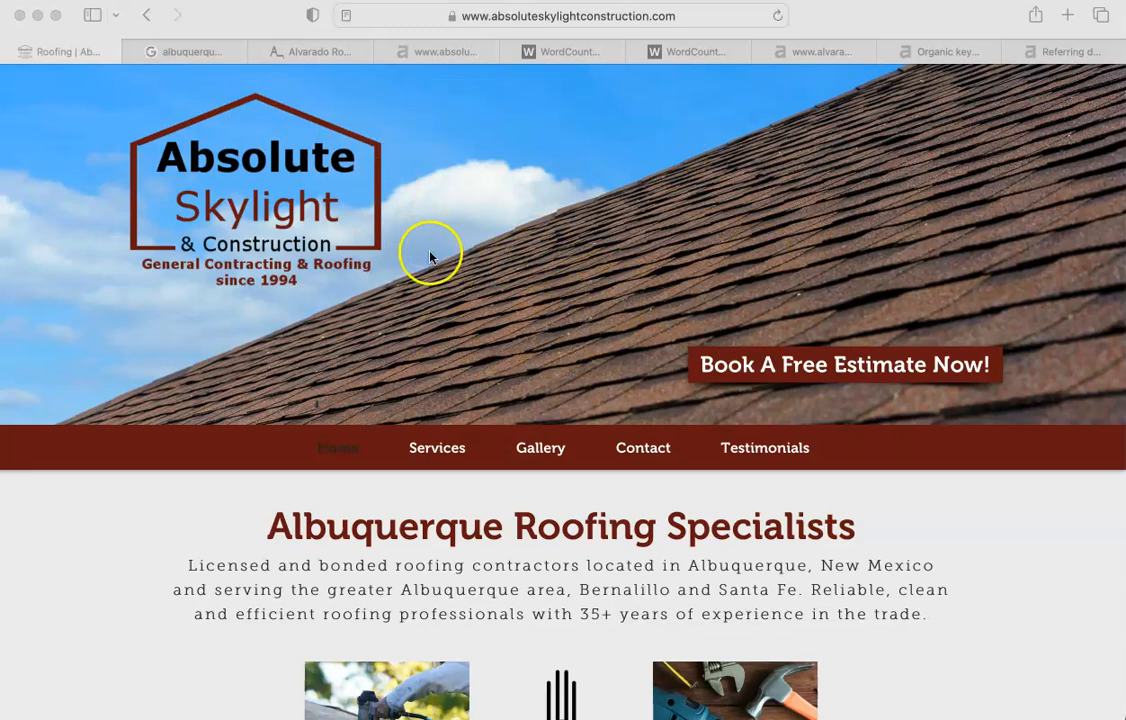
mouse_move(255, 135)
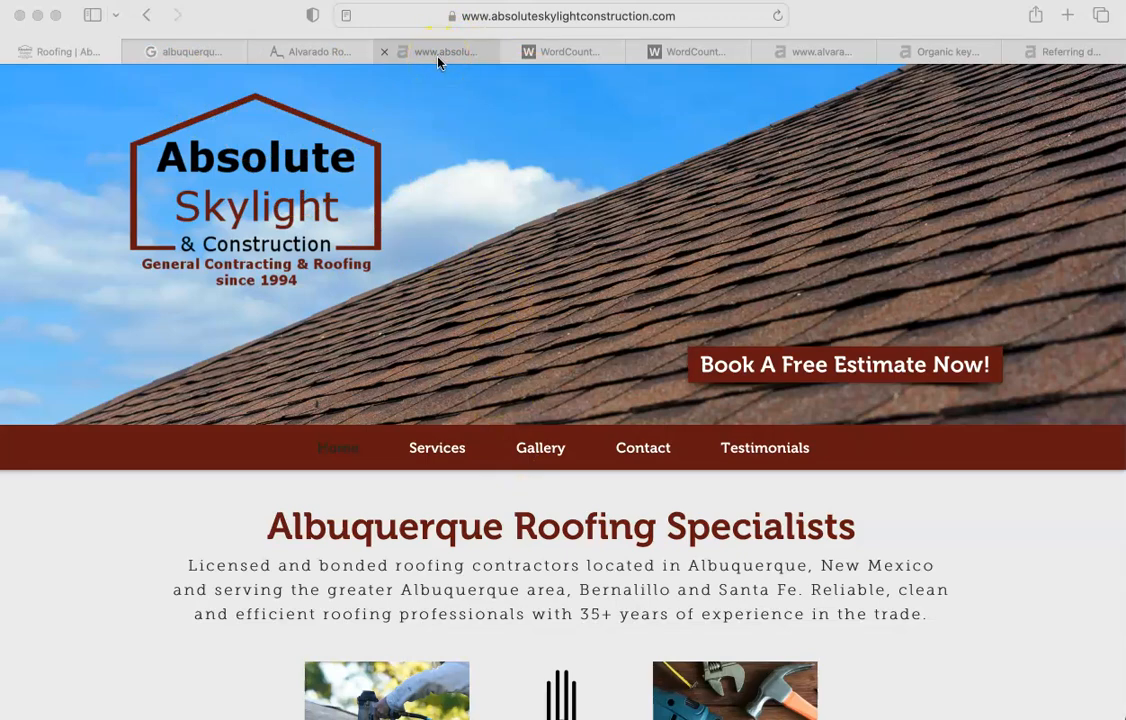
Switch to the Ahrefs Site Explorer overview for absoluteskylightconstruction.com (DR 0, 12 keywords)
click(440, 51)
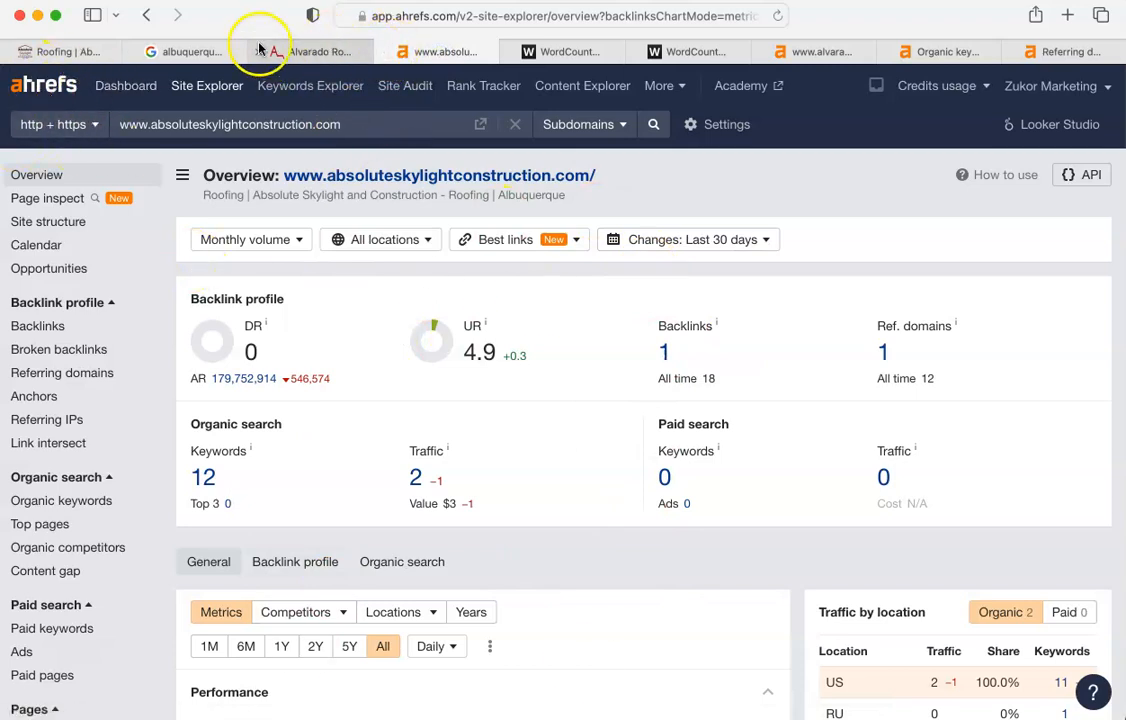
Return to the 'albuquerque roofers' results and scroll past the sponsored ads to the Businesses map pack
click(185, 51)
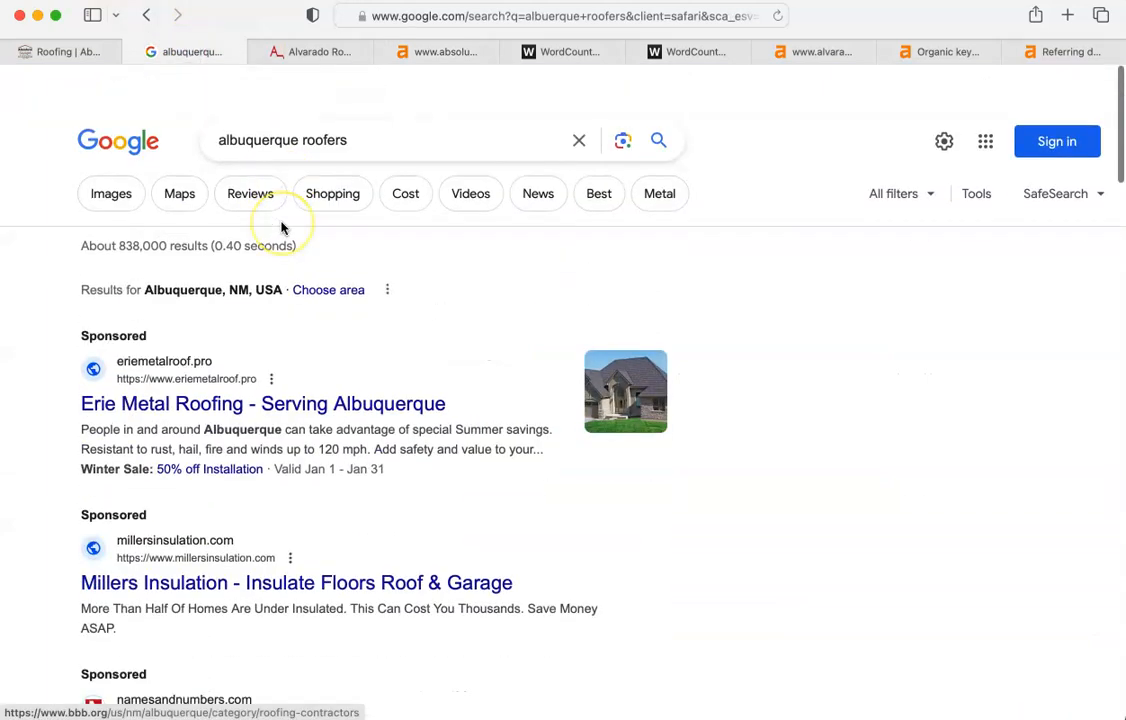
scroll(down, 3)
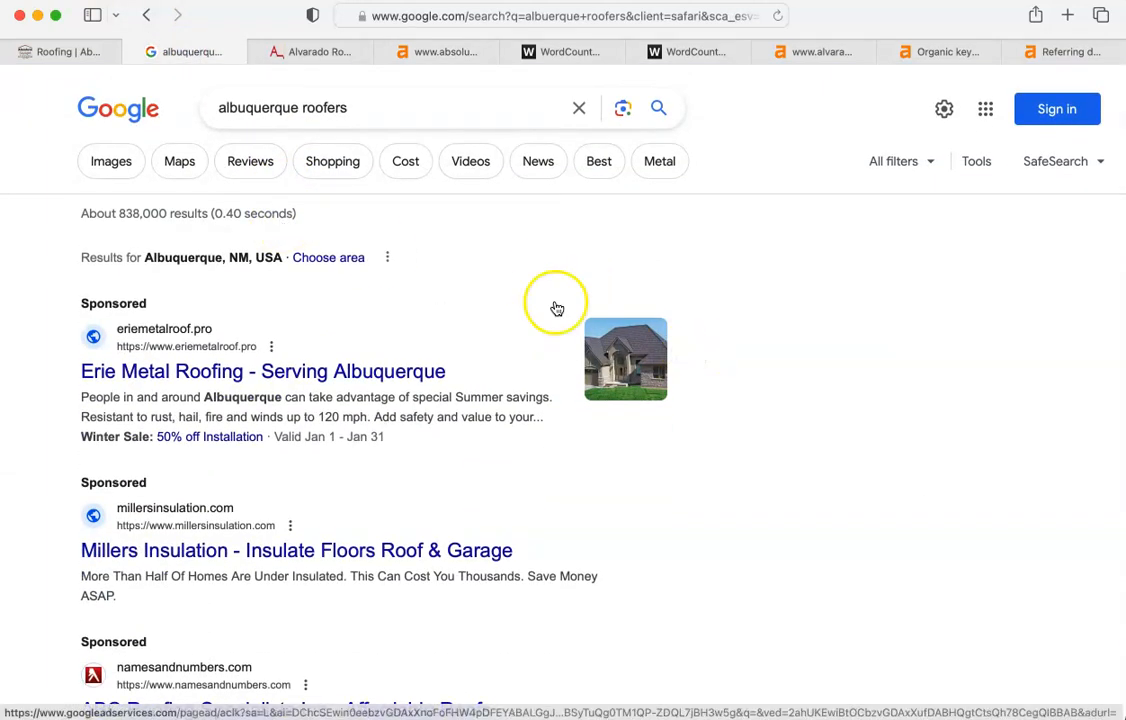
mouse_move(220, 268)
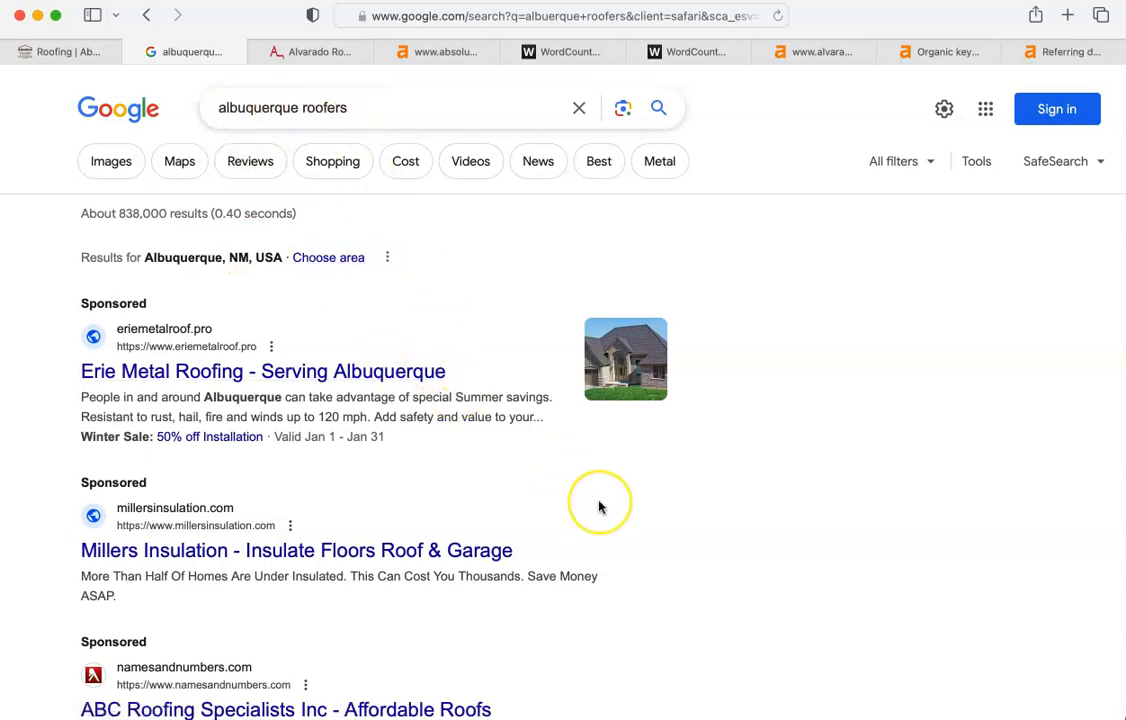
scroll(down, 3)
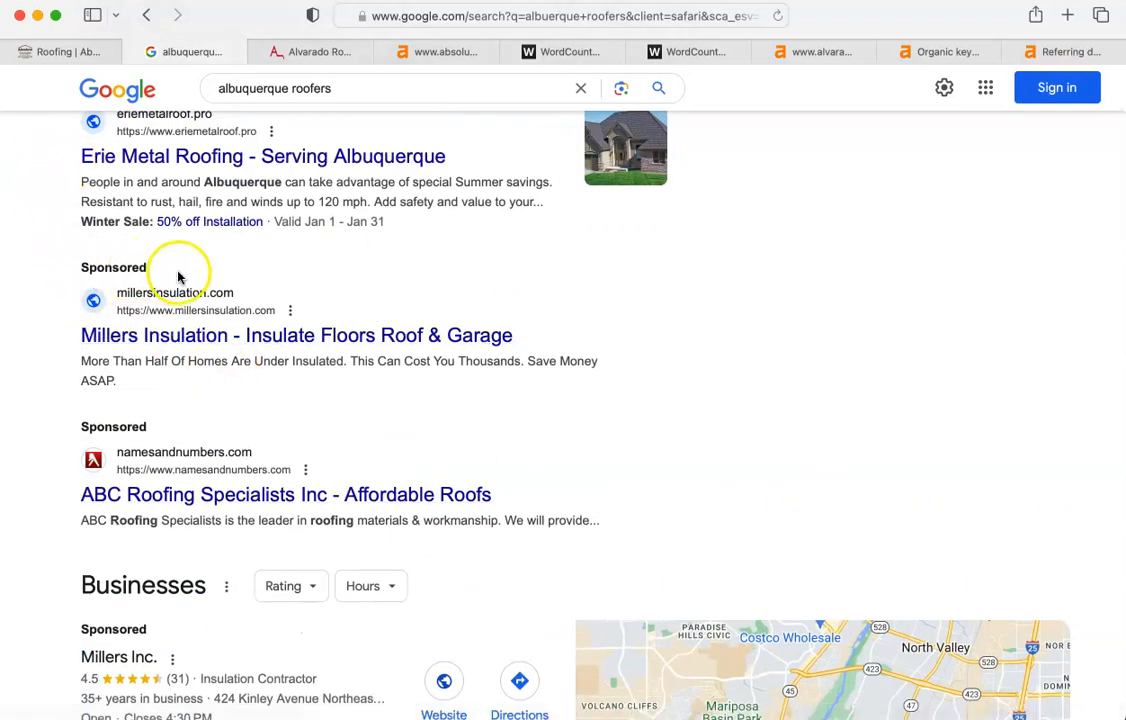
scroll(down, 3)
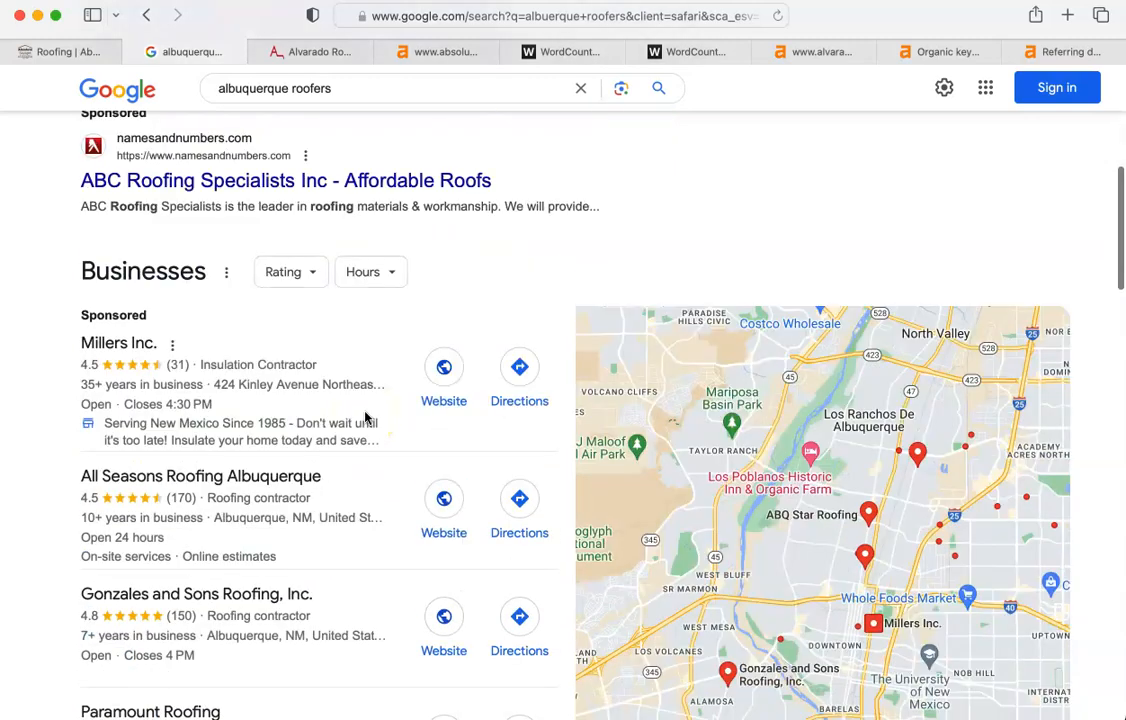
scroll(down, 3)
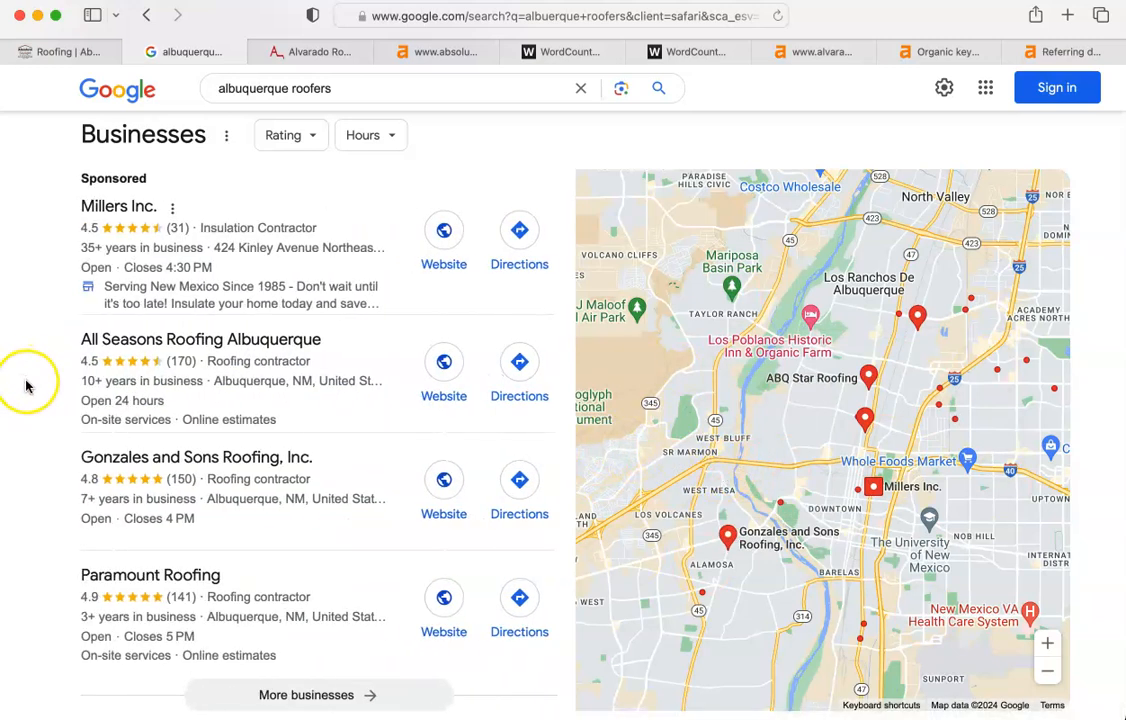
scroll(down, 3)
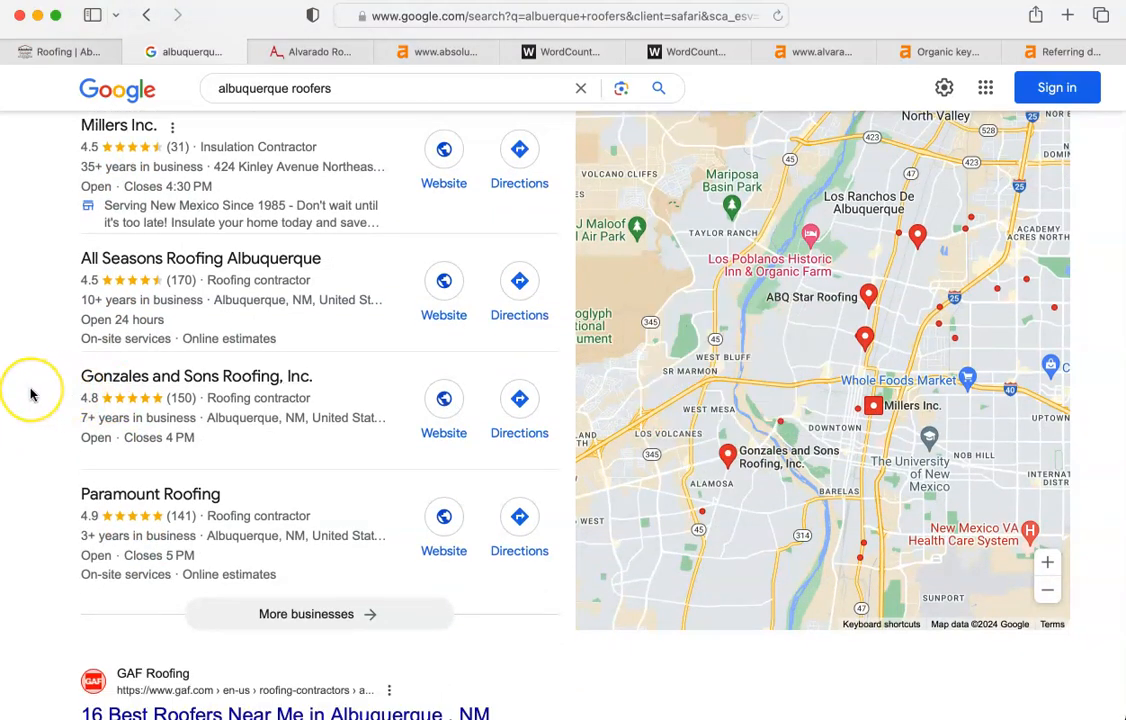
Scroll the organic results past GAF, Angi and BBB to Alvarado Roofing and People also ask
scroll(down, 3)
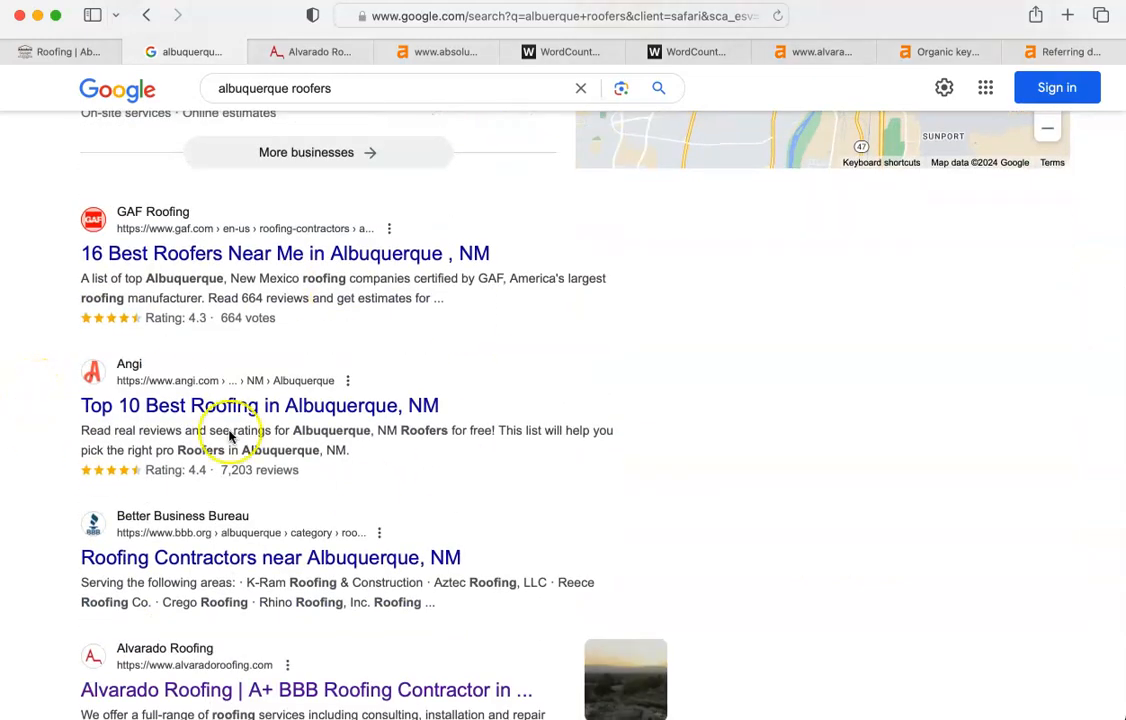
mouse_move(300, 405)
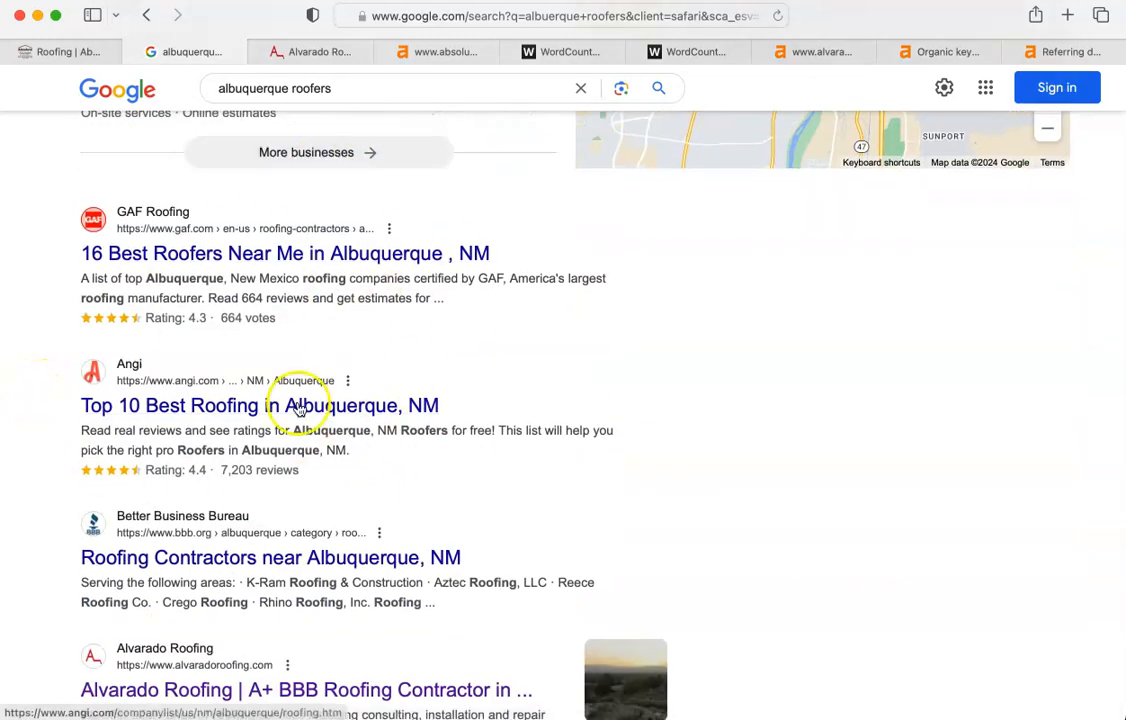
scroll(down, 3)
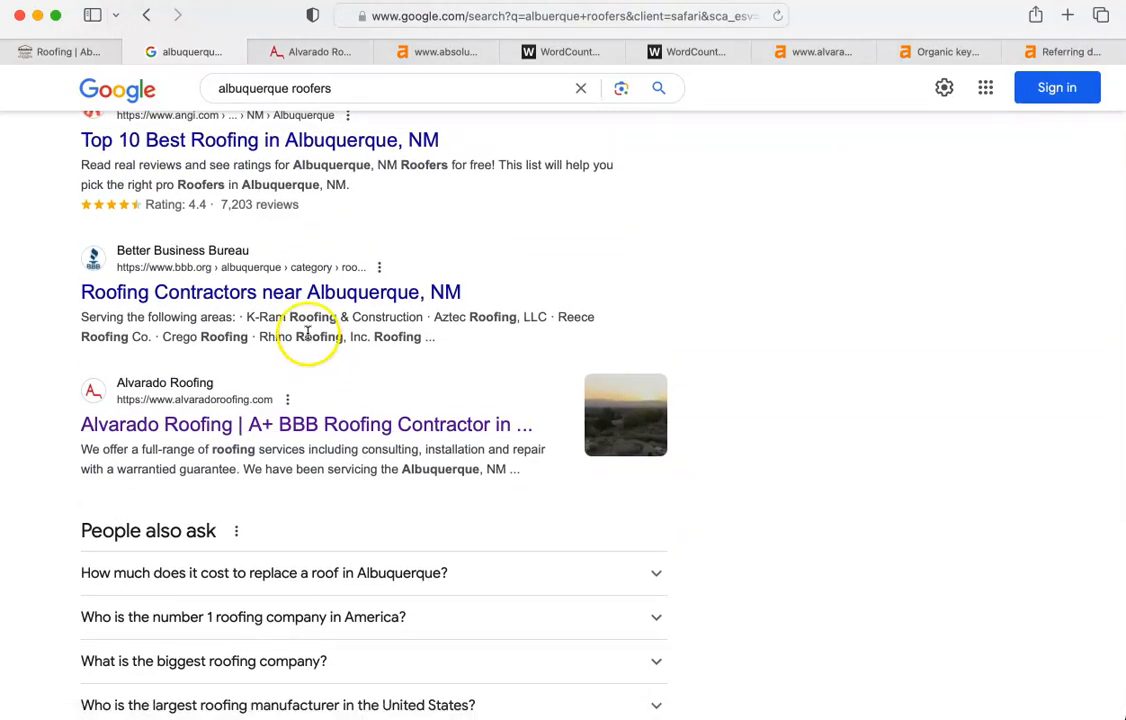
scroll(up, 3)
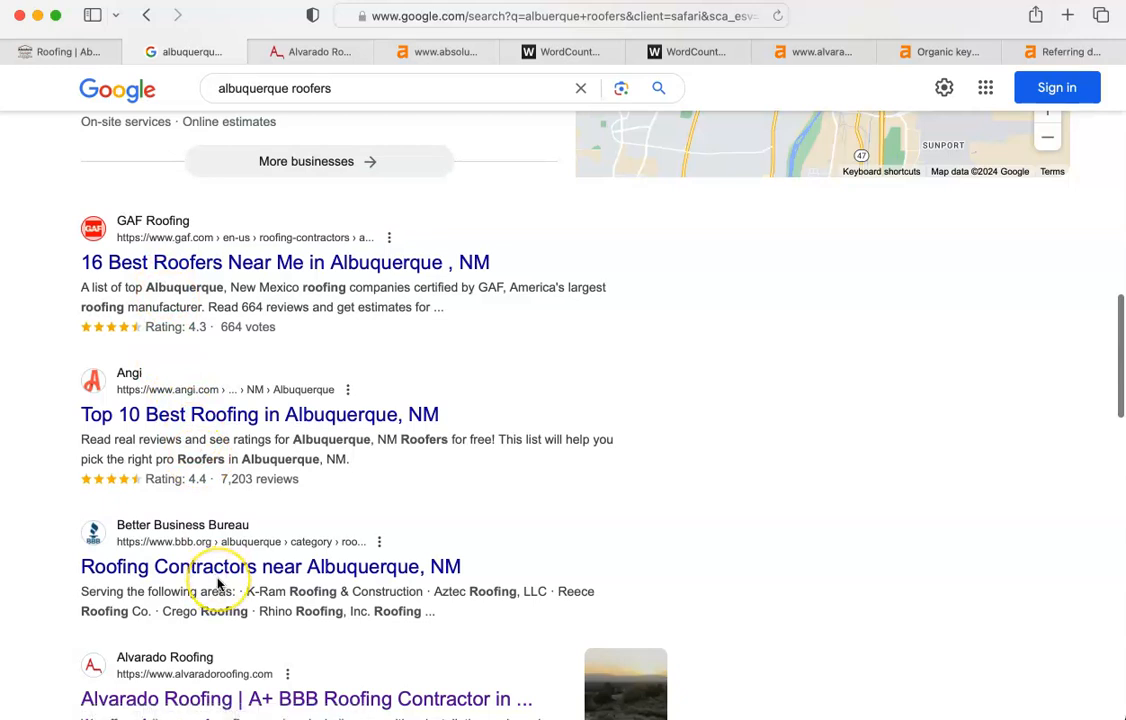
scroll(down, 3)
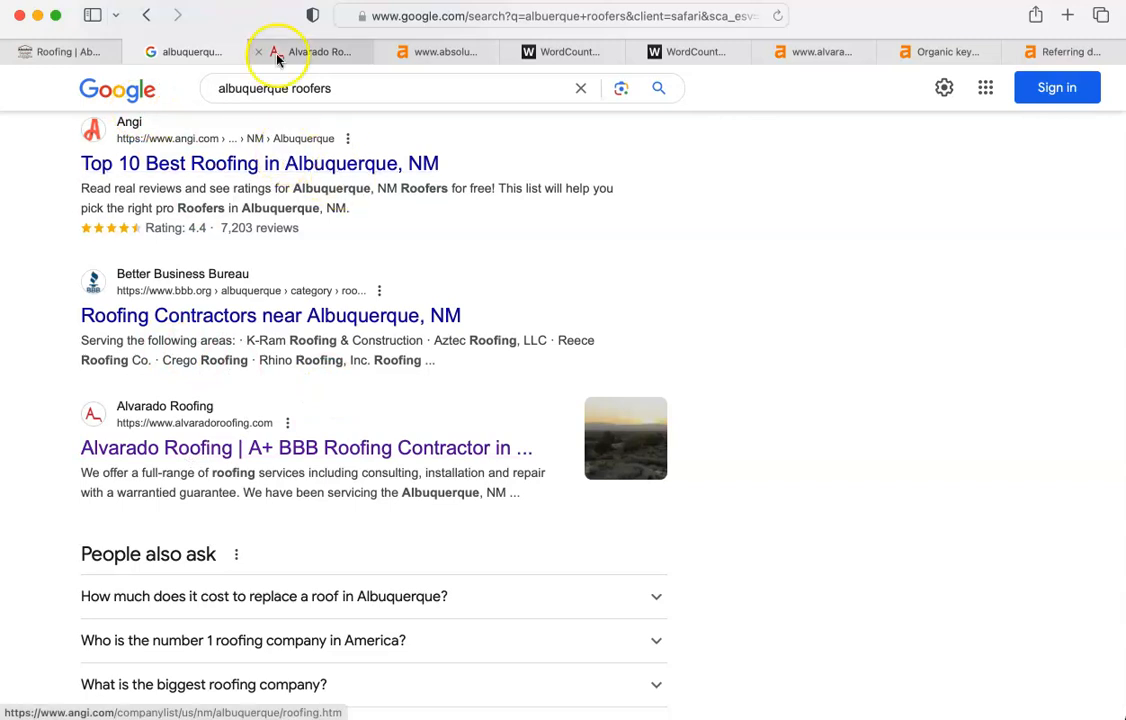
mouse_move(310, 51)
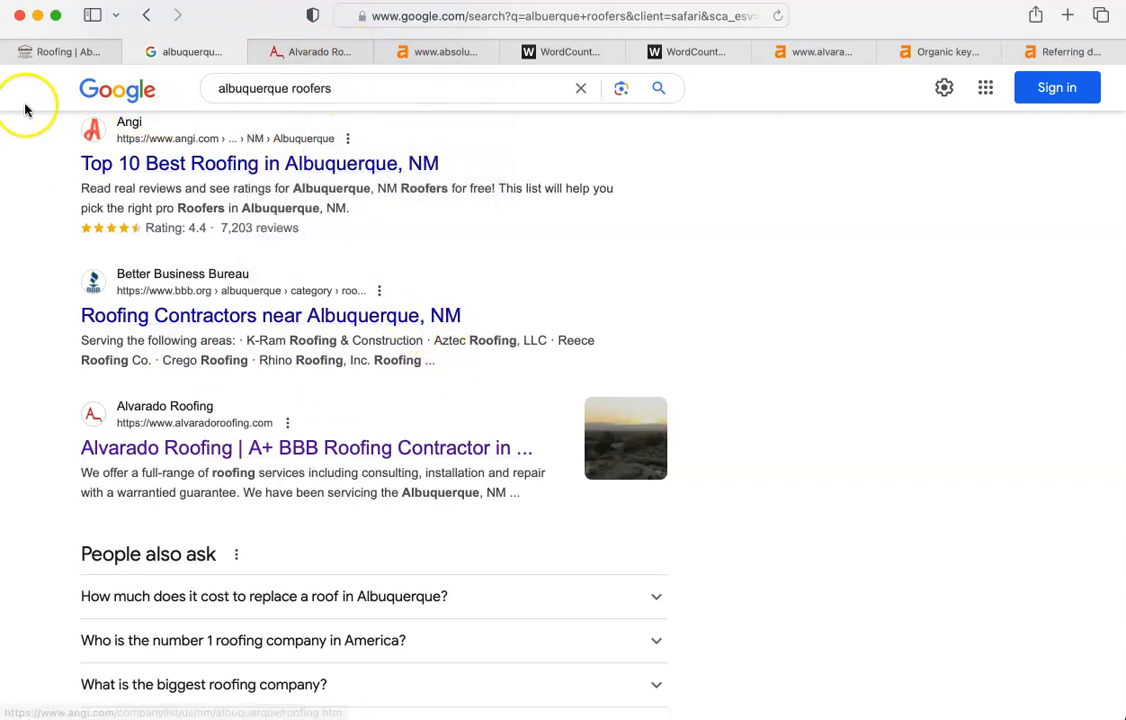
click(443, 51)
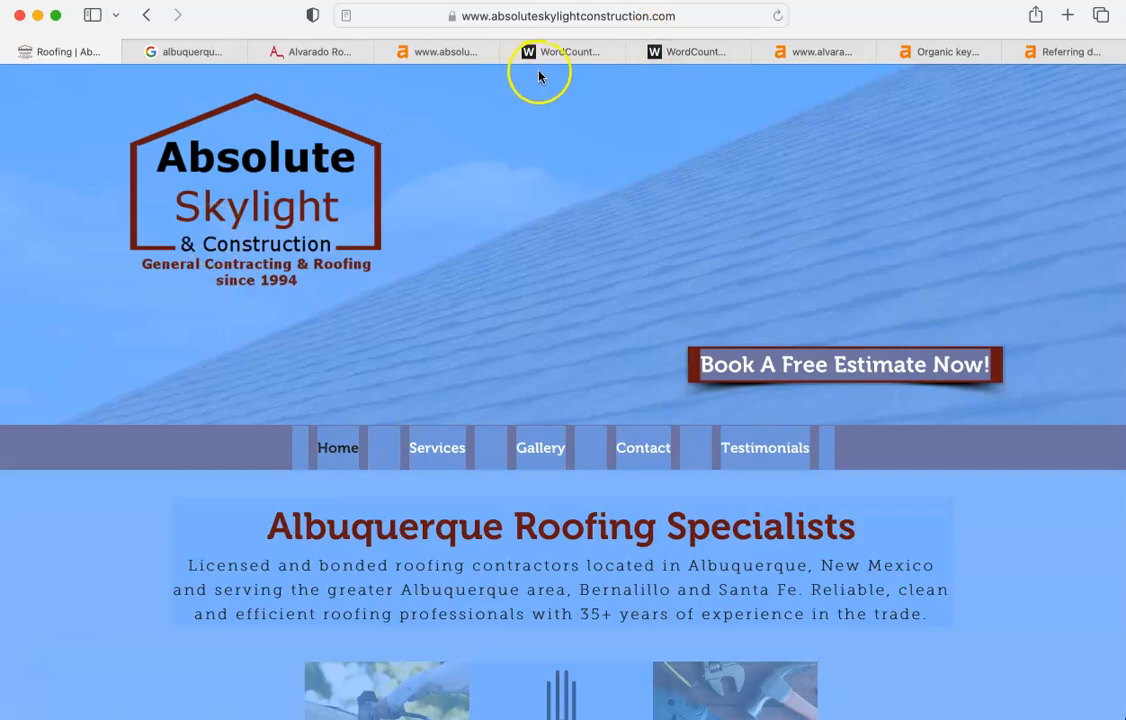
click(563, 51)
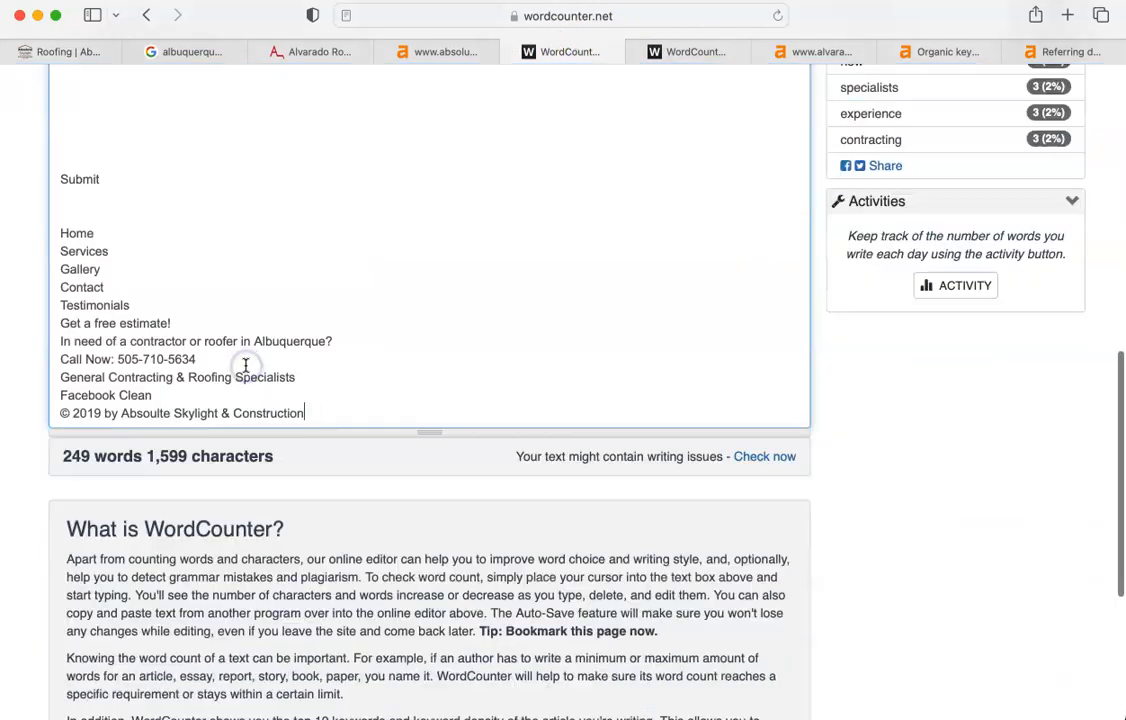
scroll(up, 3)
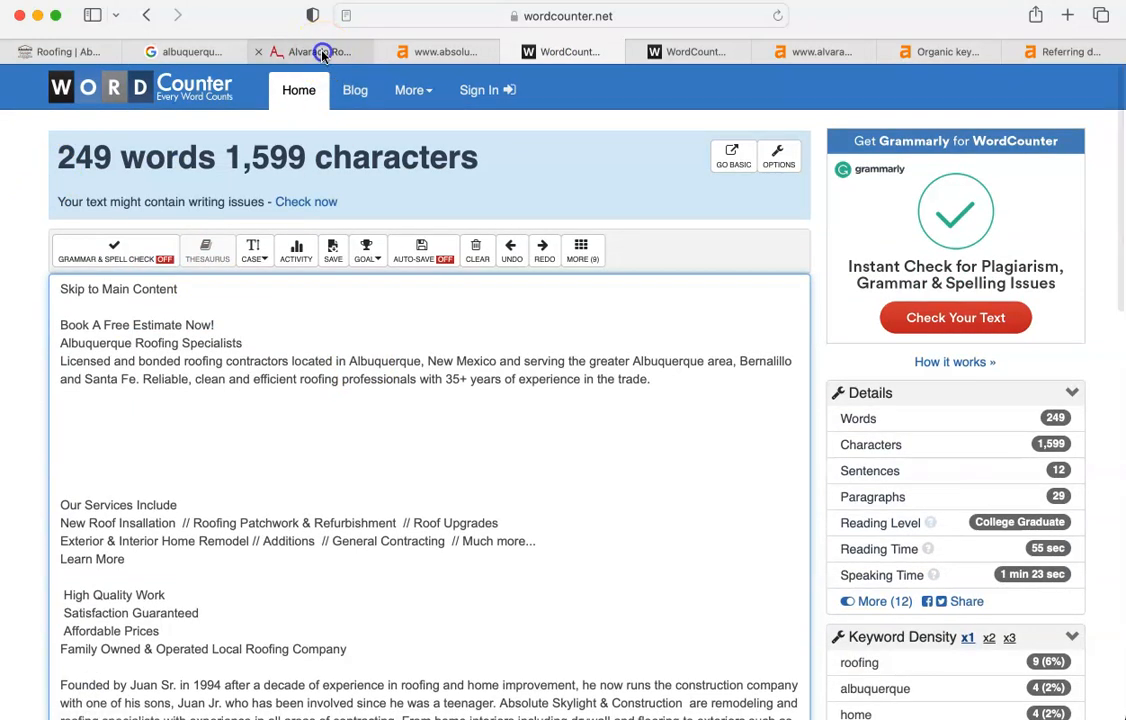
click(310, 51)
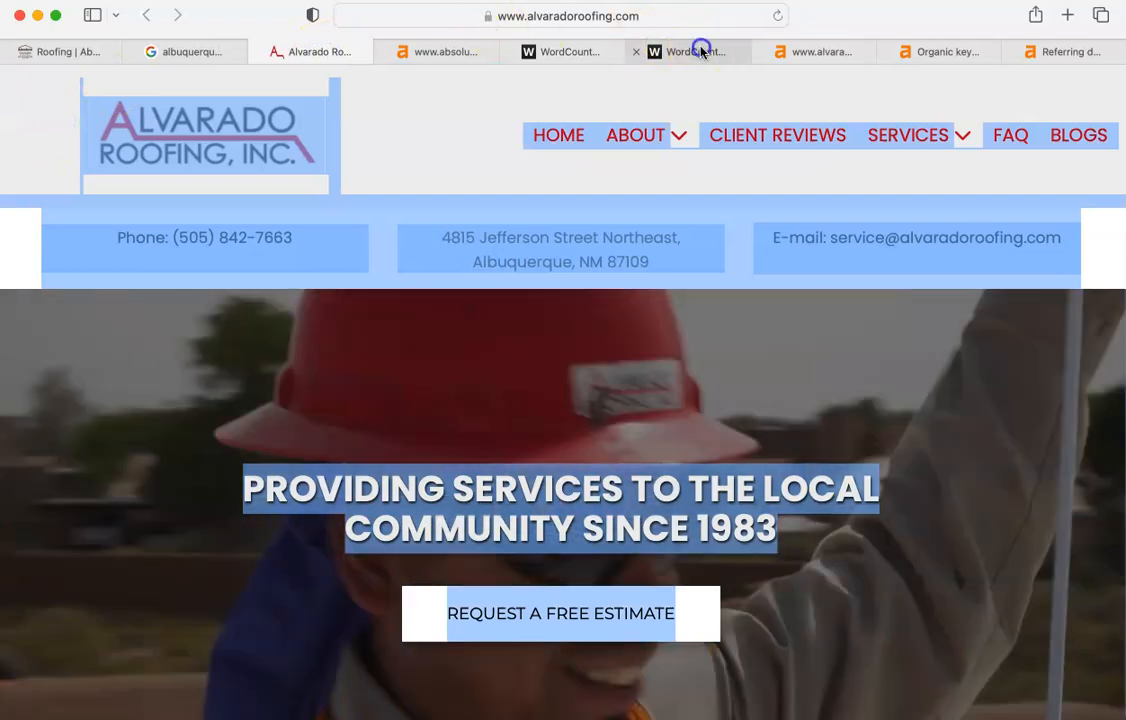
click(690, 51)
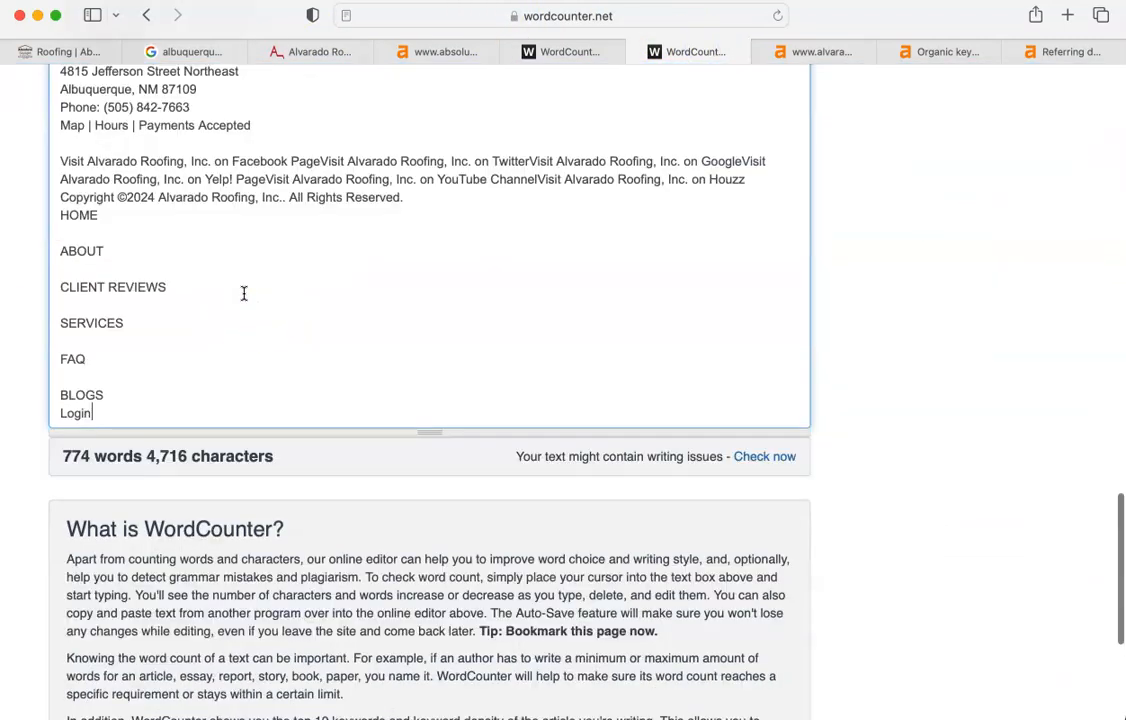
scroll(up, 3)
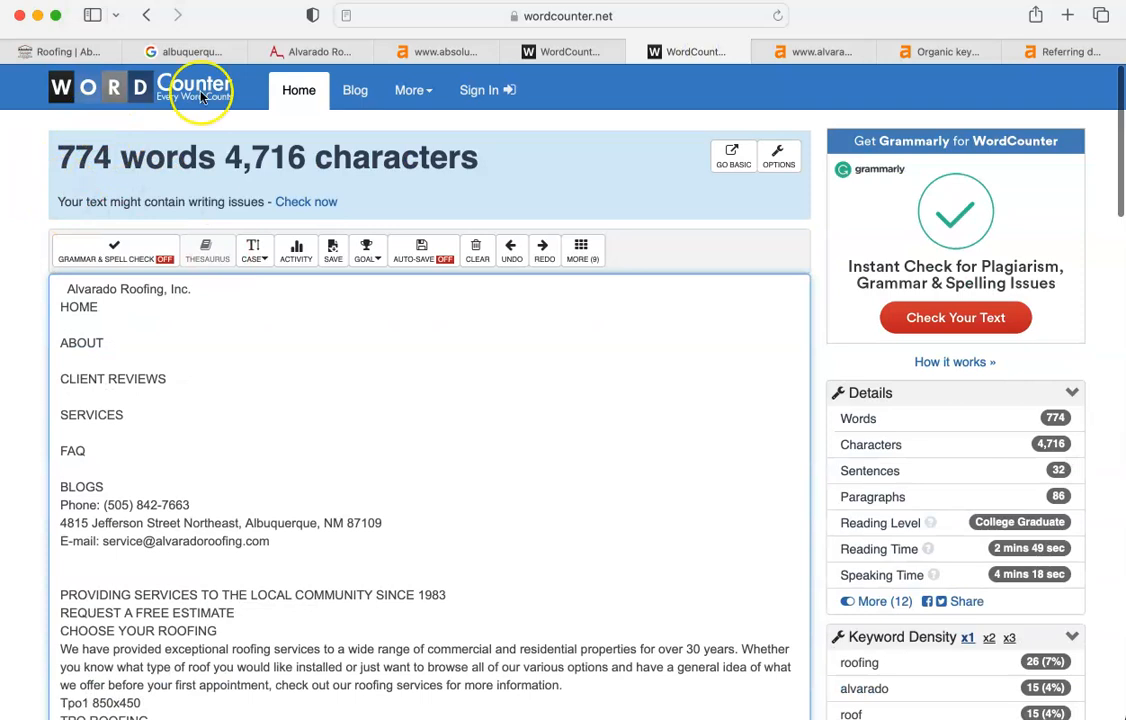
mouse_move(420, 10)
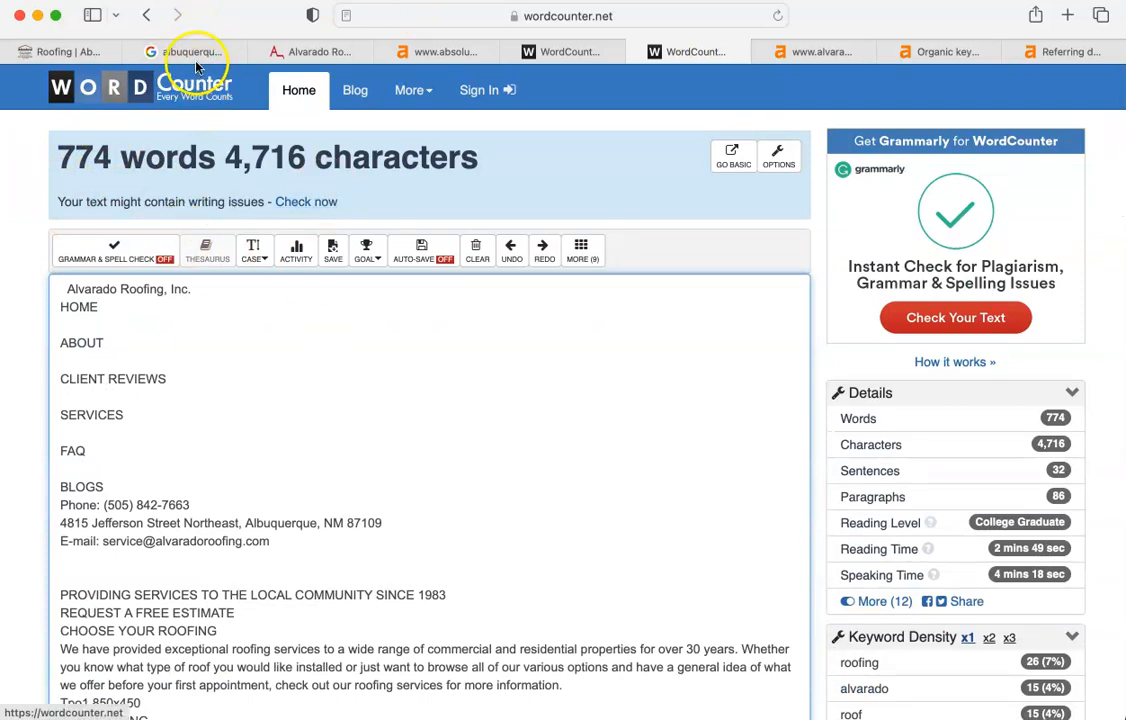
mouse_move(190, 51)
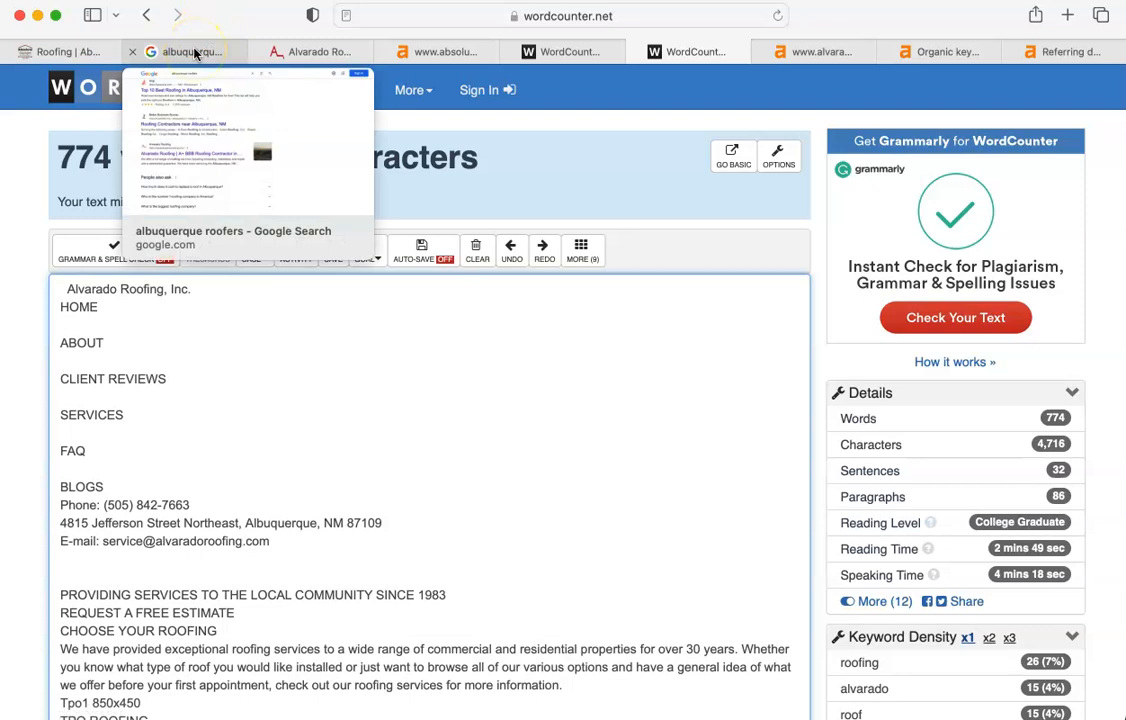
Return to the 'albuquerque roofers' results and scroll through the ranked roofing listings
click(185, 51)
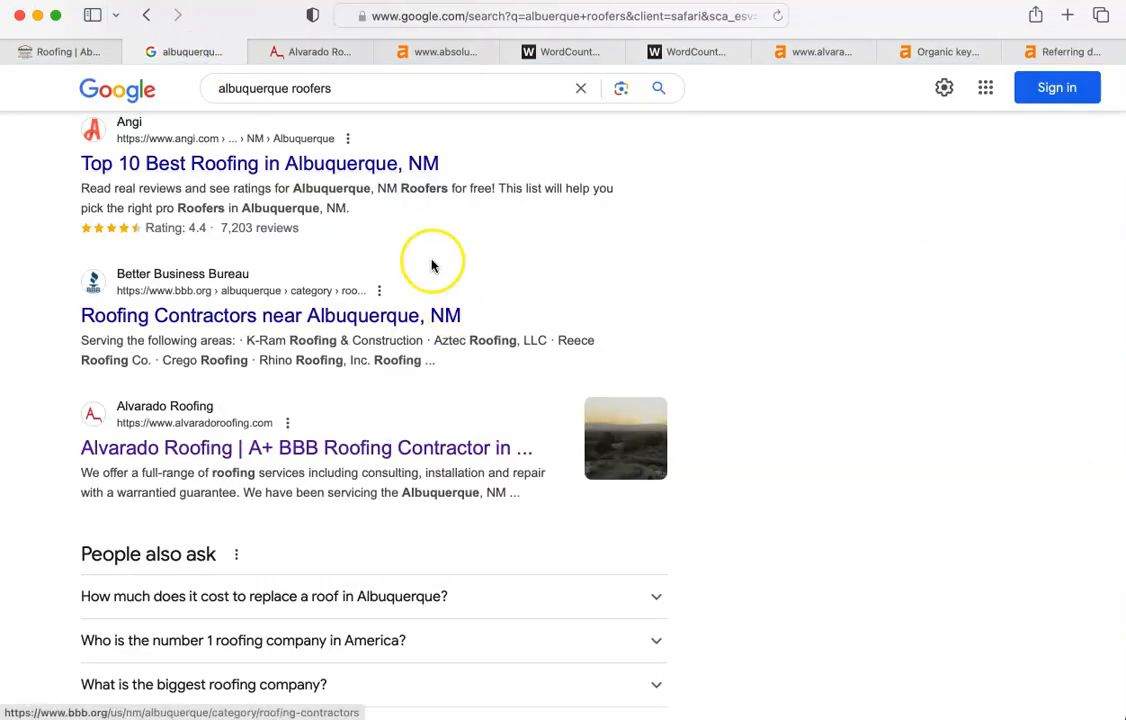
scroll(down, 3)
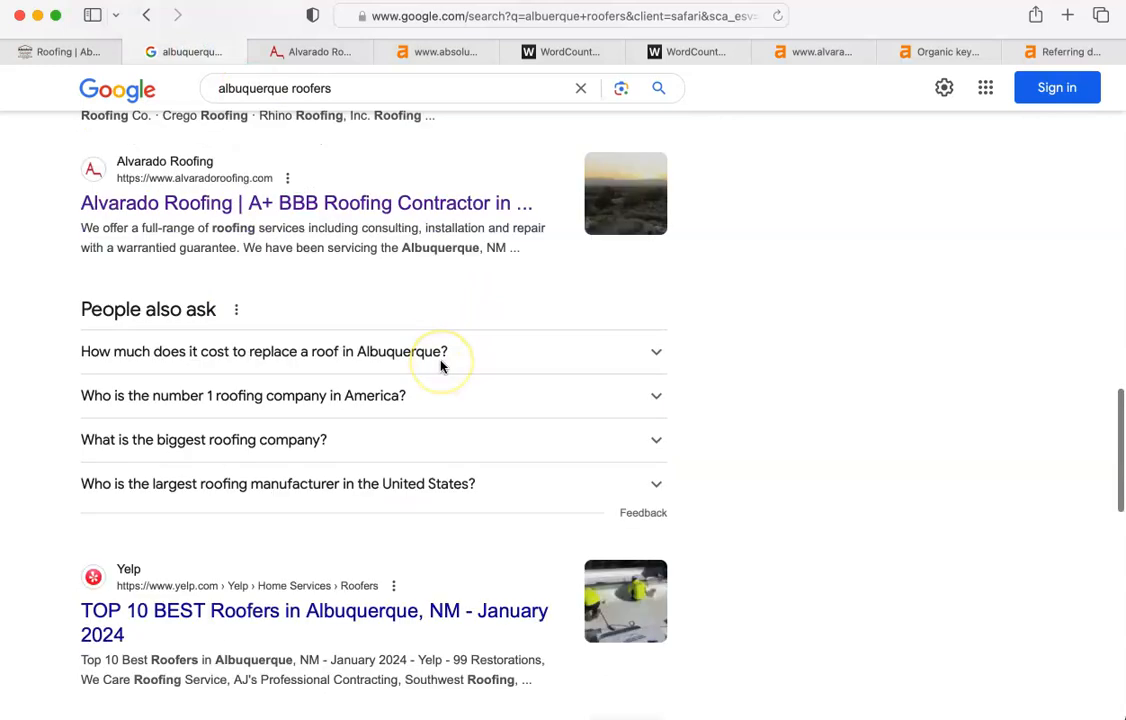
scroll(down, 3)
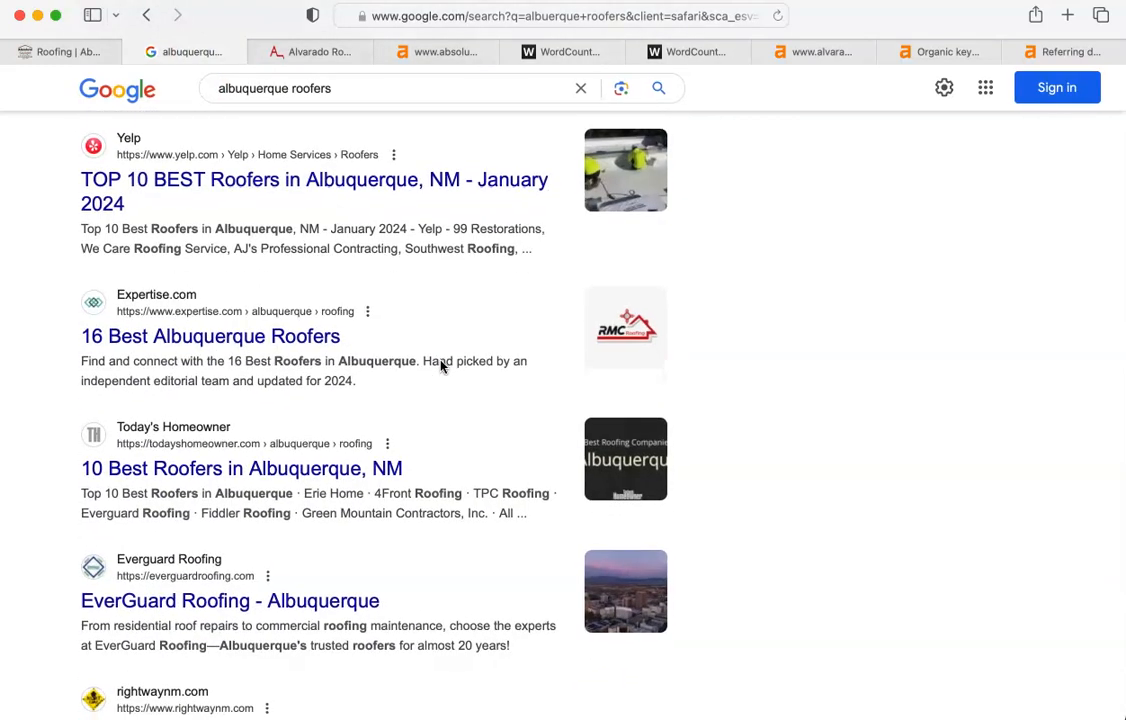
scroll(down, 3)
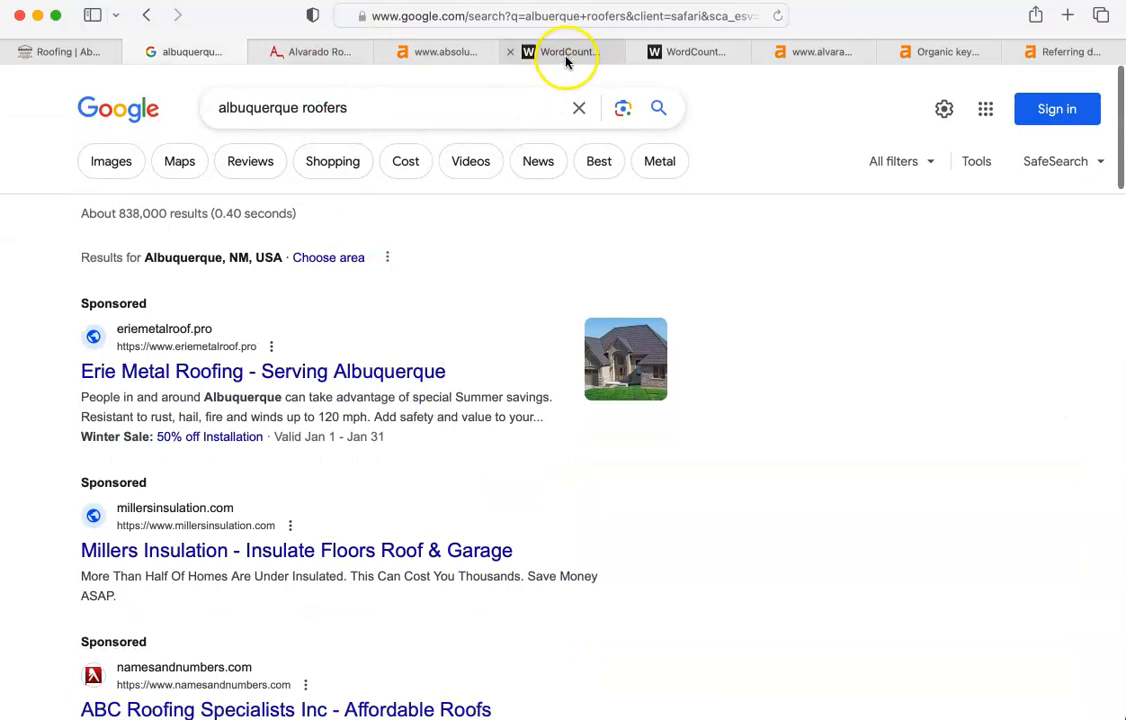
Compare the competitor's 249-word WordCounter count with Alvarado's 774 words, ending on 249
click(563, 51)
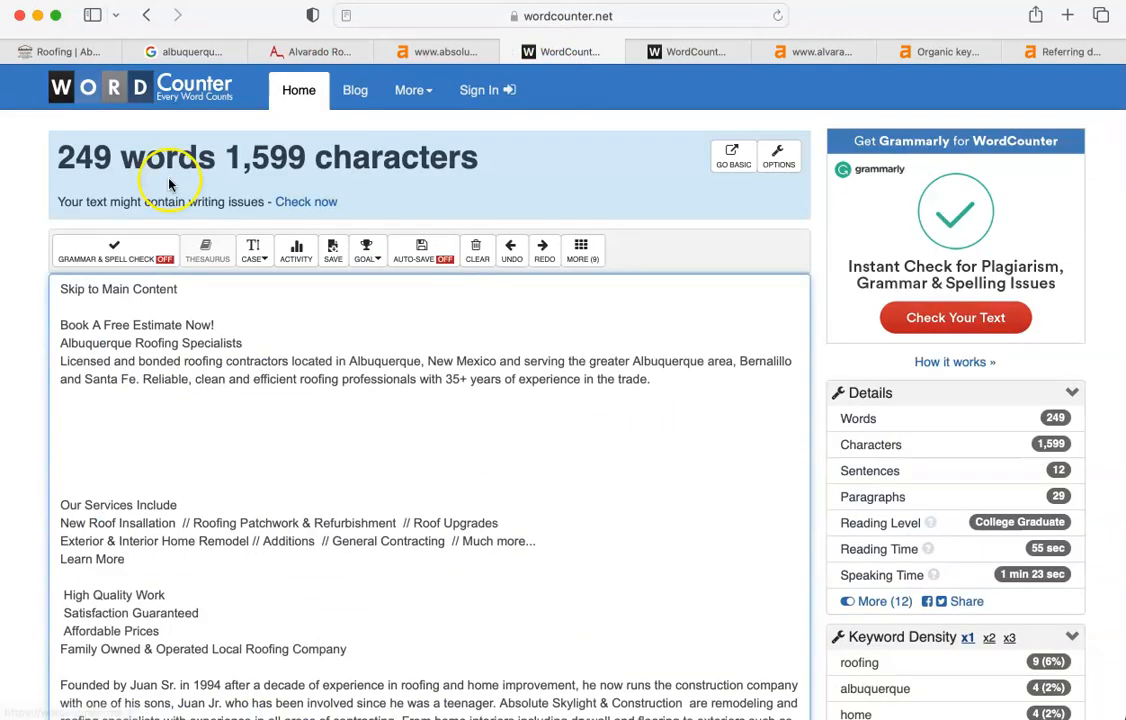
click(688, 51)
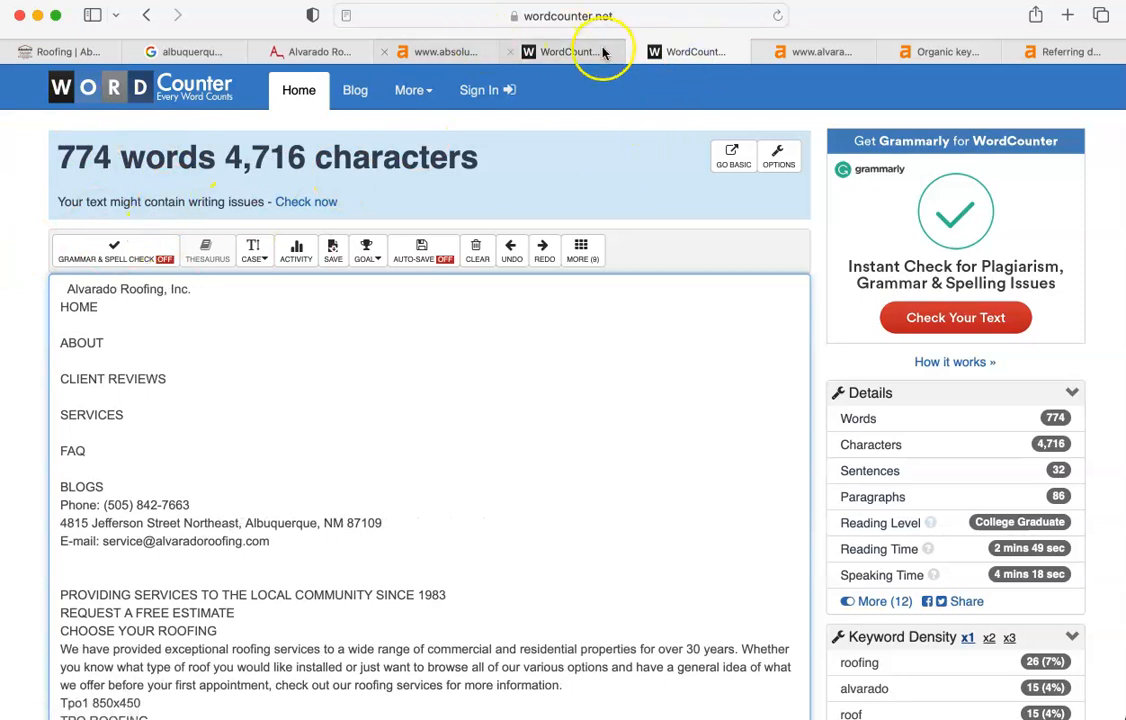
click(570, 51)
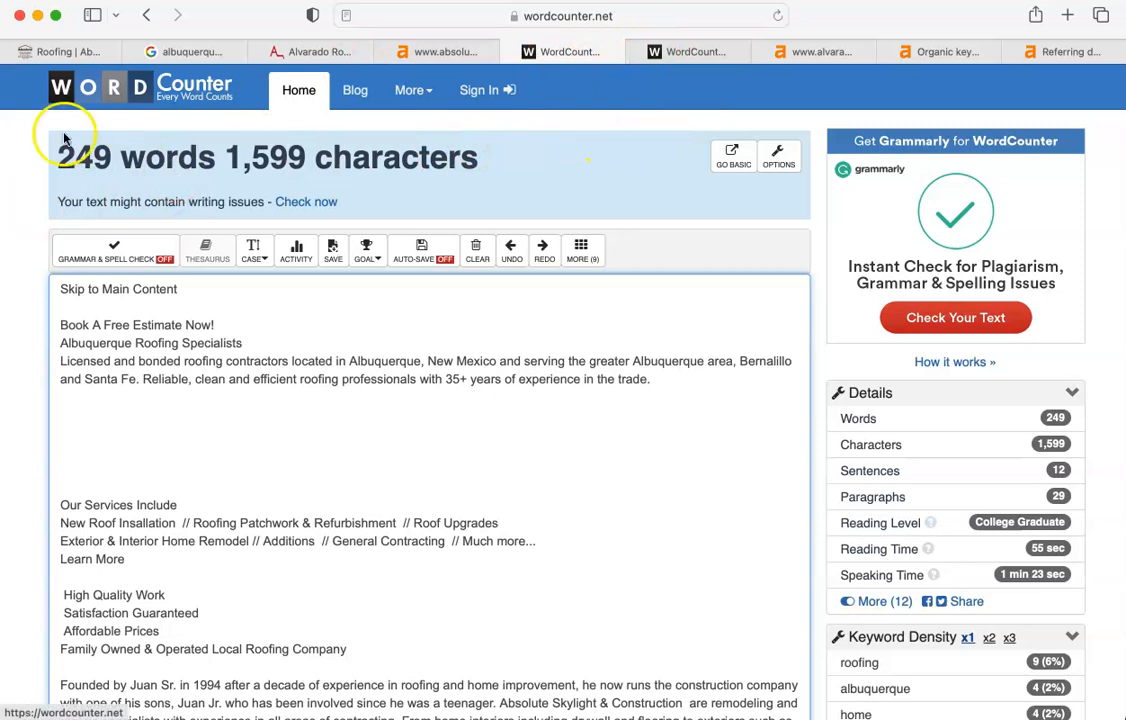
mouse_move(413, 89)
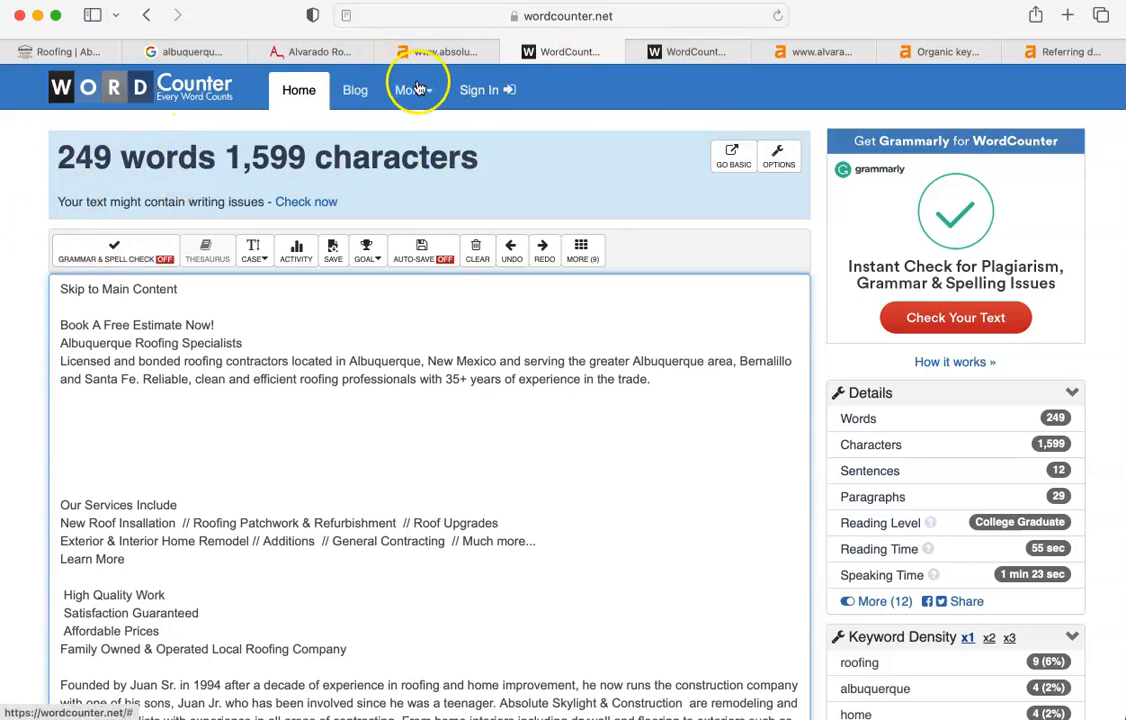
mouse_move(150, 120)
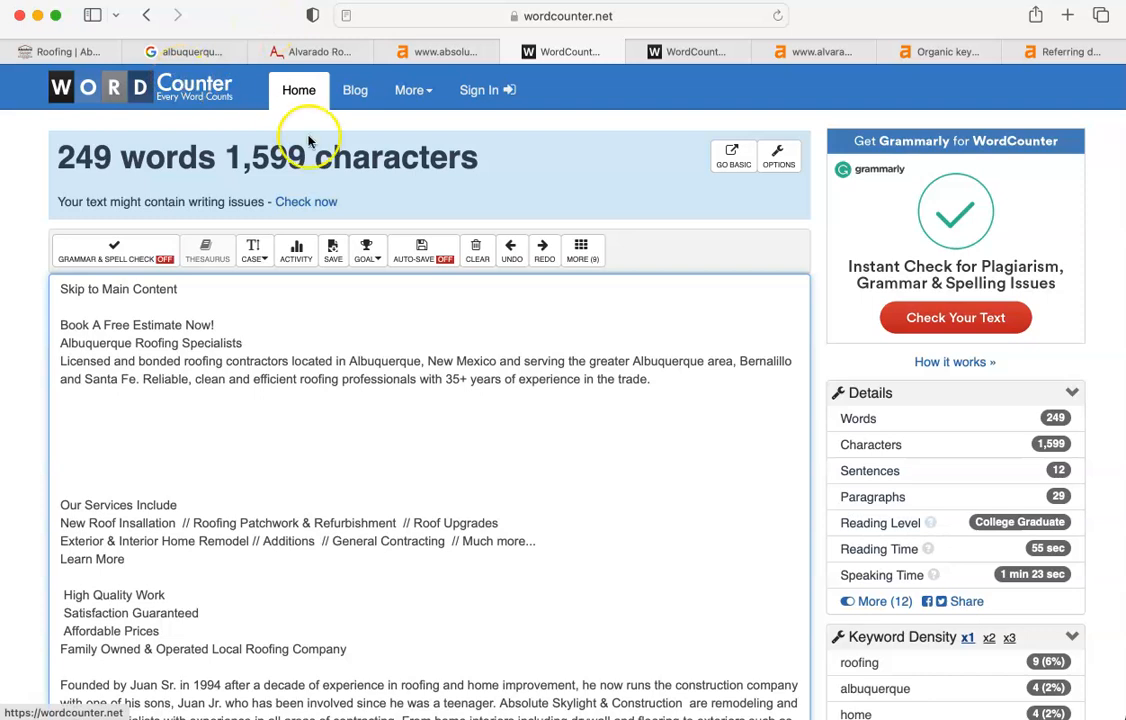
mouse_move(588, 118)
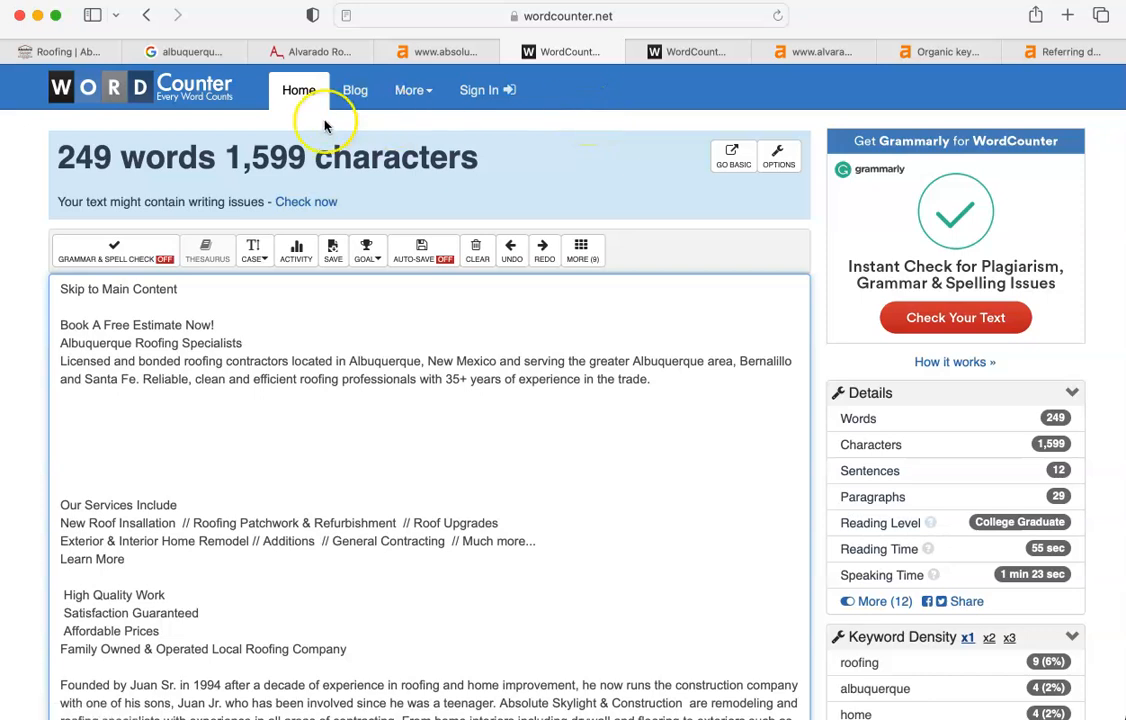
Switch to the Ahrefs overview for absoluteskylightconstruction.com showing DR 0, 1 backlink, 12 keywords
click(437, 51)
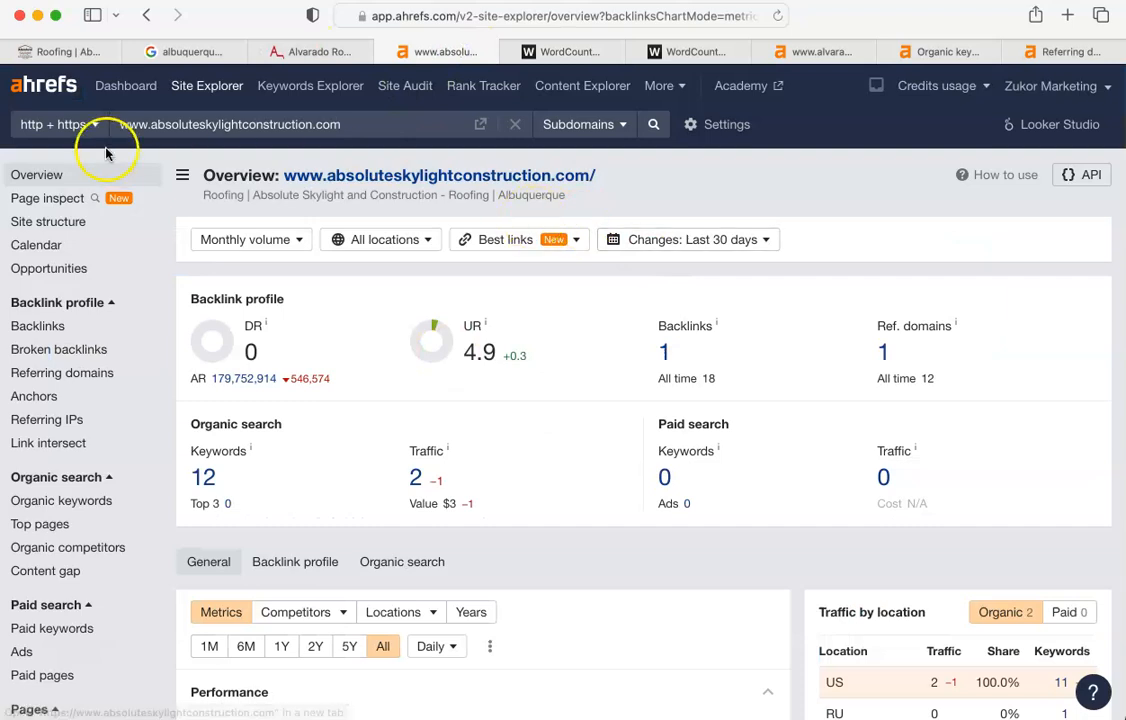
mouse_move(283, 314)
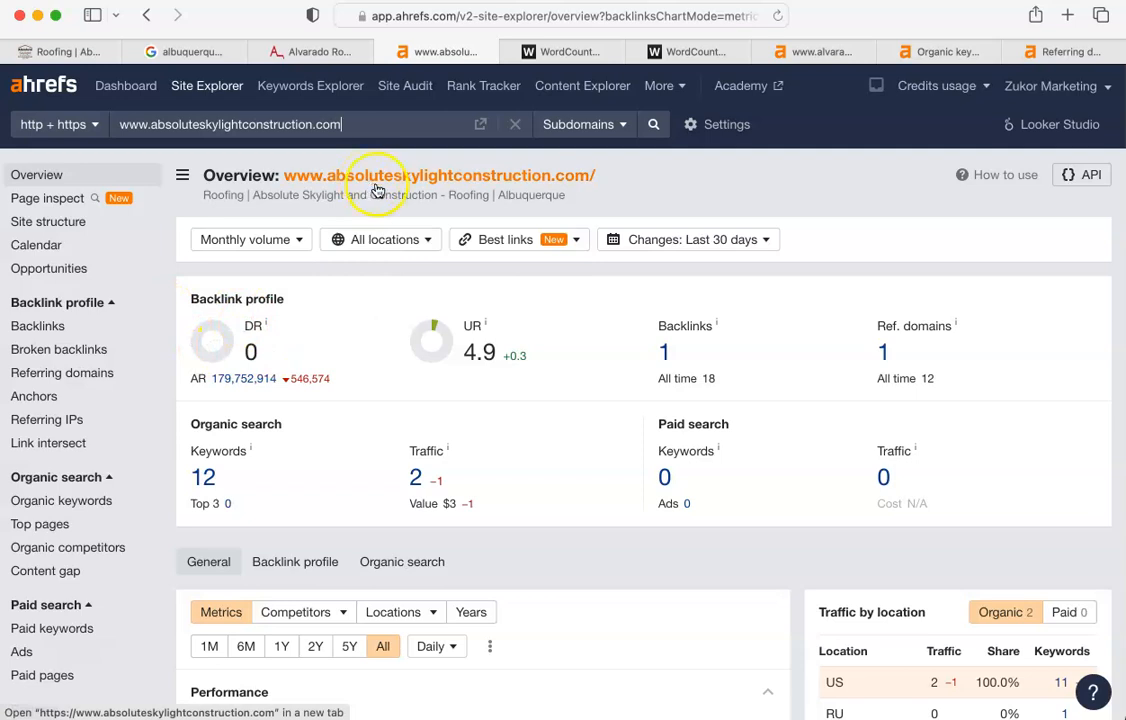
mouse_move(254, 326)
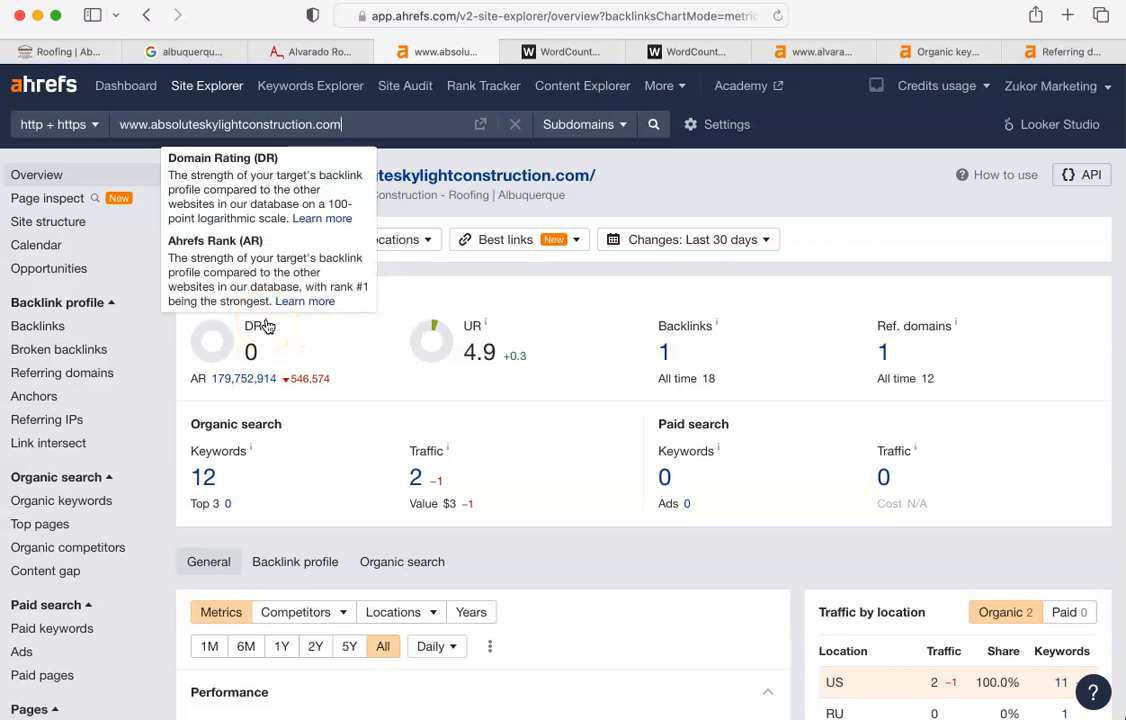
mouse_move(258, 325)
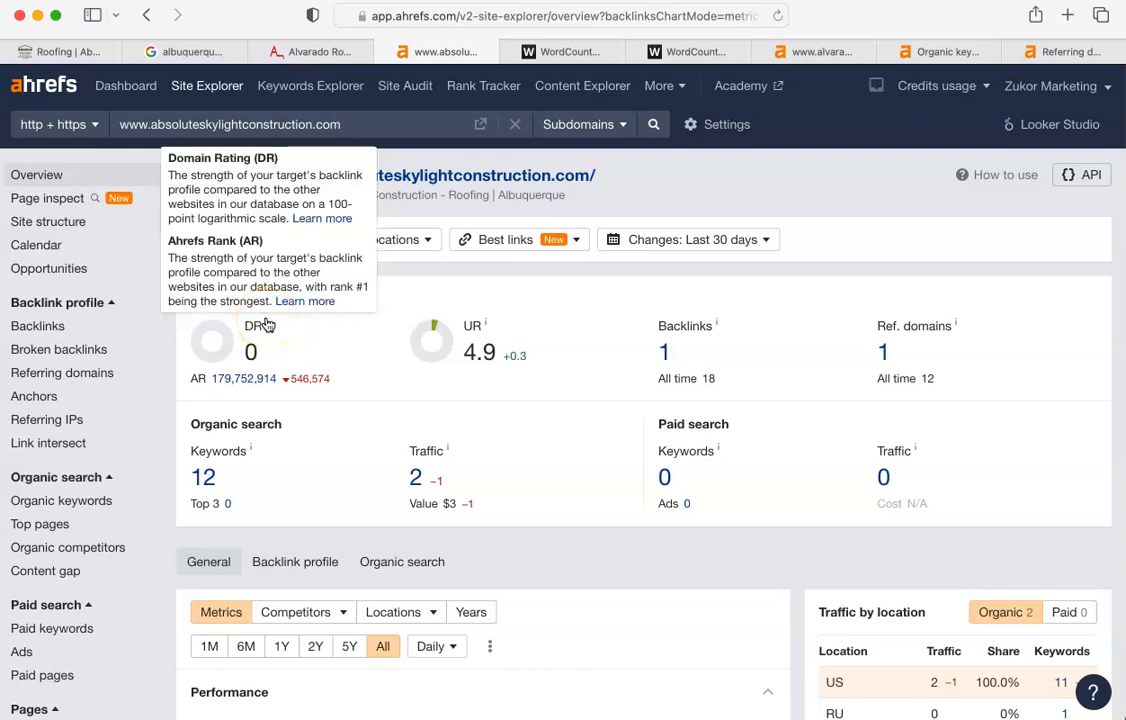
mouse_move(271, 192)
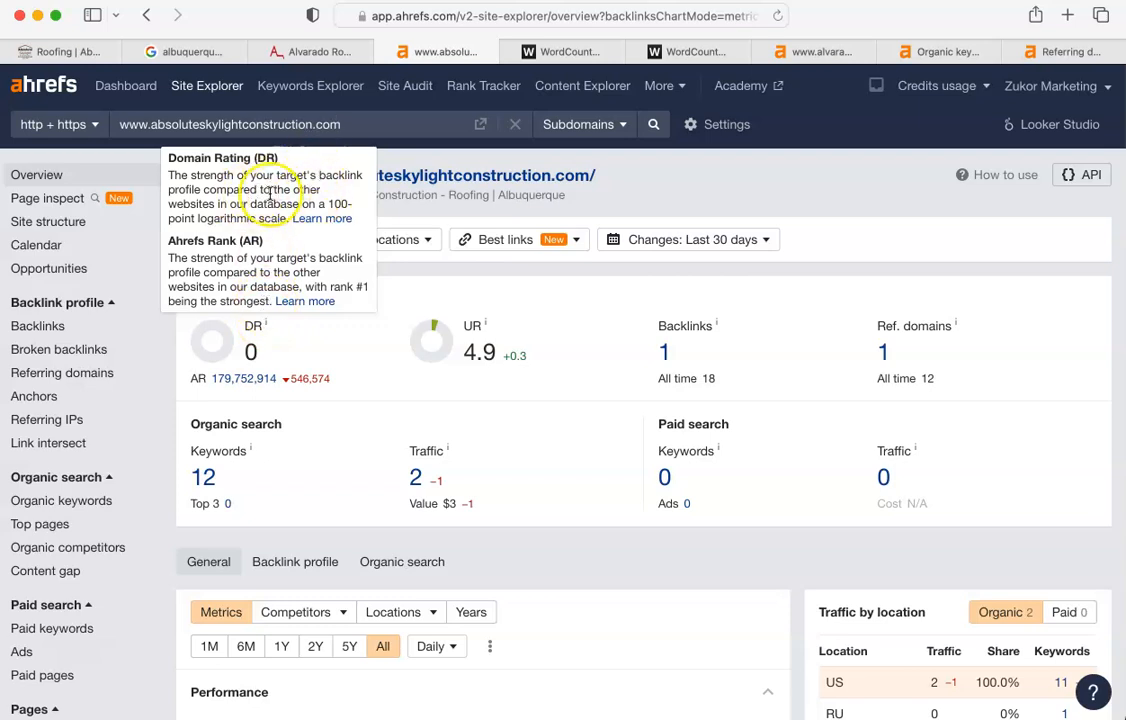
mouse_move(268, 272)
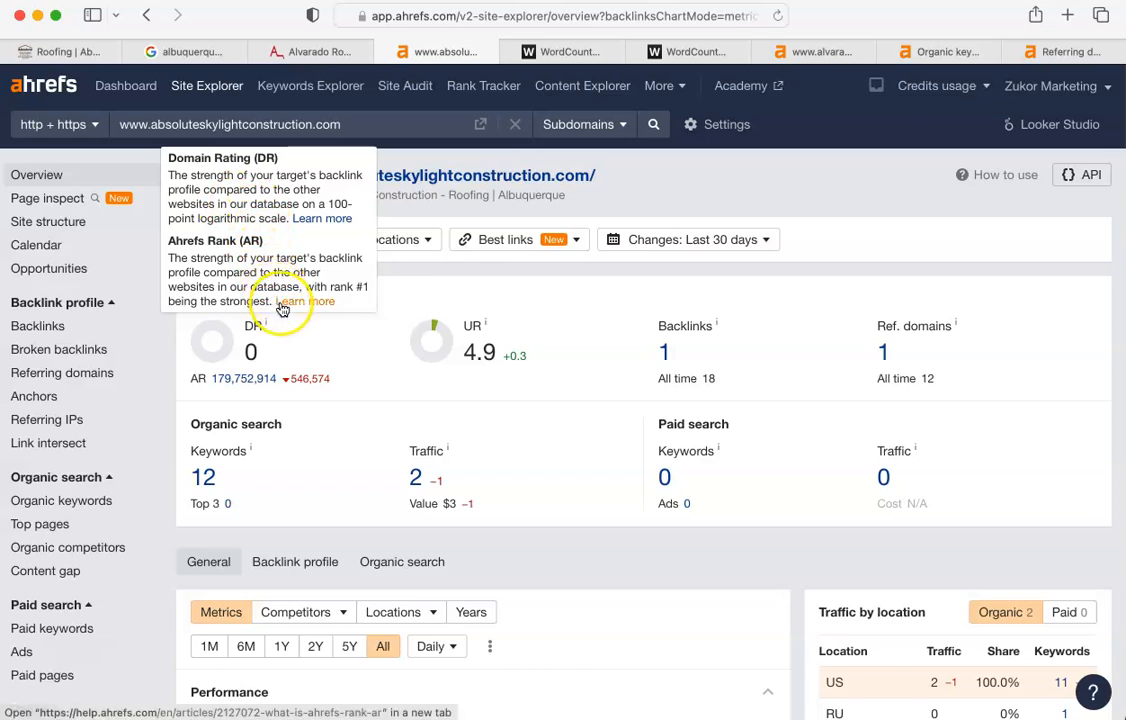
mouse_move(457, 411)
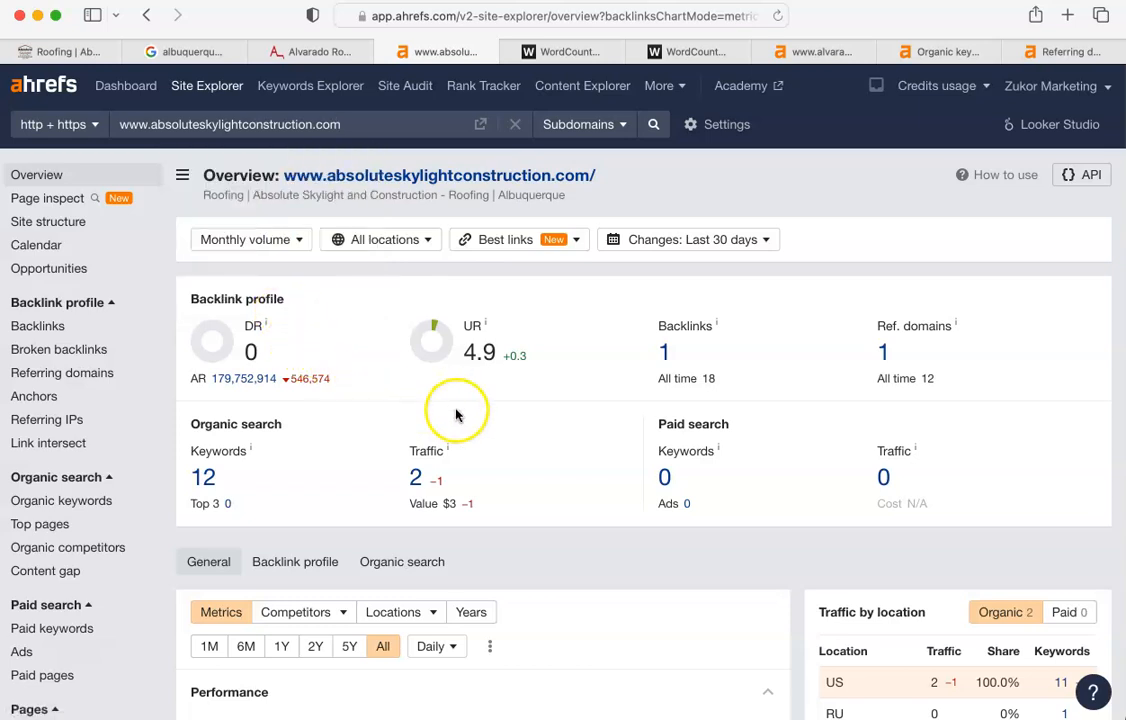
mouse_move(596, 387)
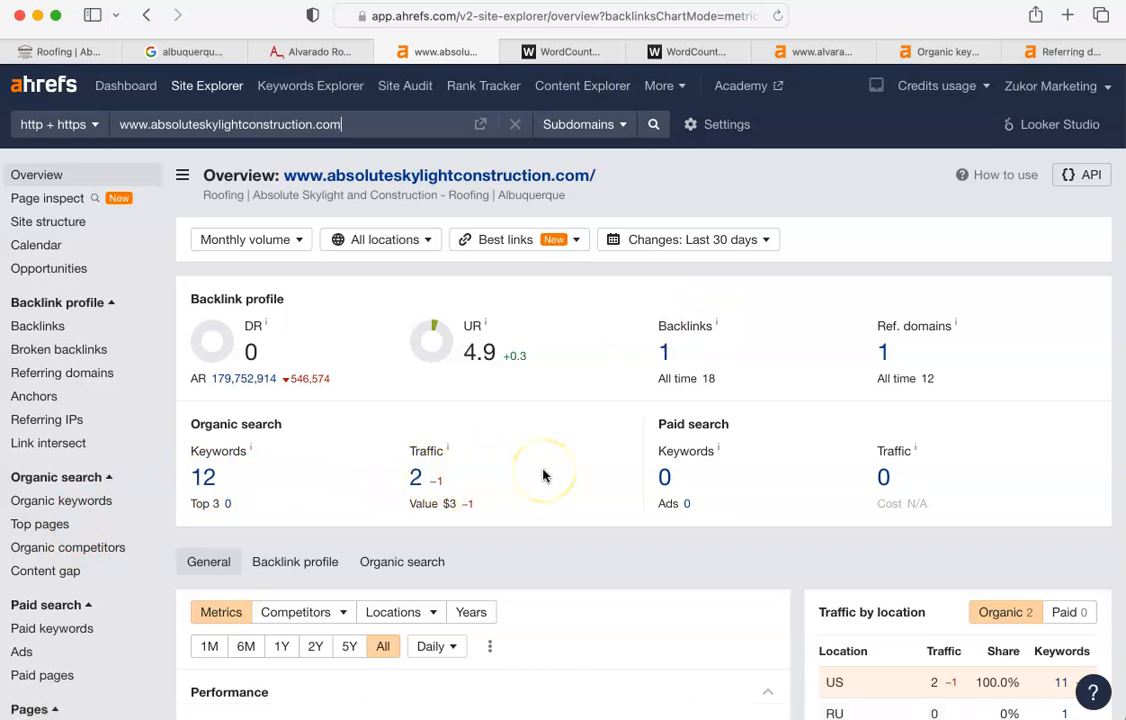
mouse_move(350, 415)
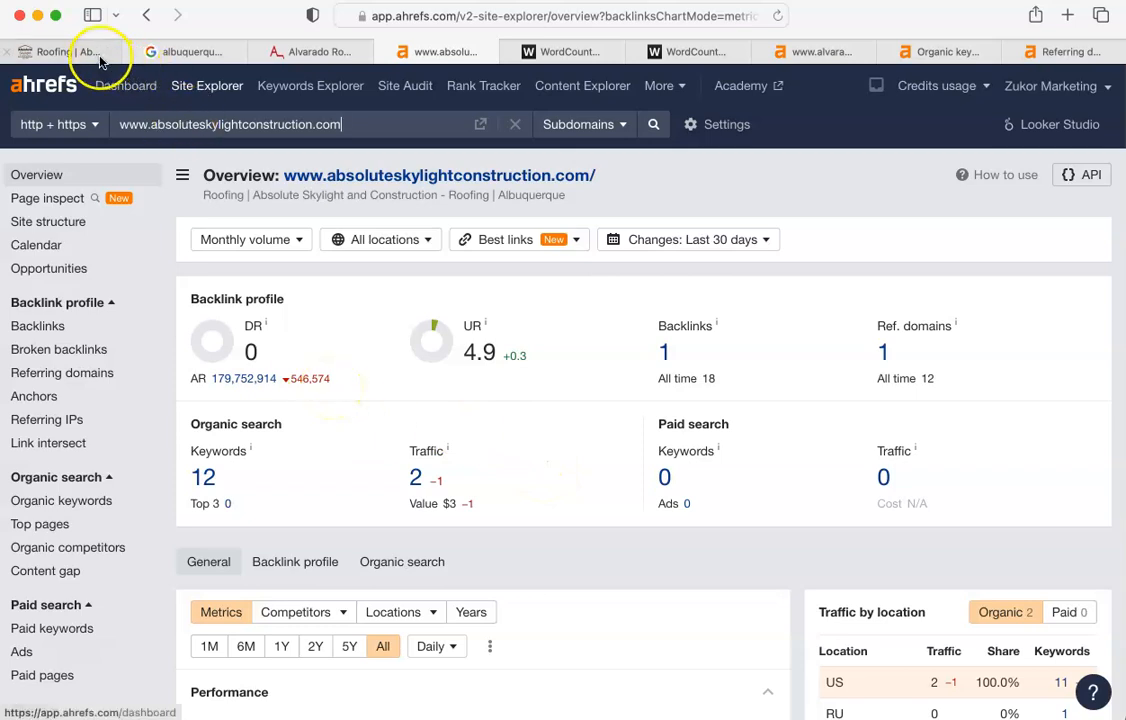
click(60, 51)
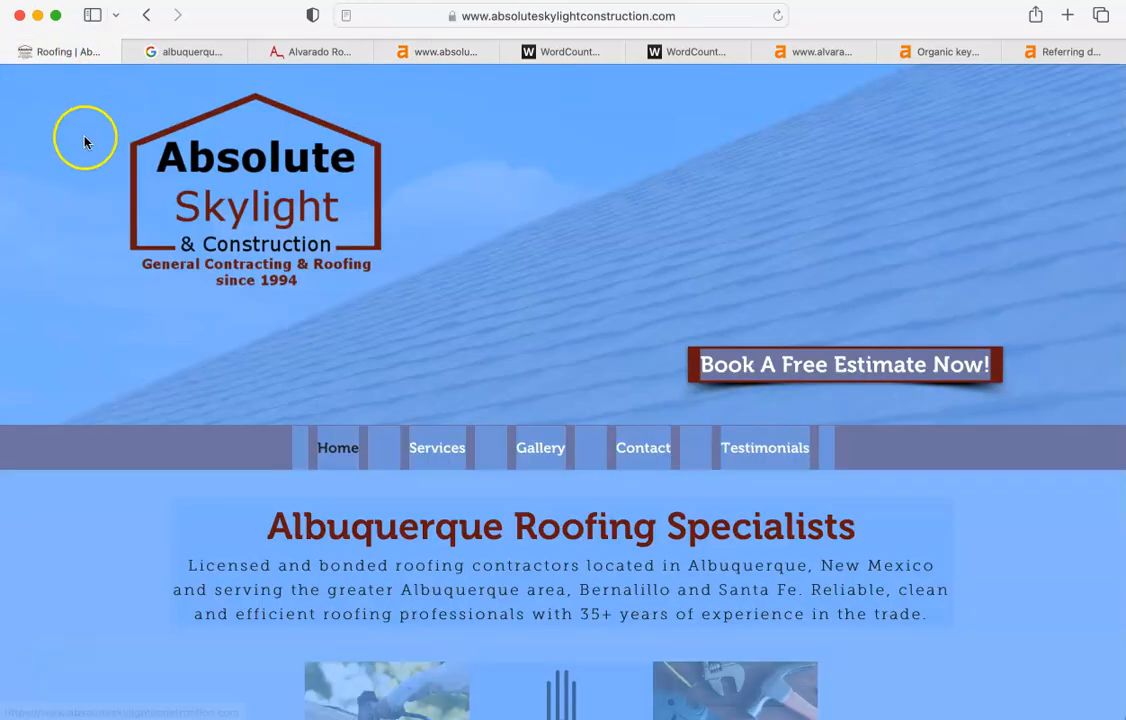
mouse_move(58, 294)
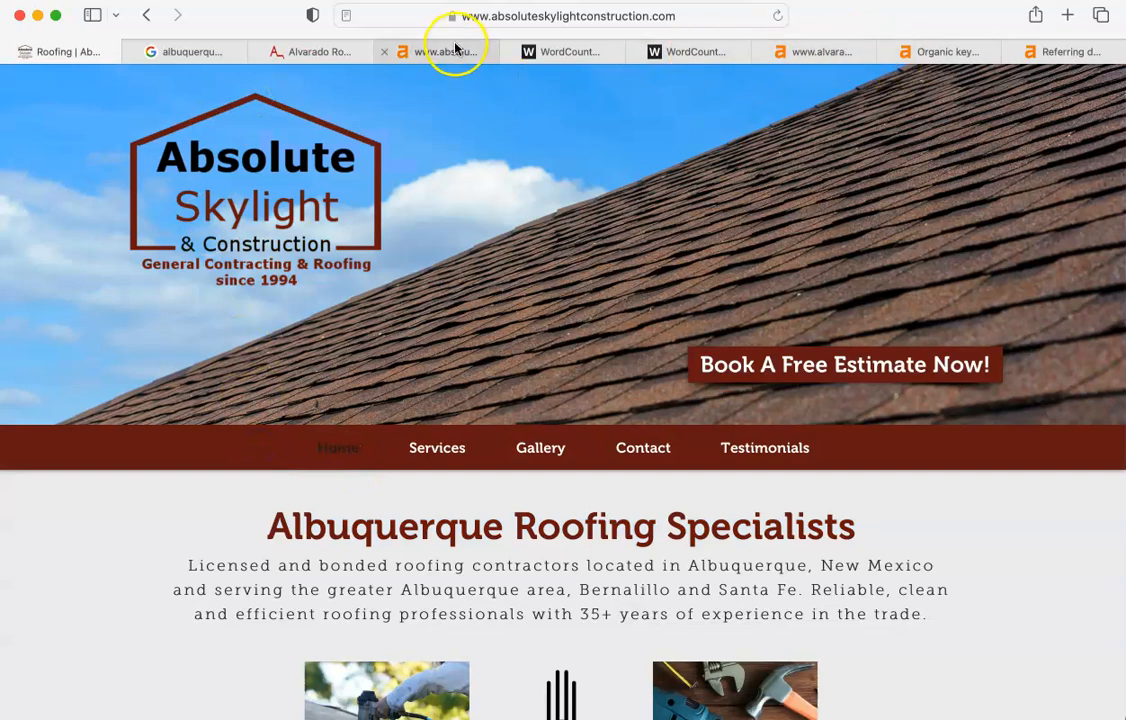
click(825, 51)
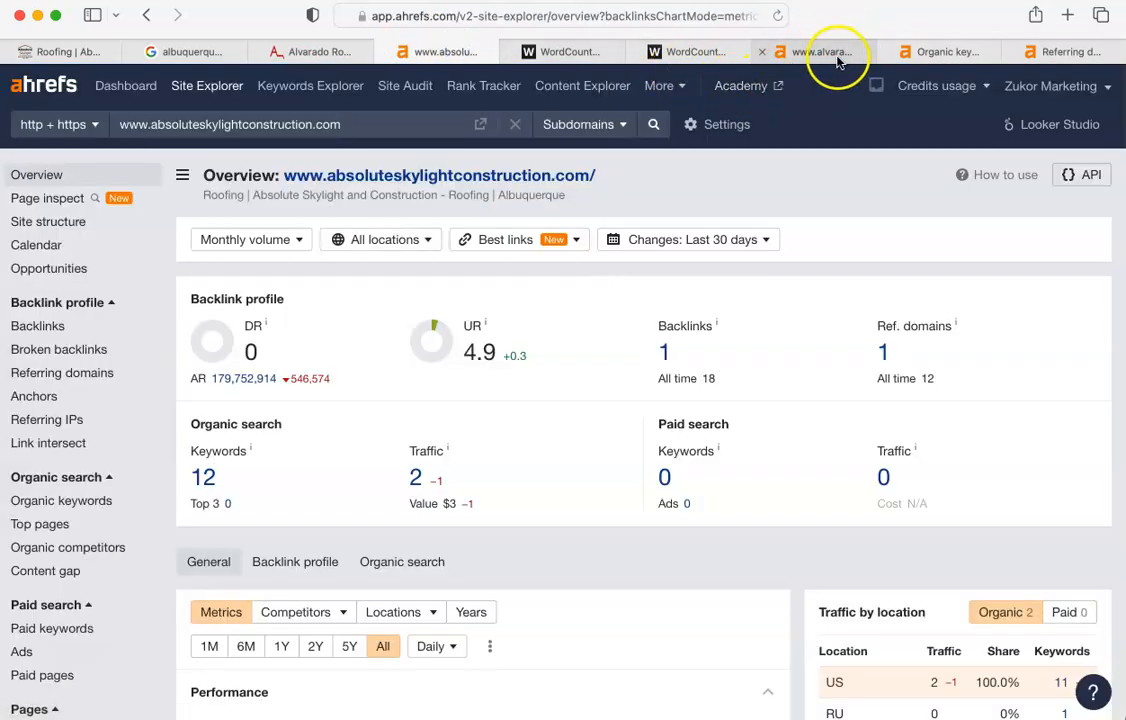
mouse_move(820, 51)
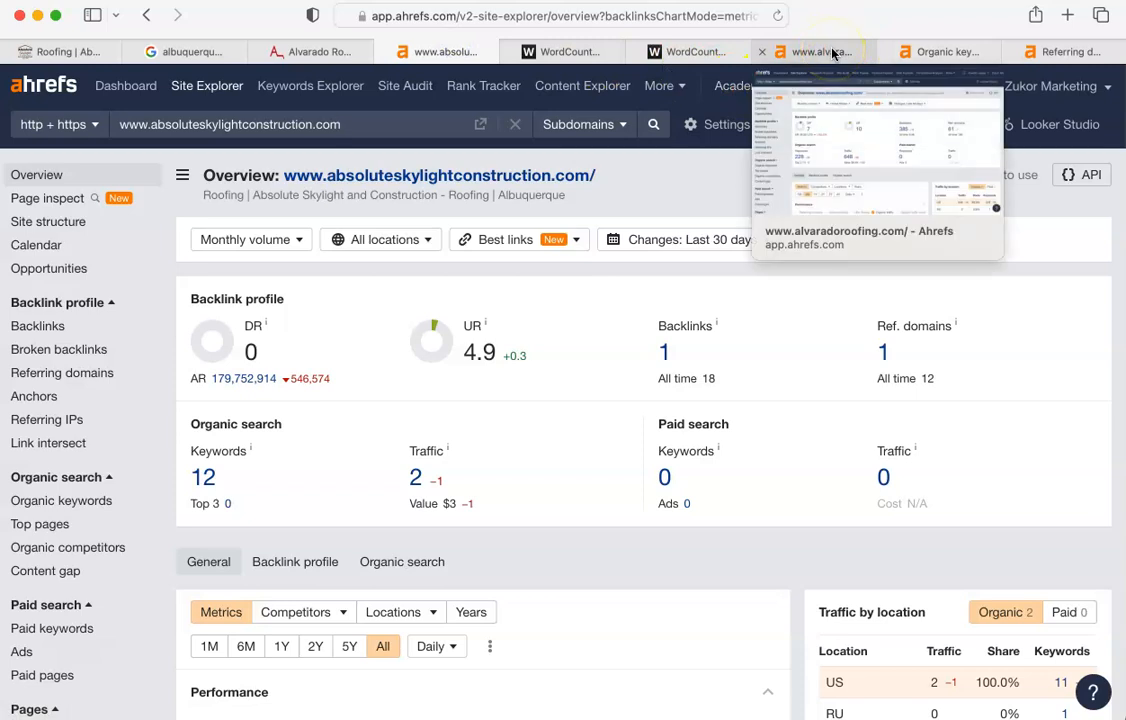
mouse_move(808, 95)
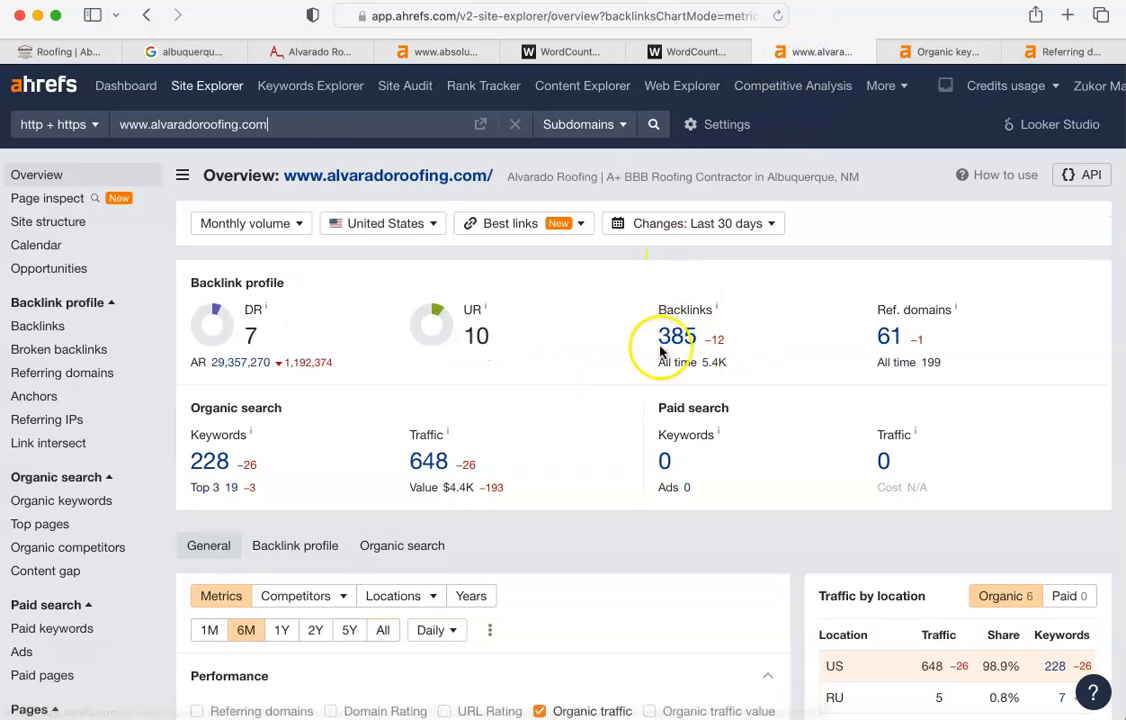
mouse_move(213, 478)
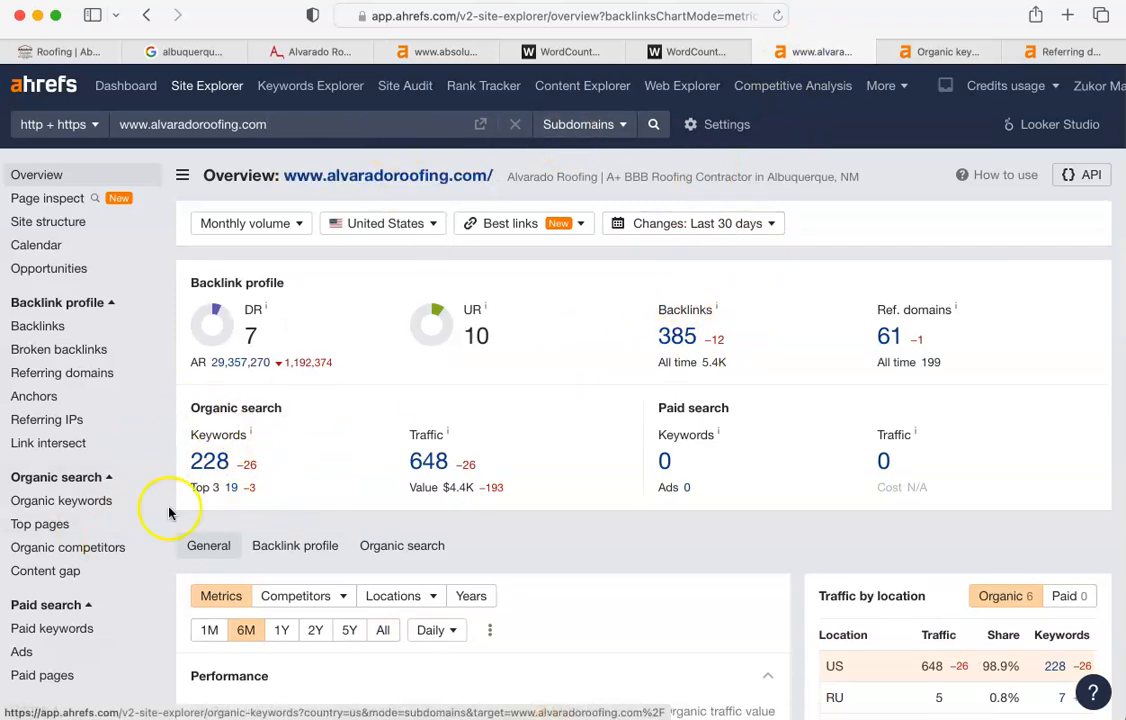
mouse_move(483, 85)
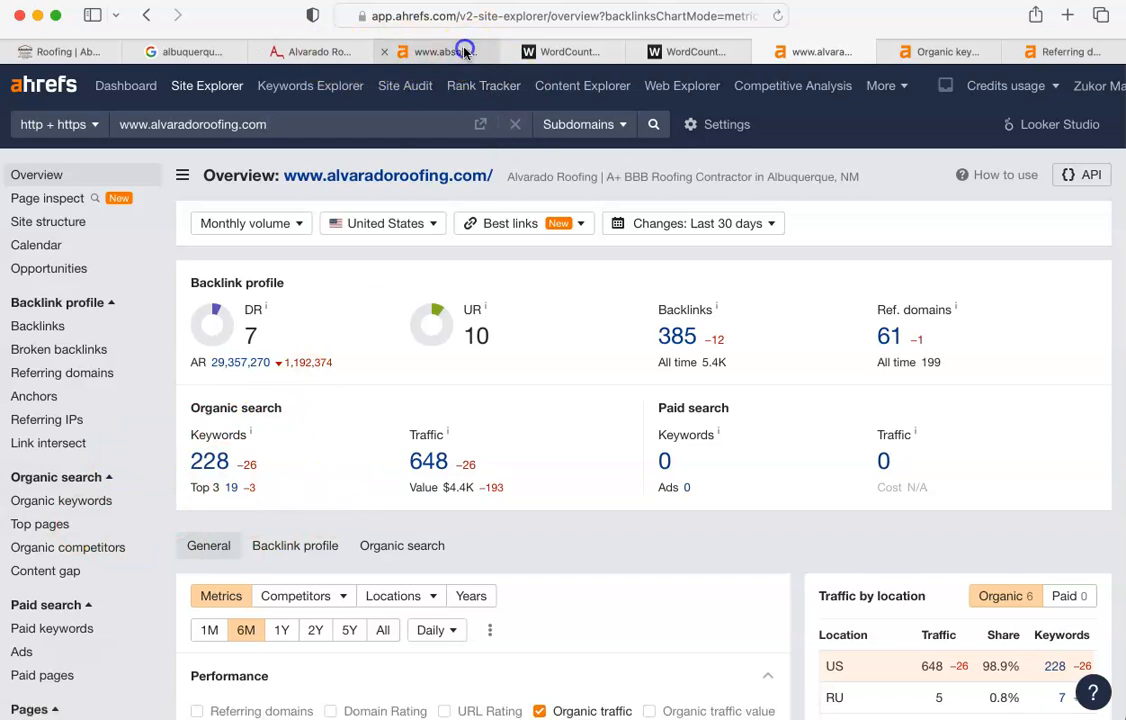
click(438, 51)
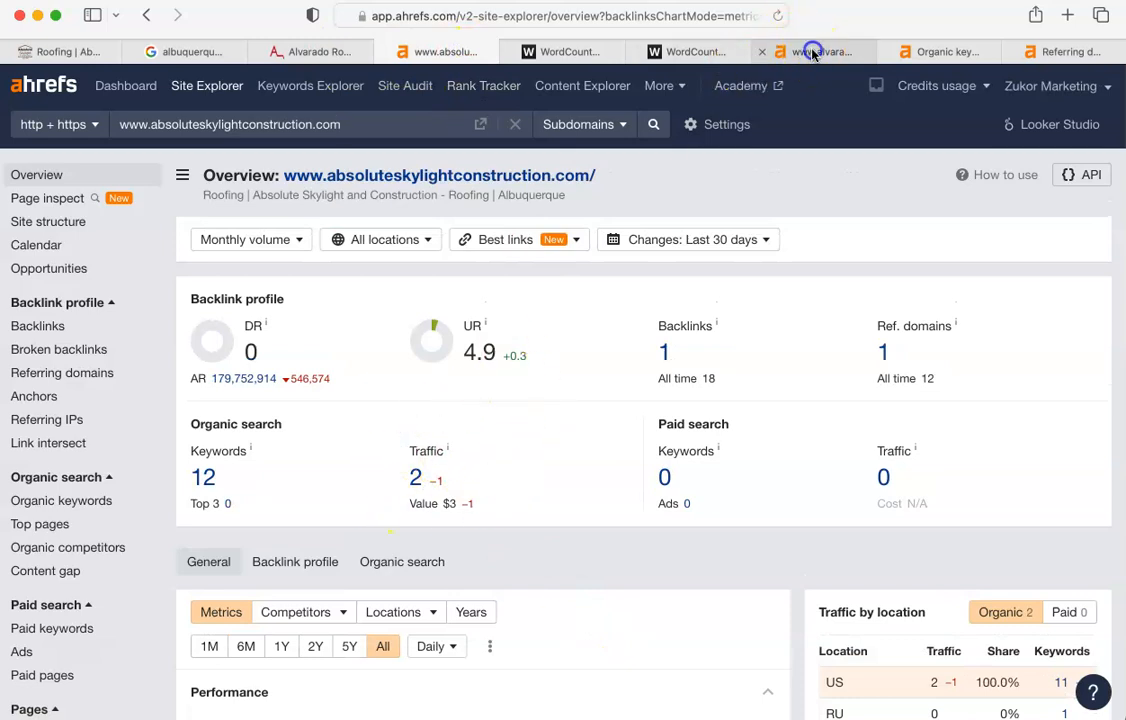
click(813, 51)
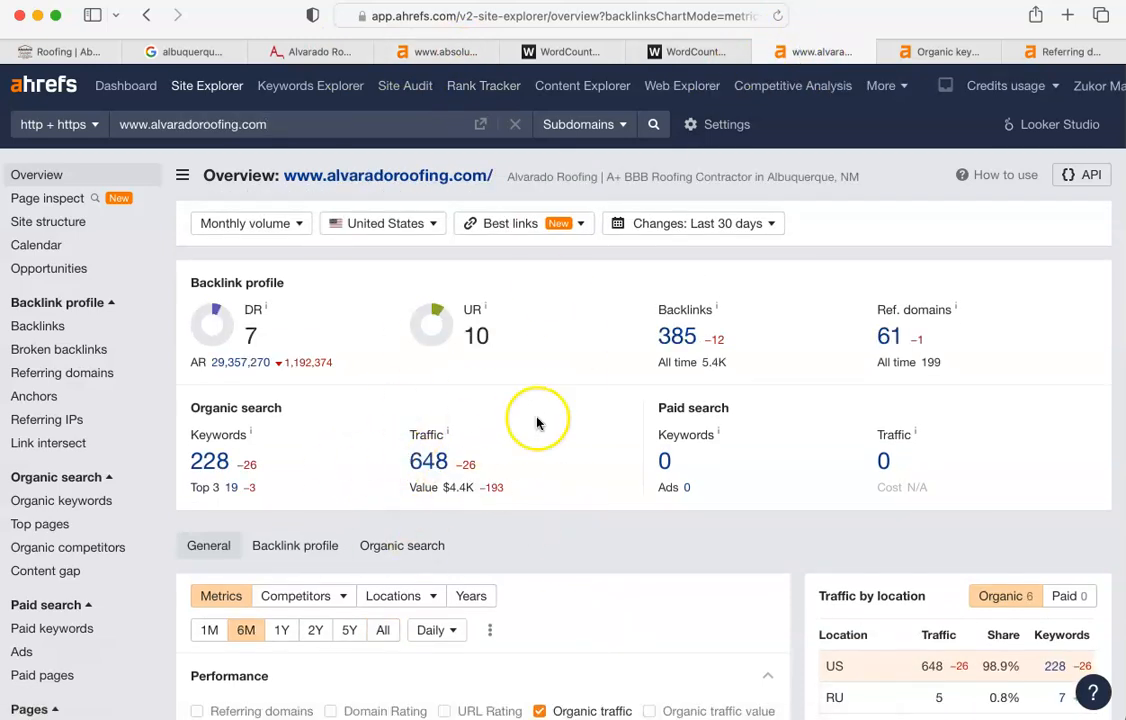
mouse_move(404, 515)
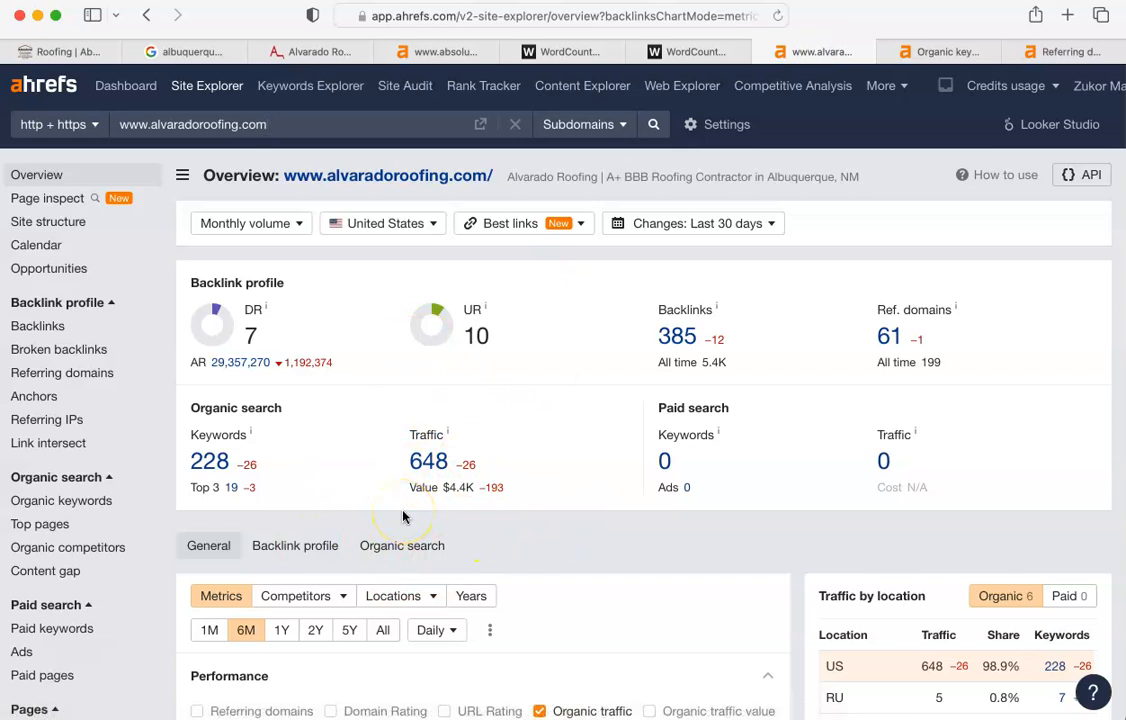
mouse_move(400, 515)
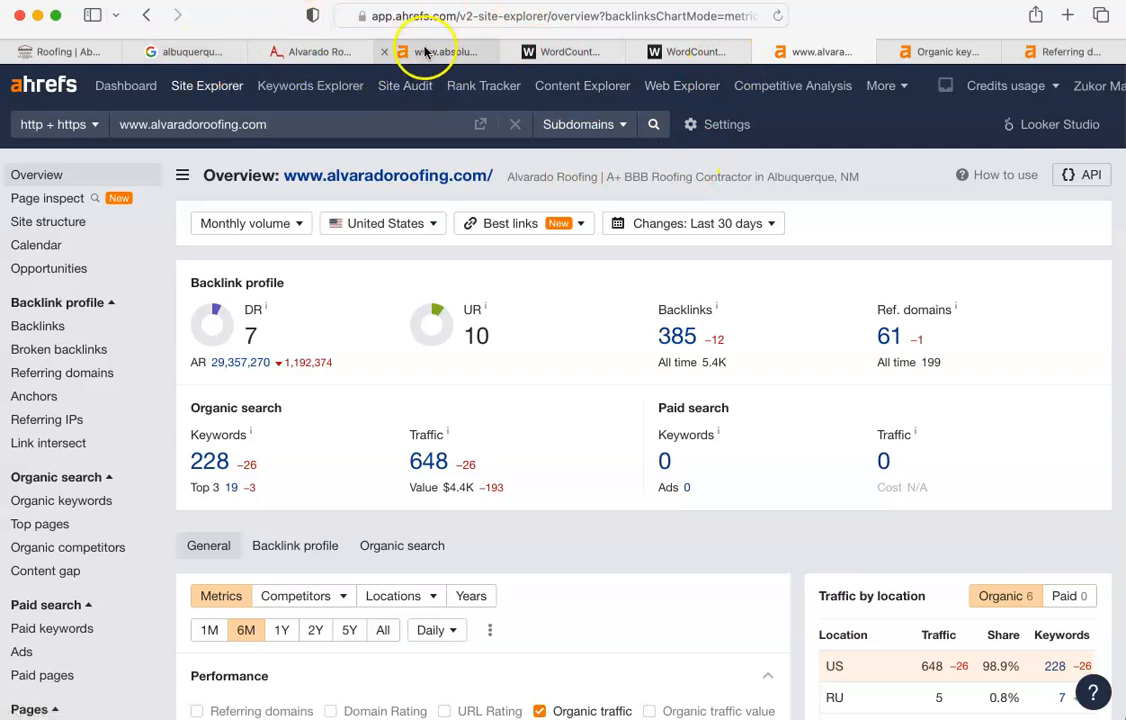
click(441, 51)
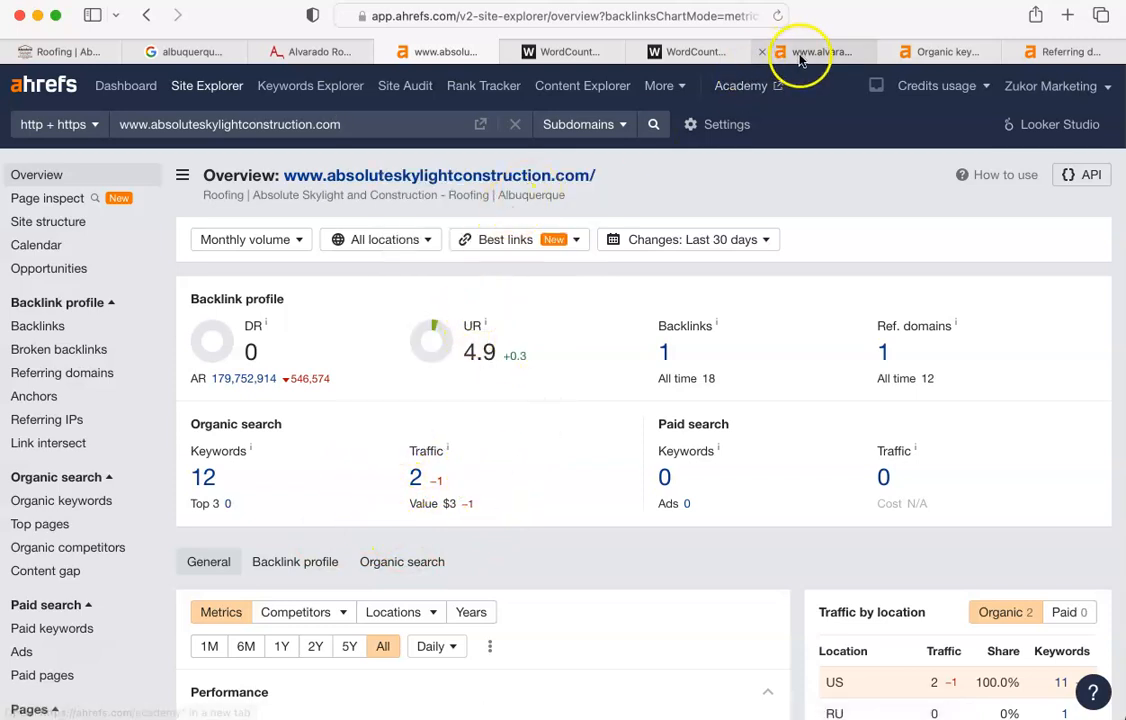
click(815, 51)
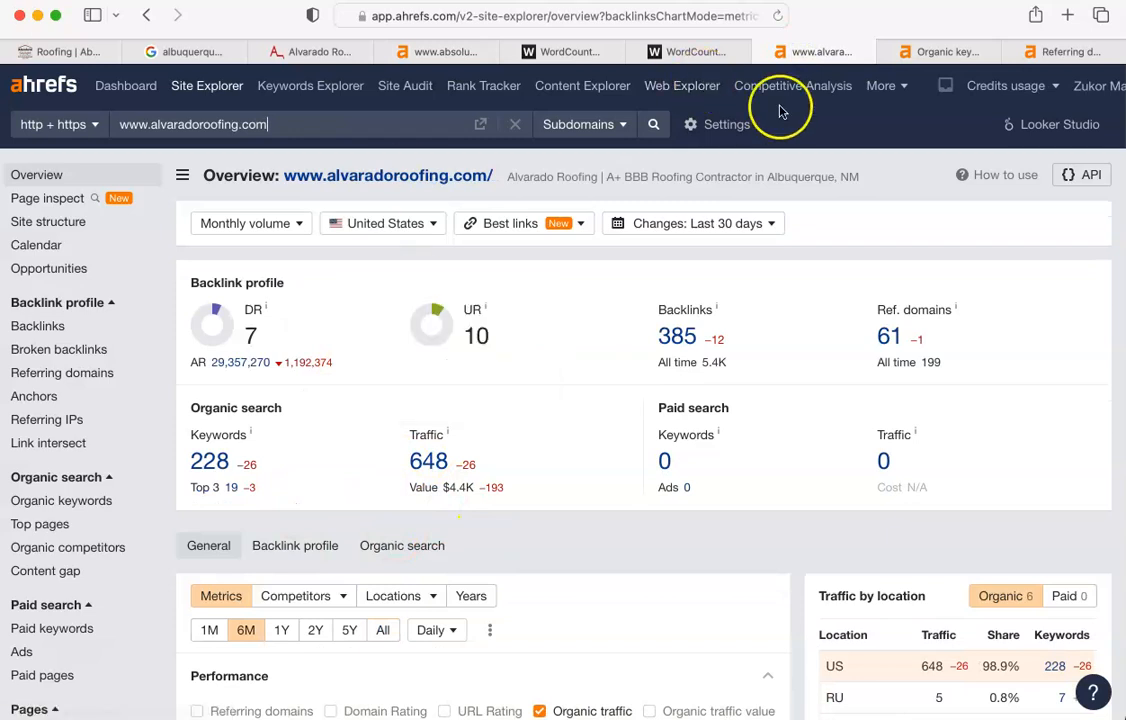
mouse_move(937, 51)
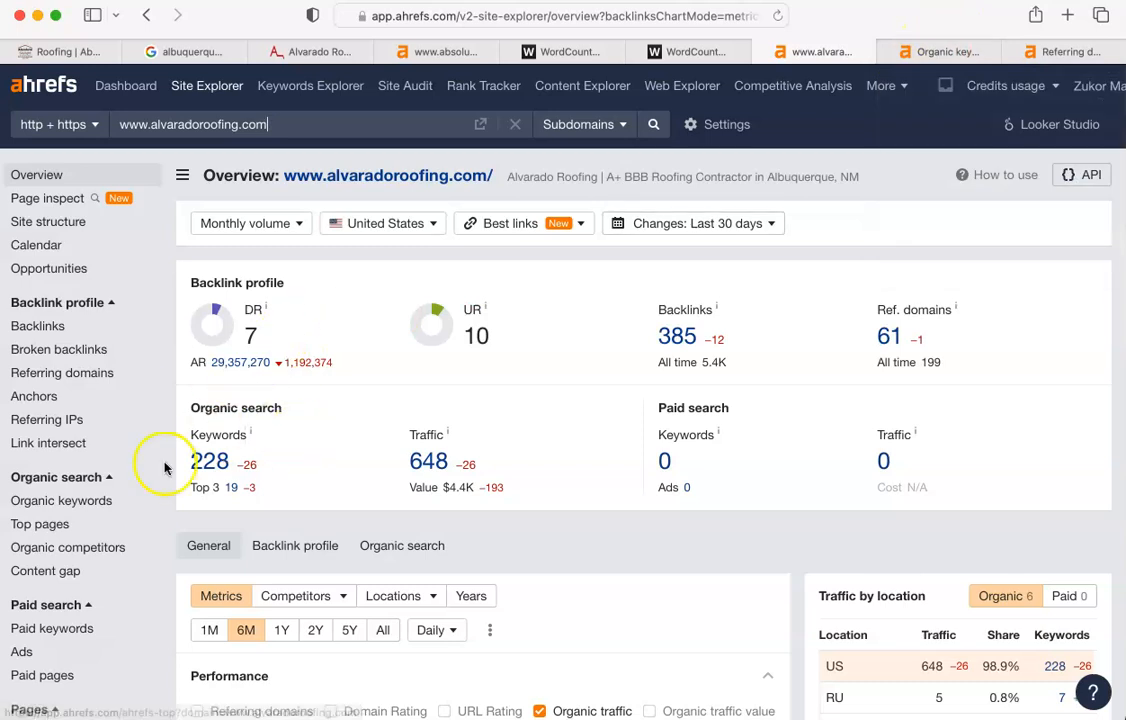
mouse_move(938, 51)
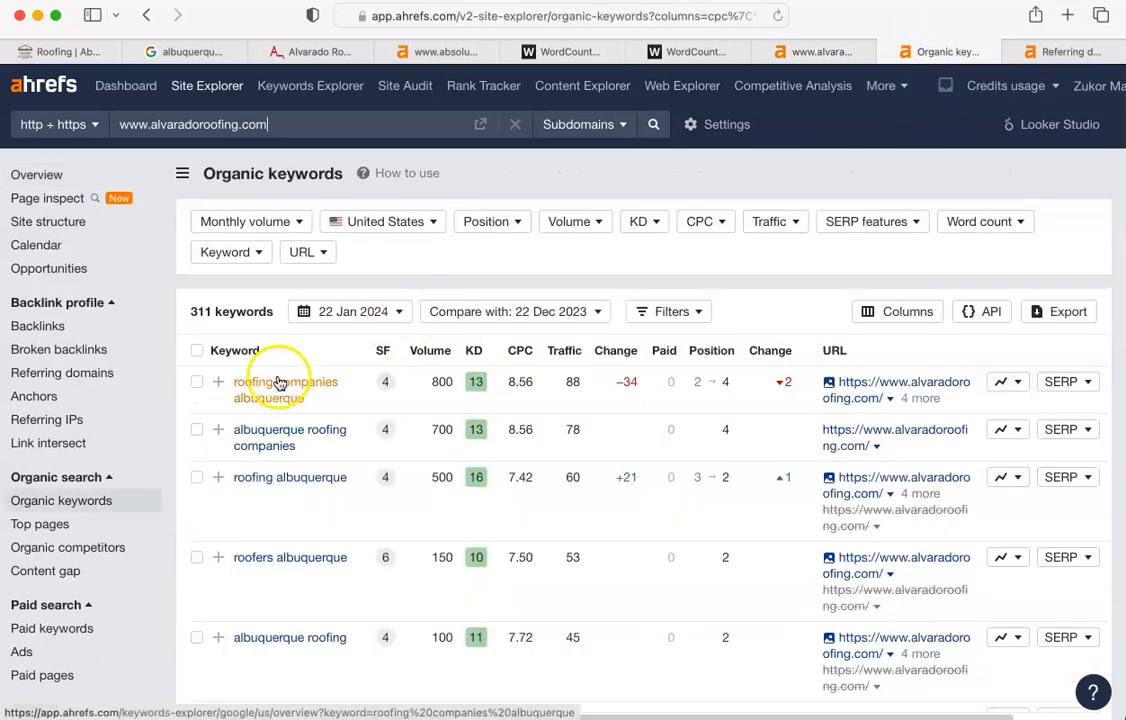
mouse_move(256, 437)
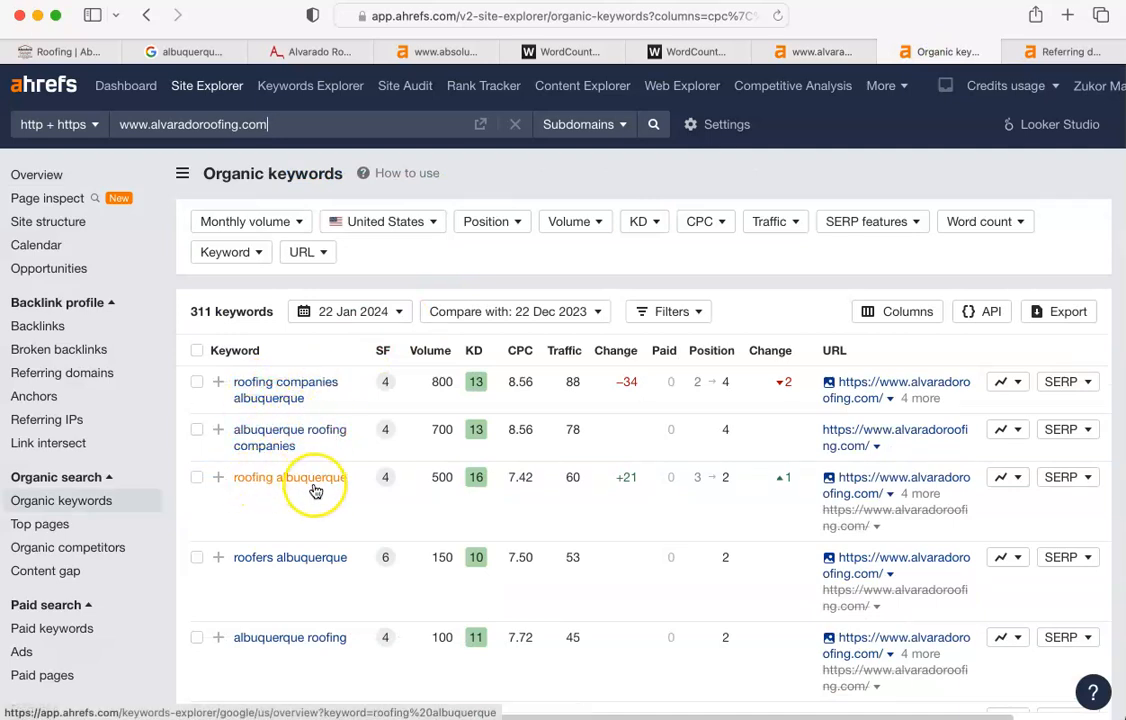
Scroll through alvaradoroofing.com's 311 organic keywords table to review its top terms
scroll(down, 3)
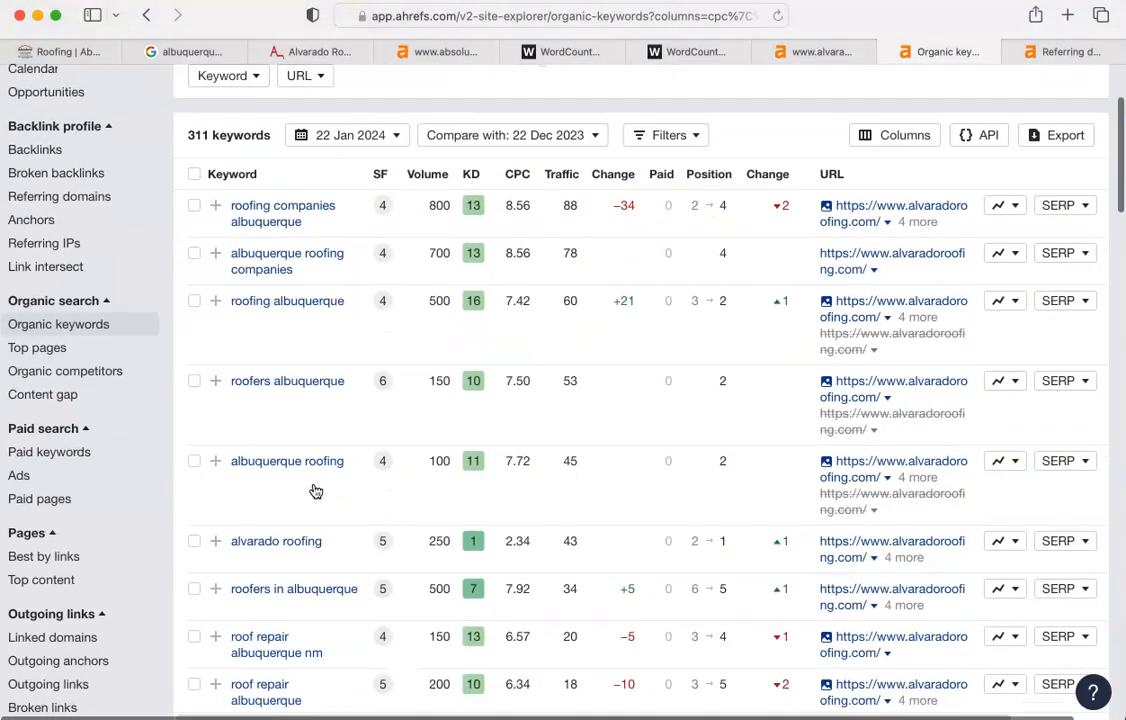
scroll(down, 3)
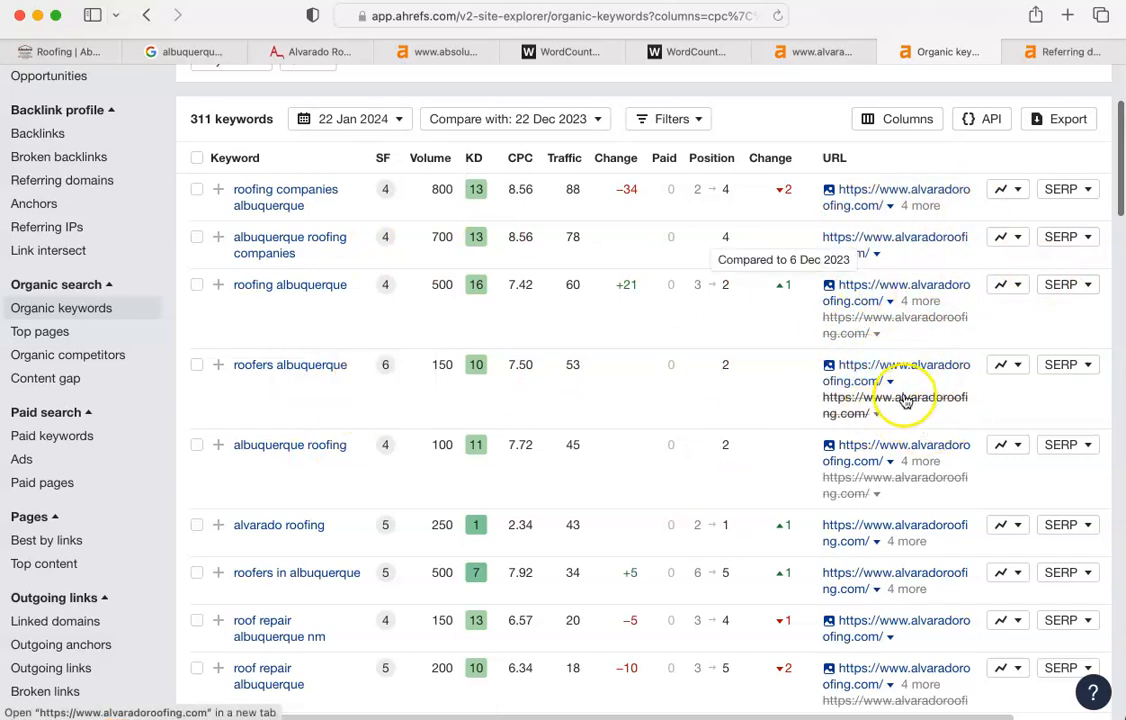
mouse_move(287, 412)
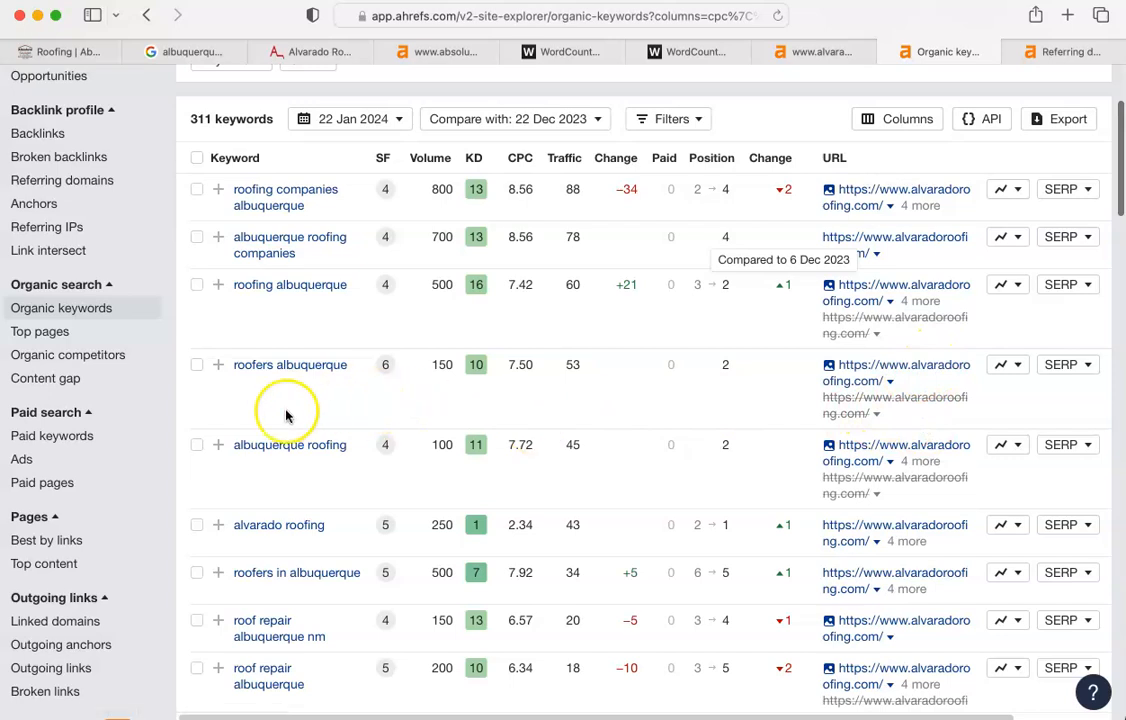
scroll(down, 3)
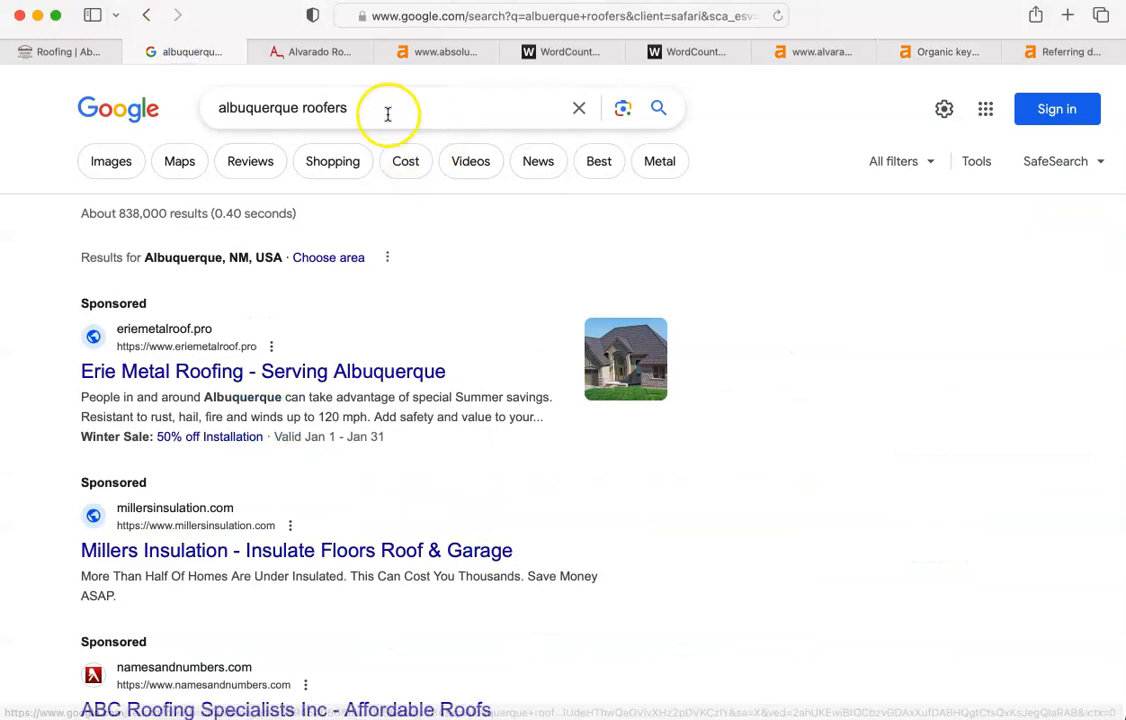
click(385, 107)
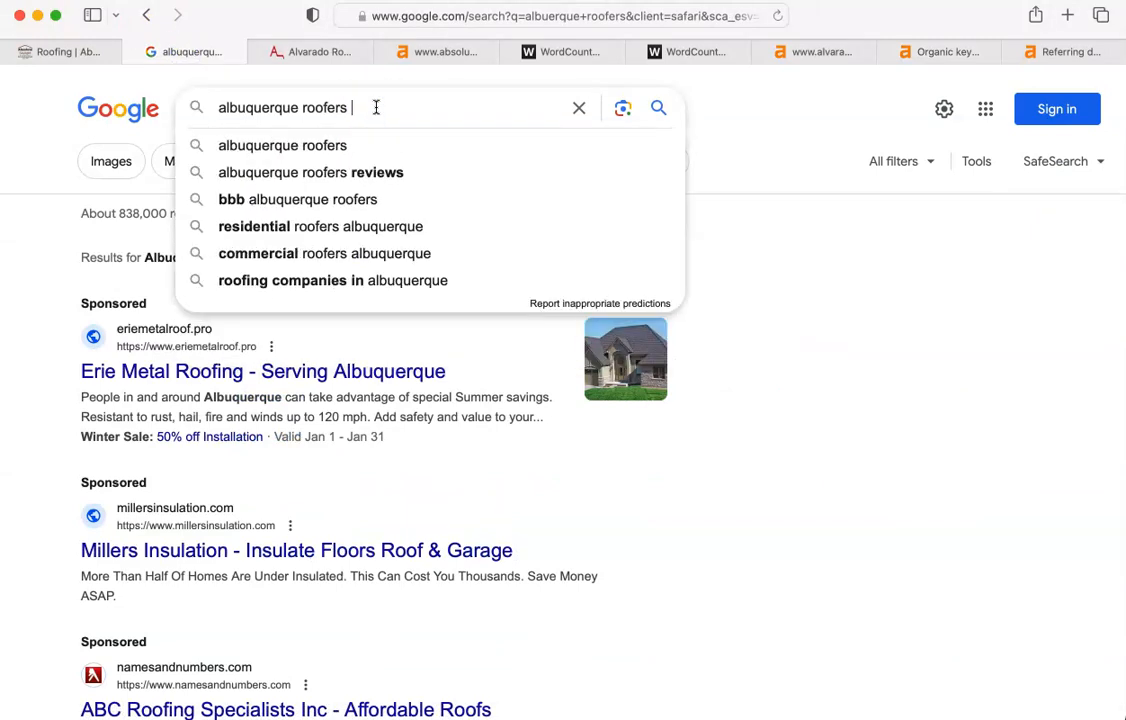
mouse_move(300, 199)
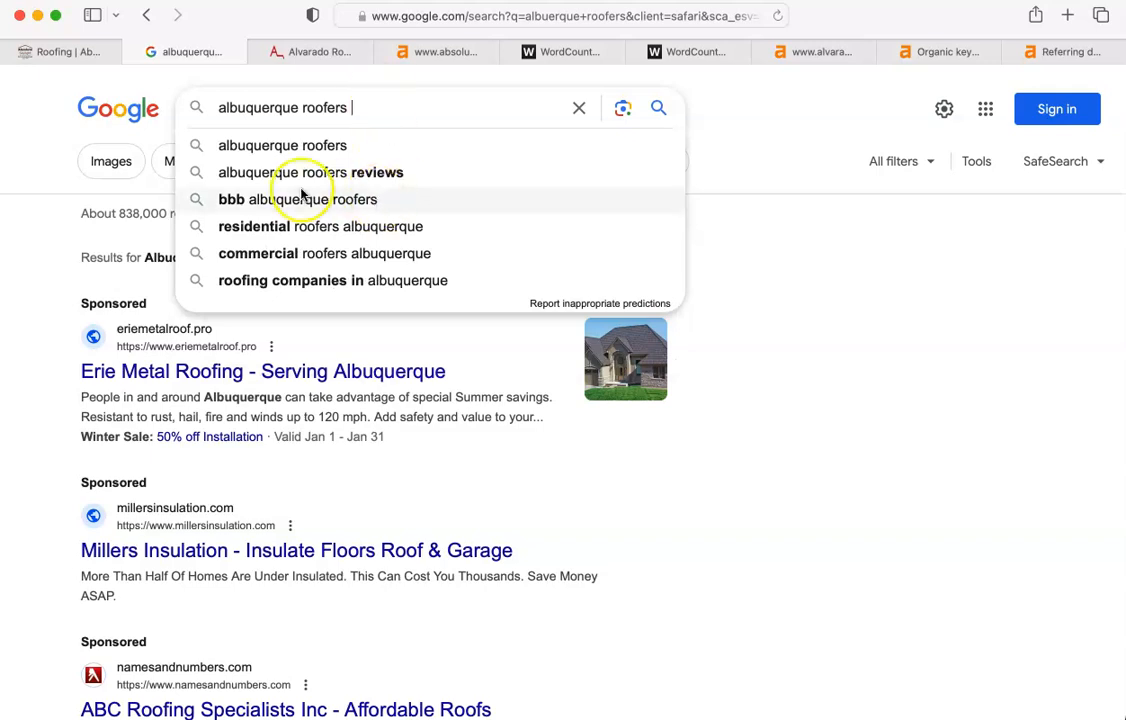
mouse_move(385, 297)
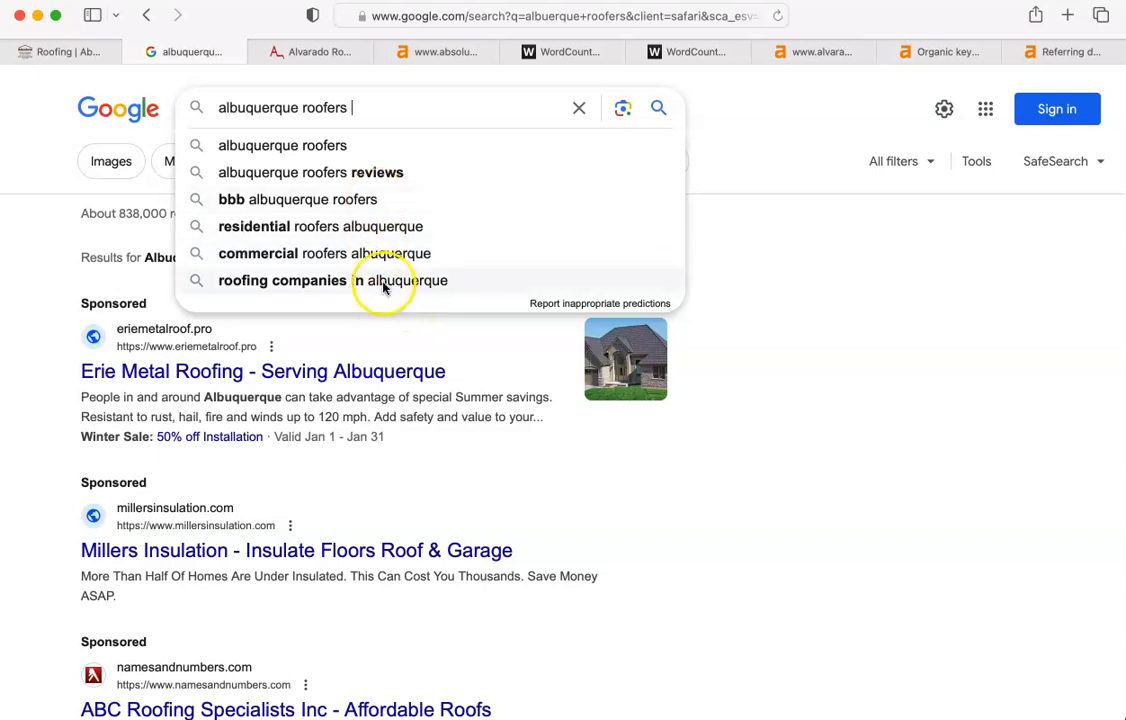
mouse_move(365, 253)
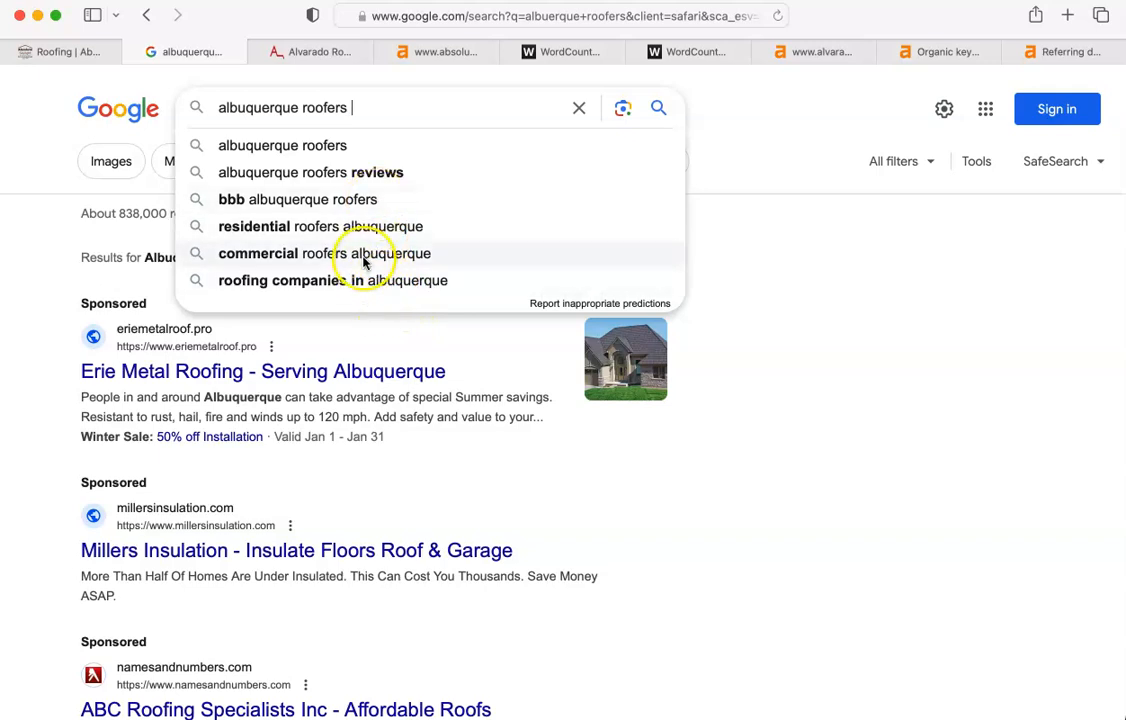
text(c)
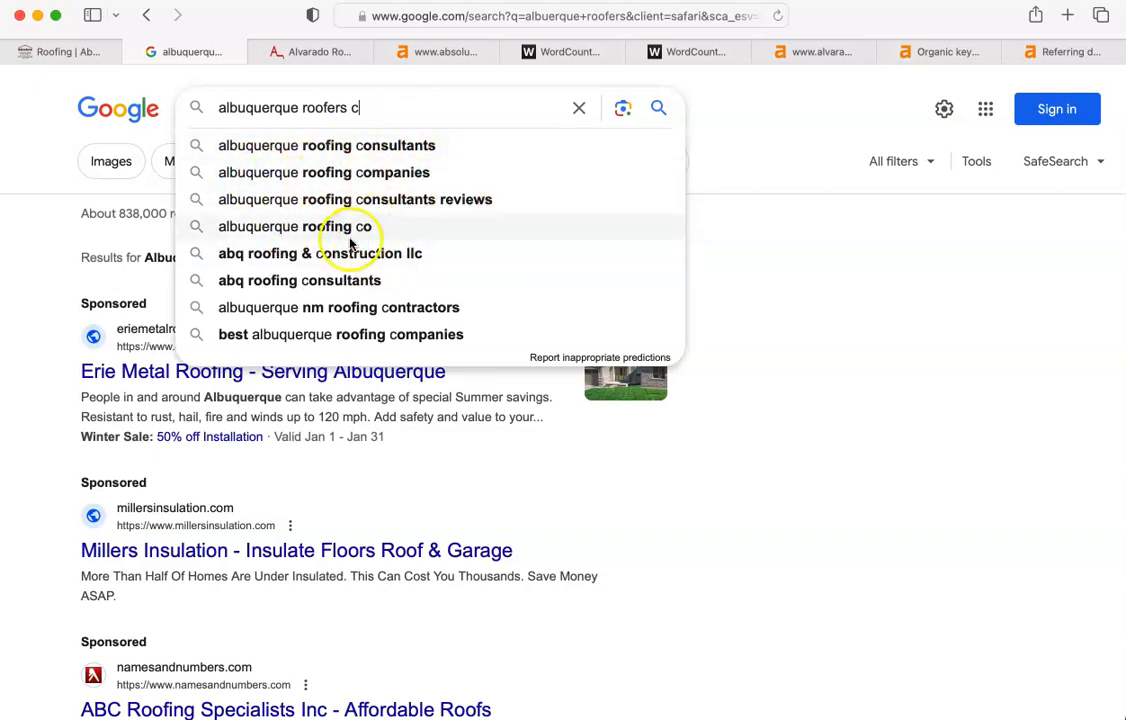
mouse_move(365, 100)
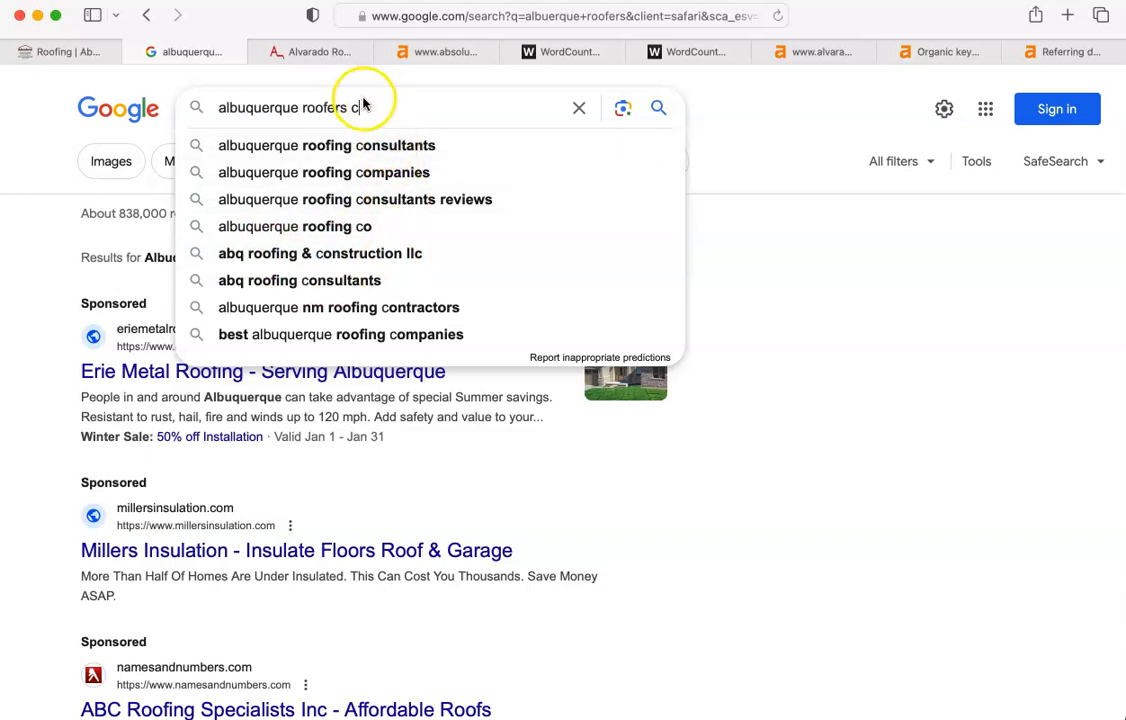
mouse_move(432, 237)
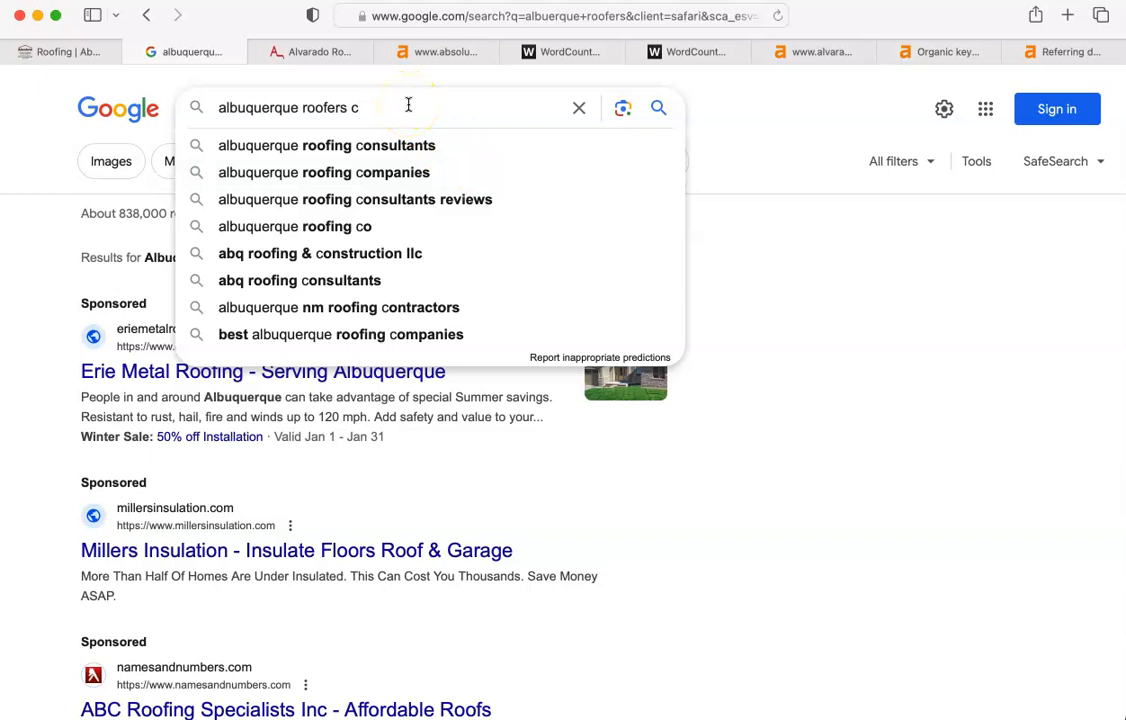
key(Backspace)
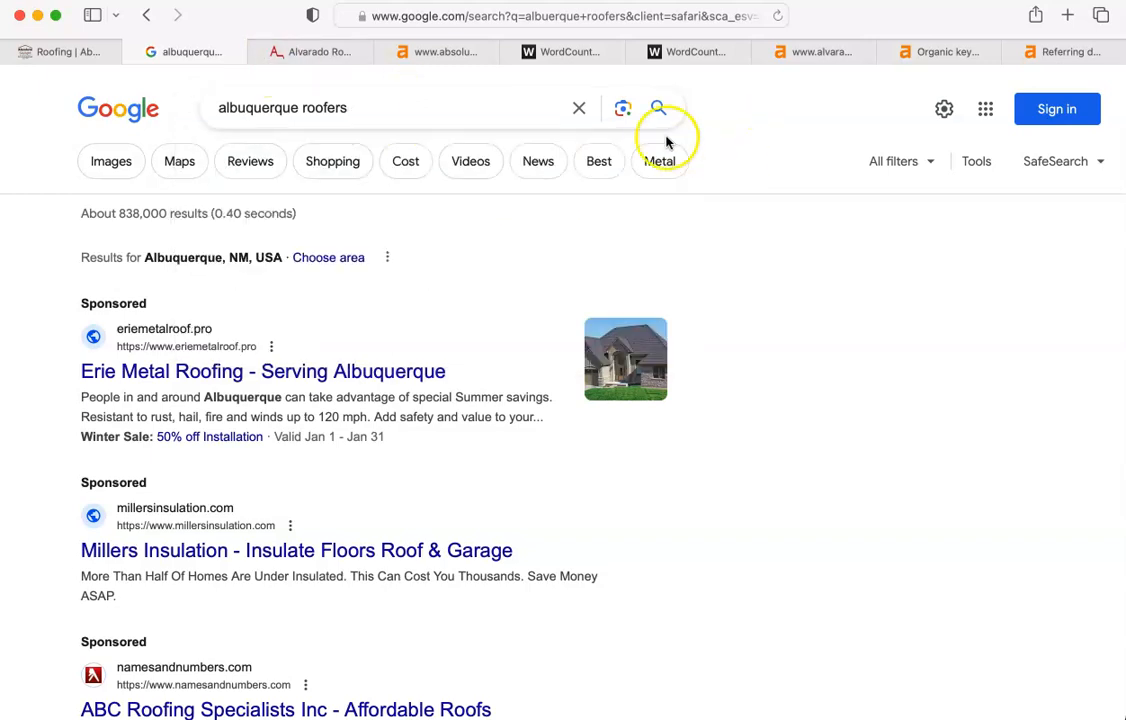
mouse_move(757, 17)
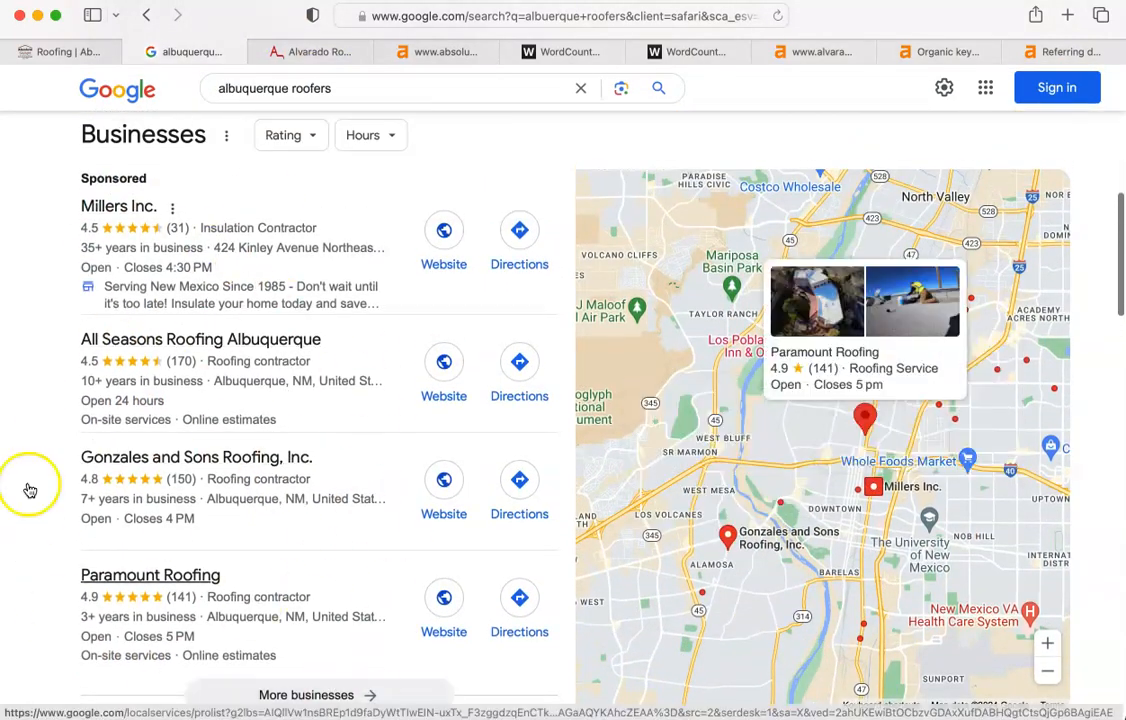
Scroll to the Google map pack listings, then switch to alvaradoroofing.com's referring domains report
scroll(down, 3)
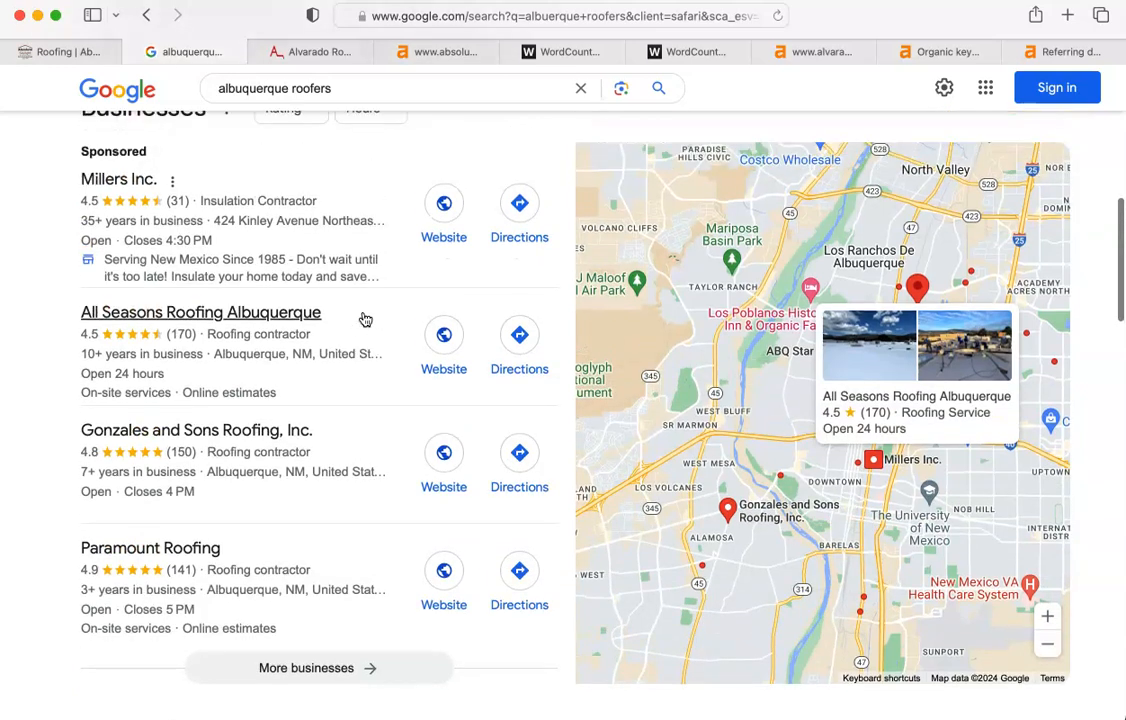
scroll(down, 3)
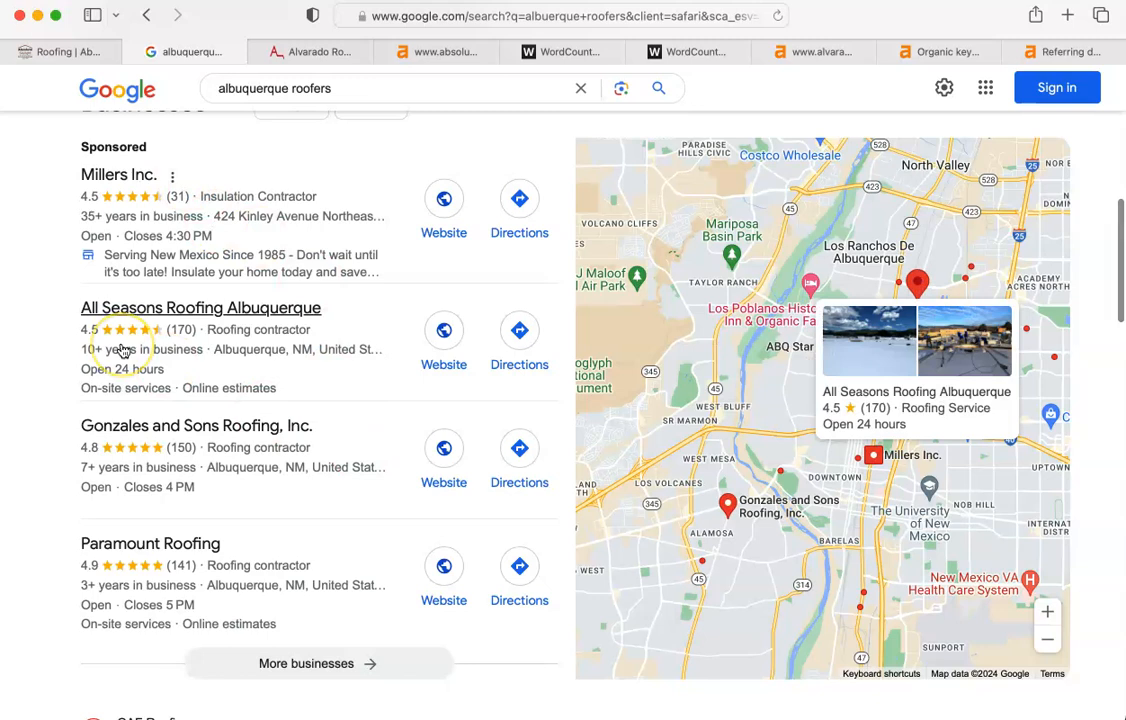
mouse_move(122, 349)
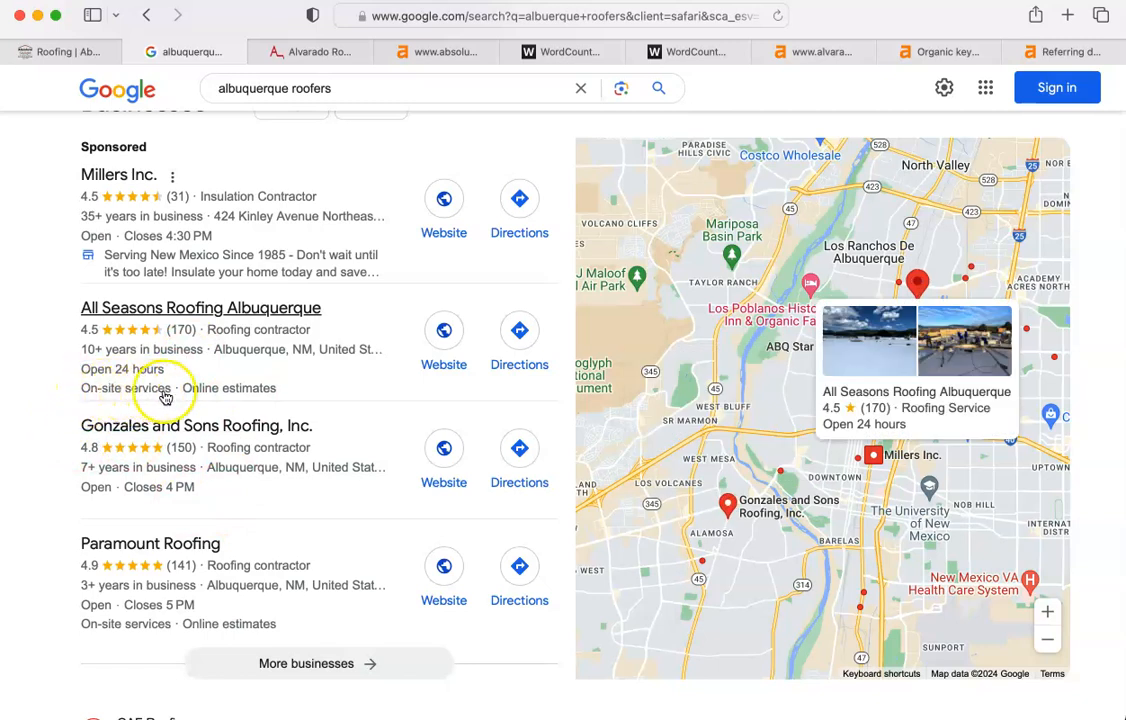
mouse_move(235, 401)
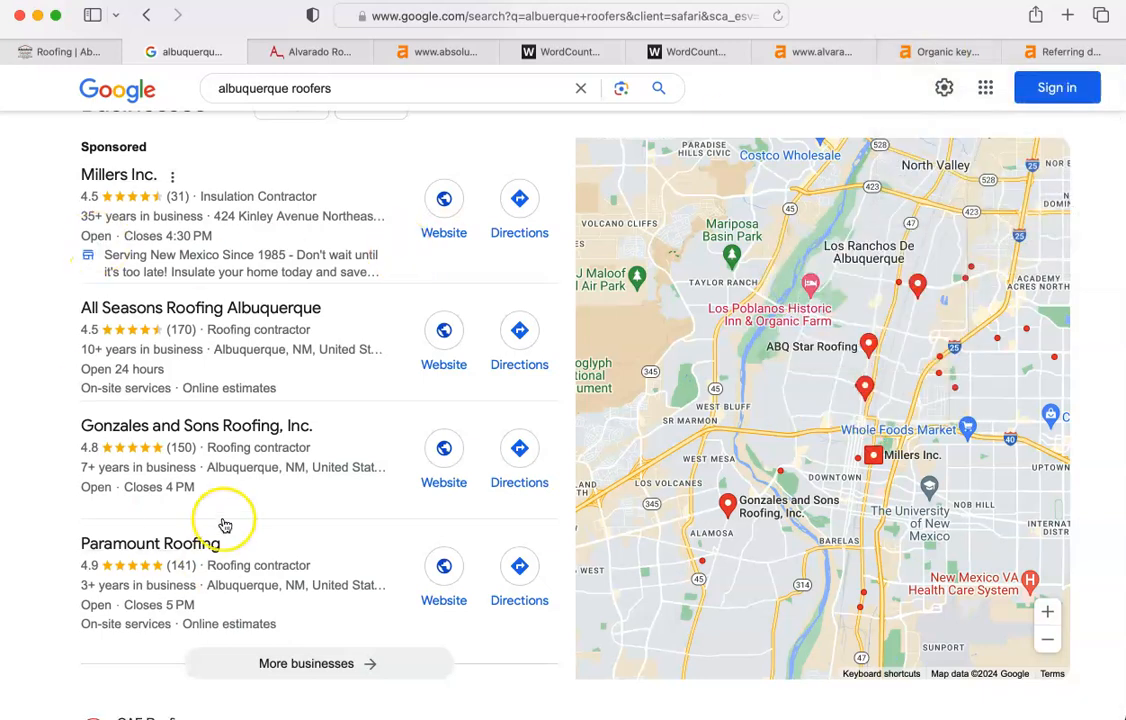
click(1065, 51)
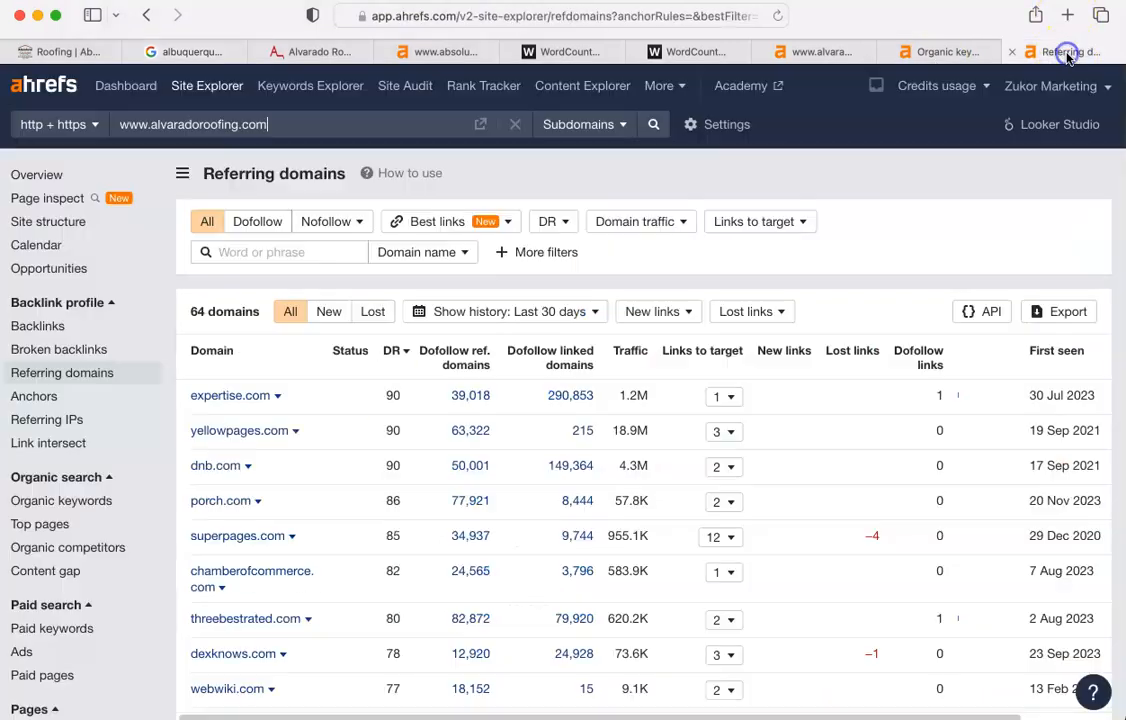
mouse_move(530, 155)
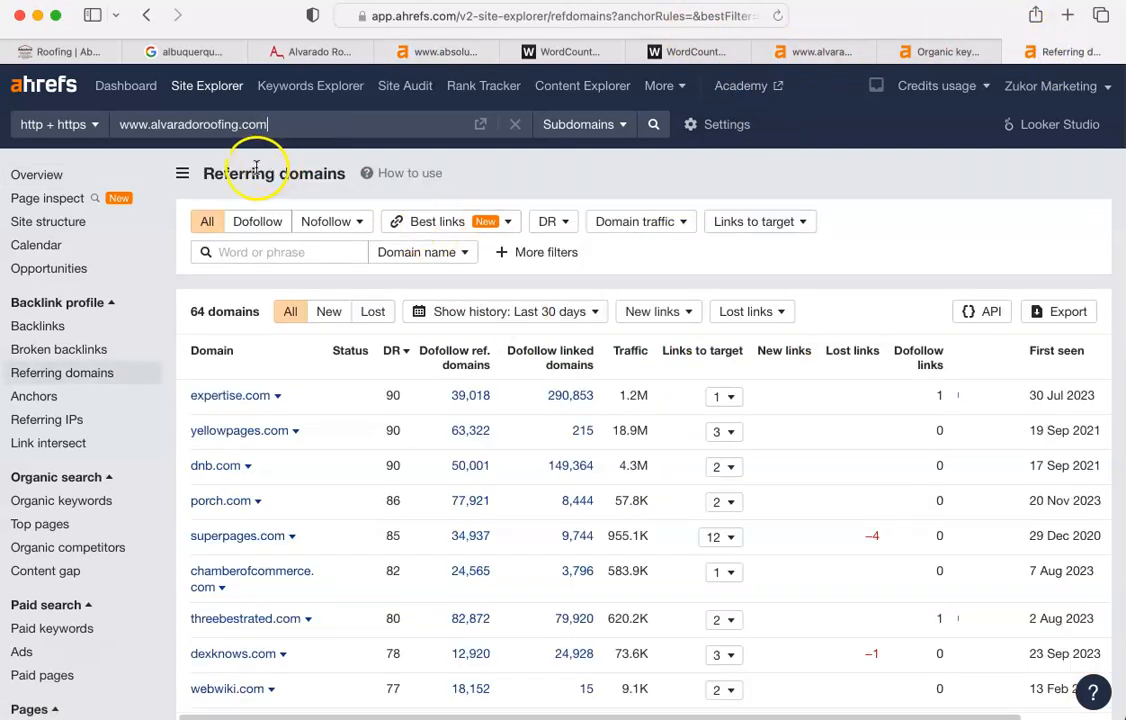
Review alvaradoroofing.com's 64 referring domains report in Ahrefs
click(37, 175)
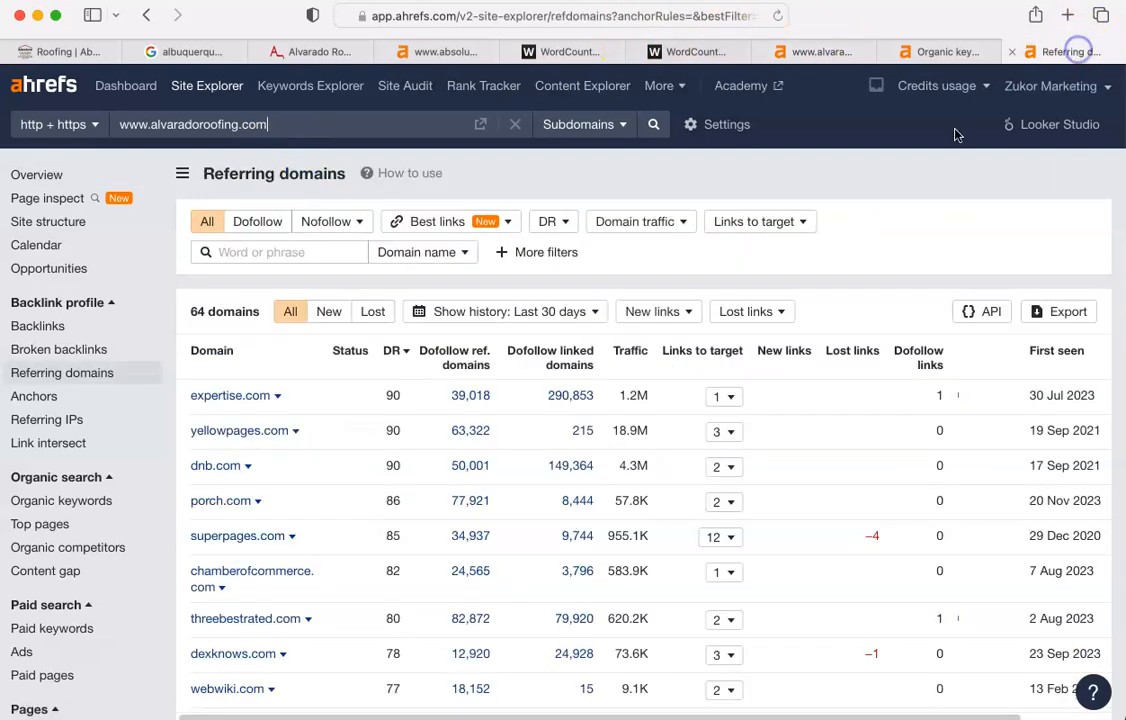
mouse_move(203, 371)
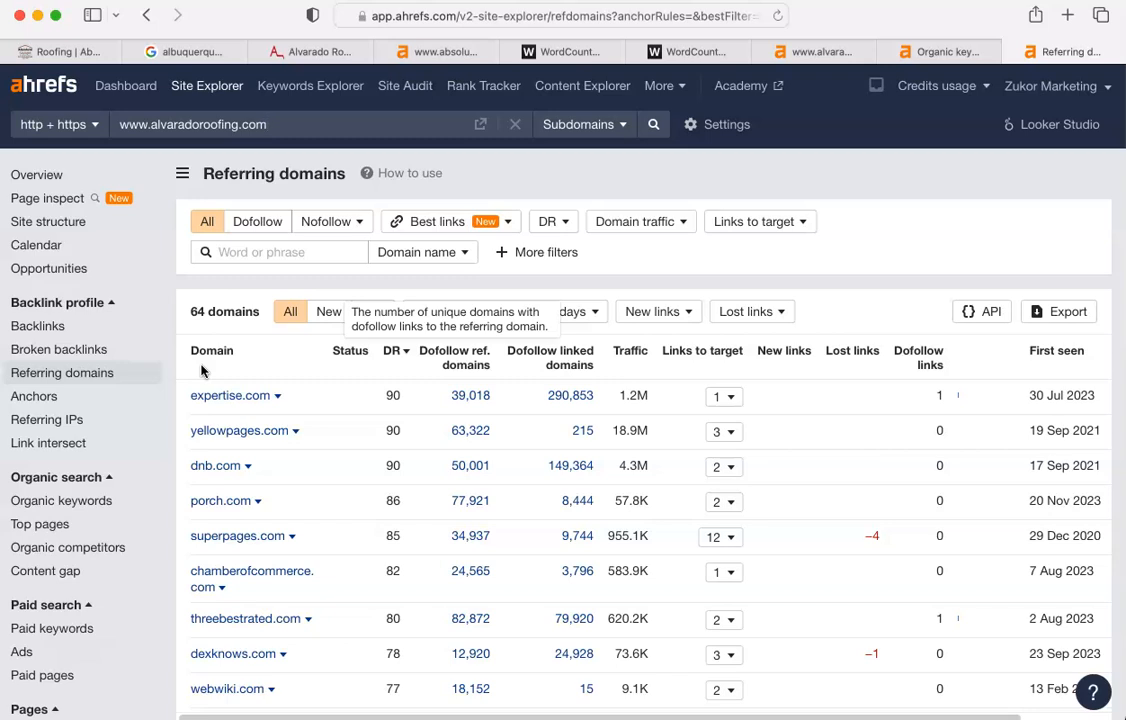
mouse_move(345, 415)
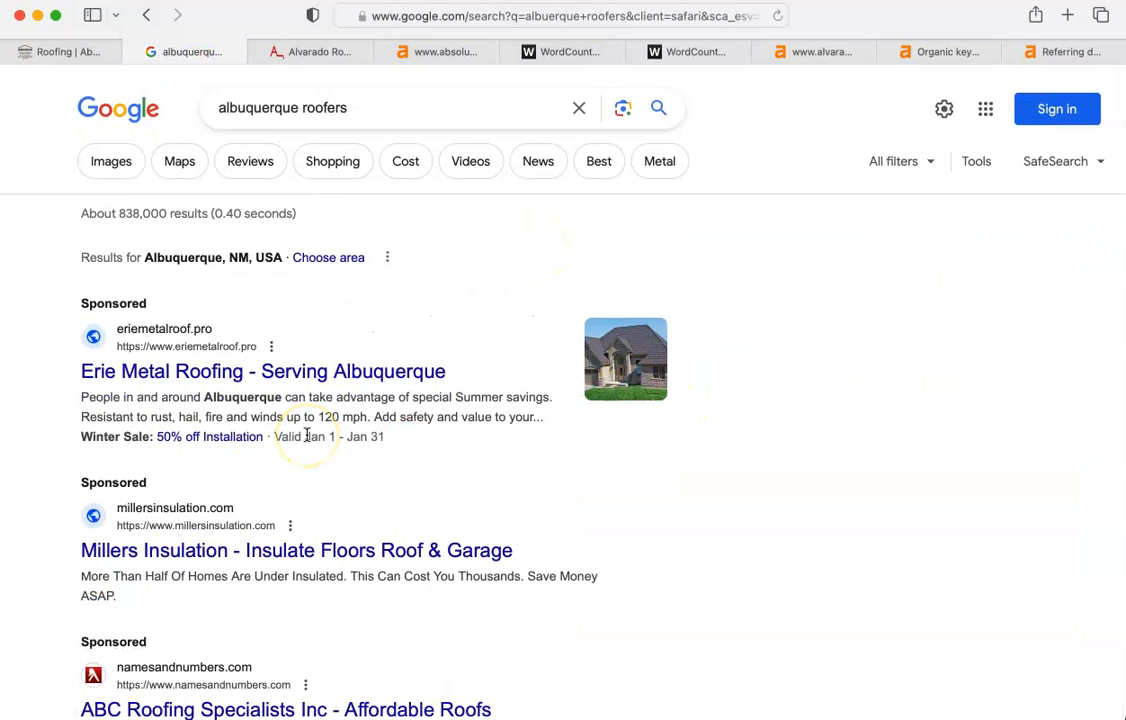
mouse_move(735, 322)
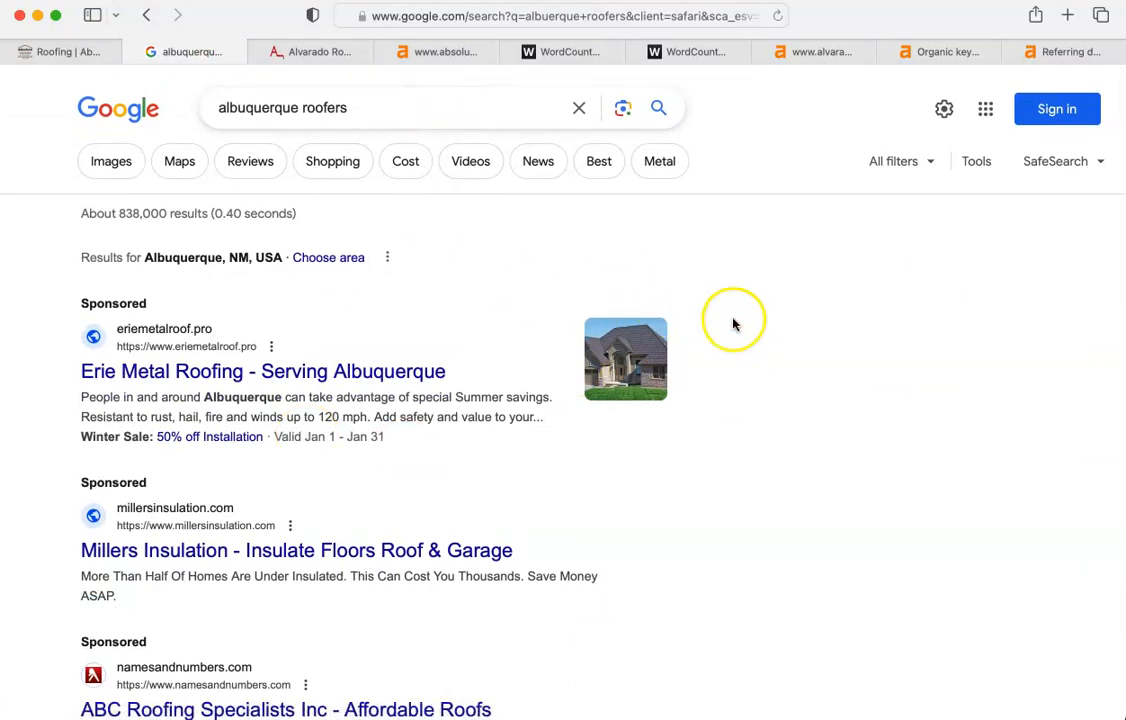
mouse_move(872, 215)
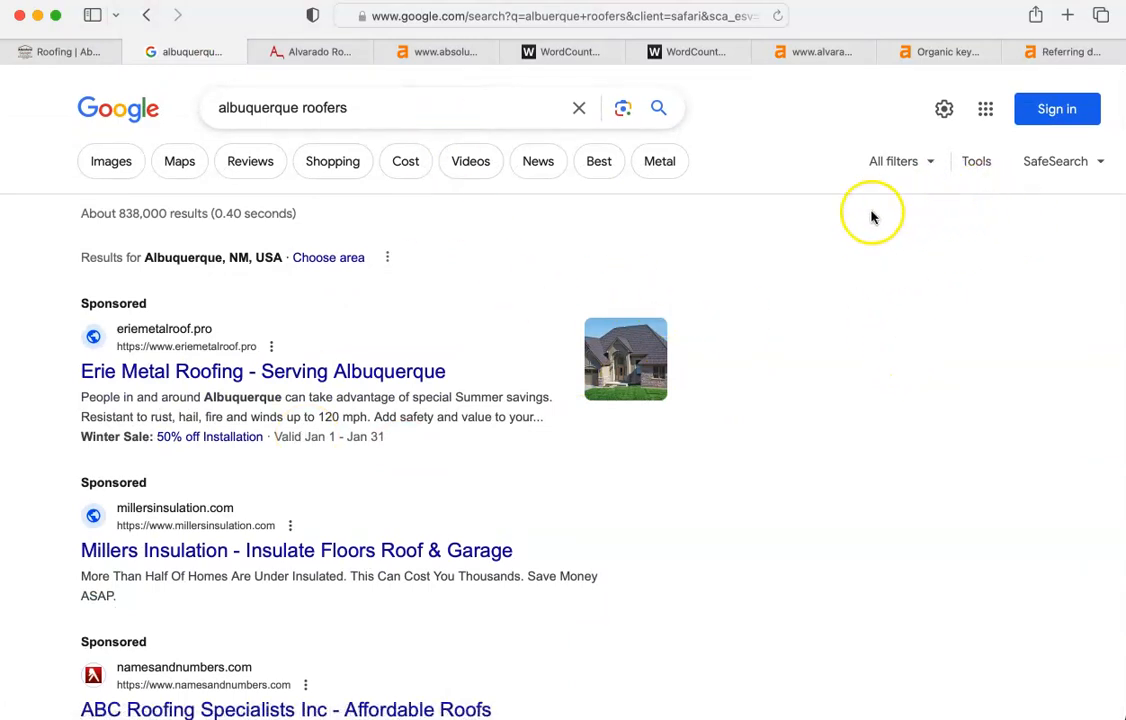
mouse_move(883, 251)
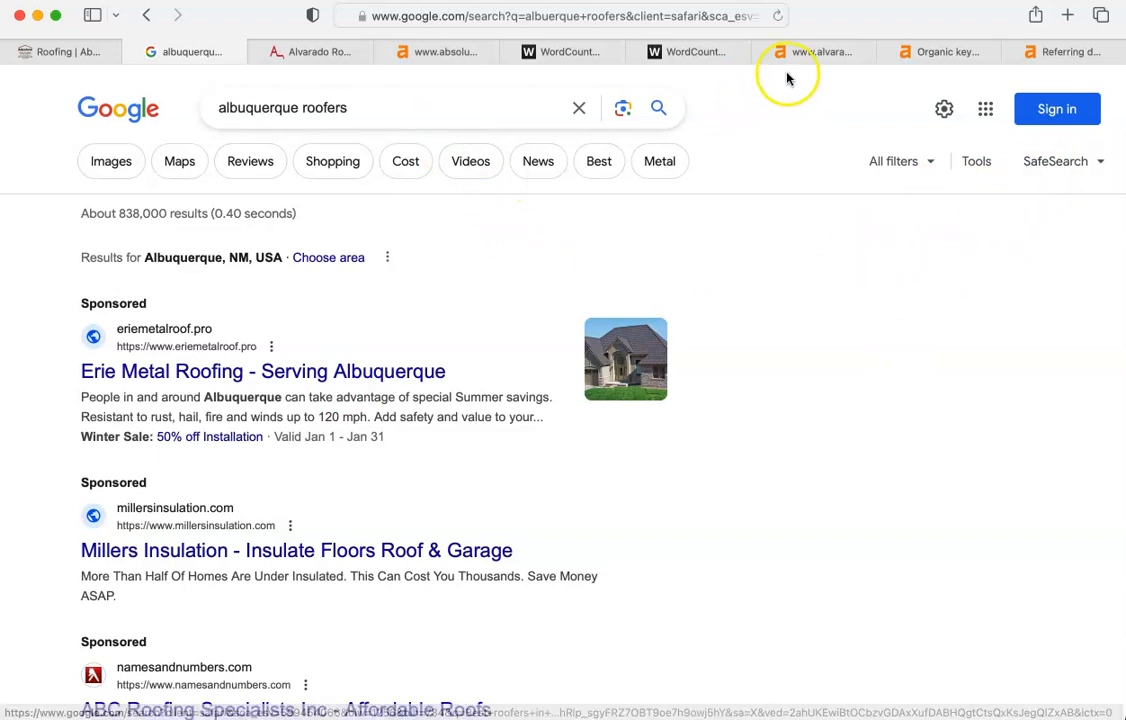
Return from the Google sponsored ads to alvaradoroofing.com's 64 referring domains report
click(1060, 51)
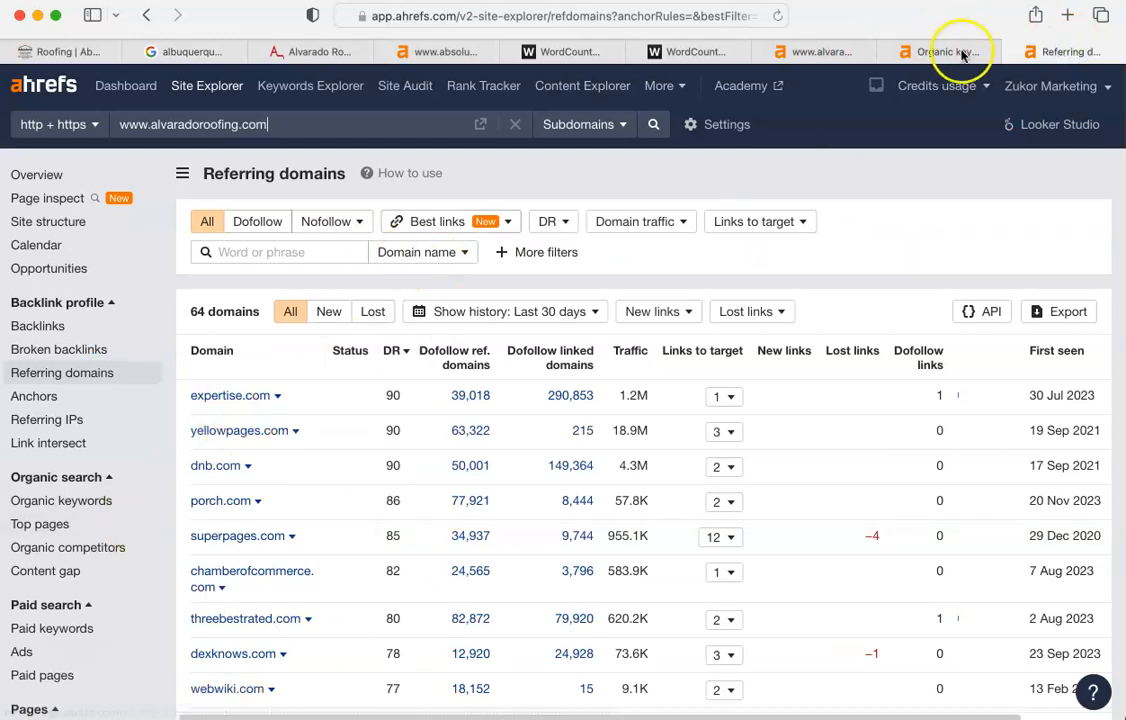
View Alvarado Roofing's organic keywords report, 311 keywords led by "roofing companies albuquerque"
click(947, 52)
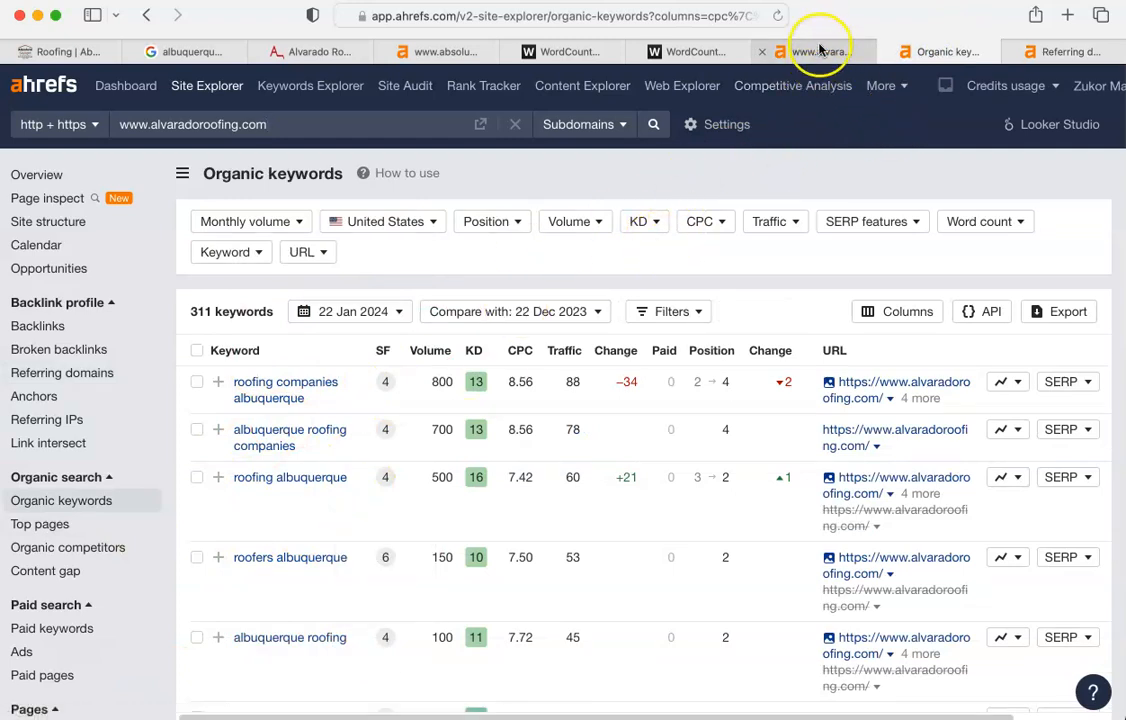
mouse_move(820, 51)
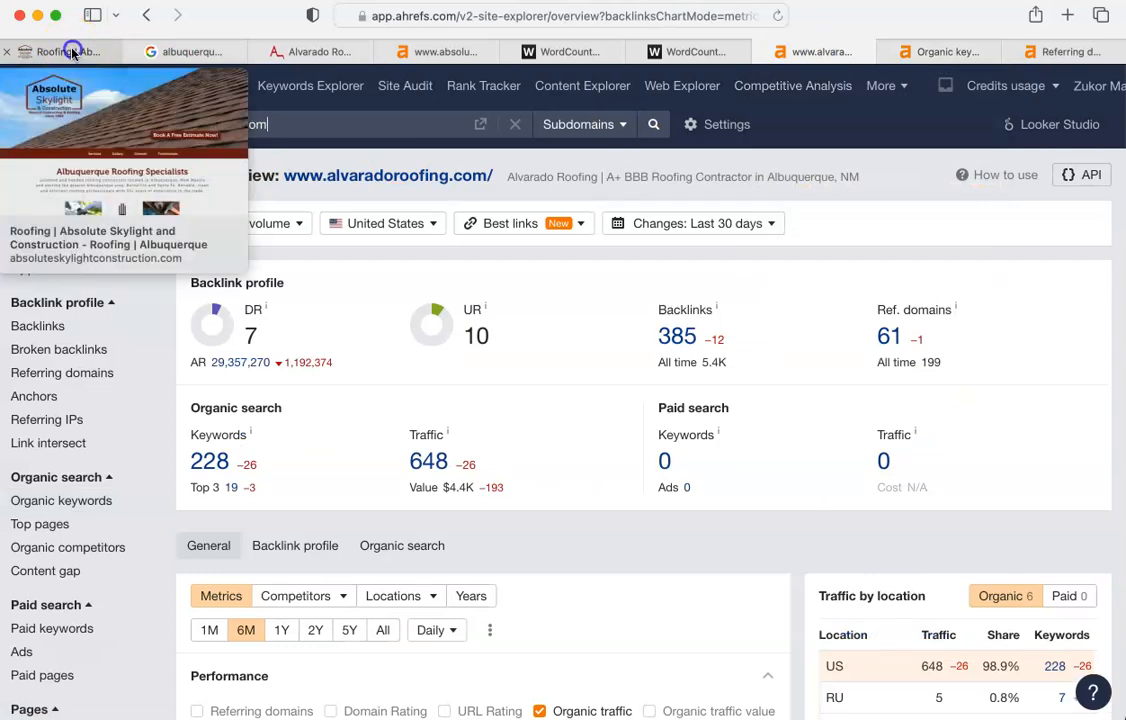
Show the Absolute Skylight homepage scrolled to its family-owned story, estimate form and logo
click(60, 51)
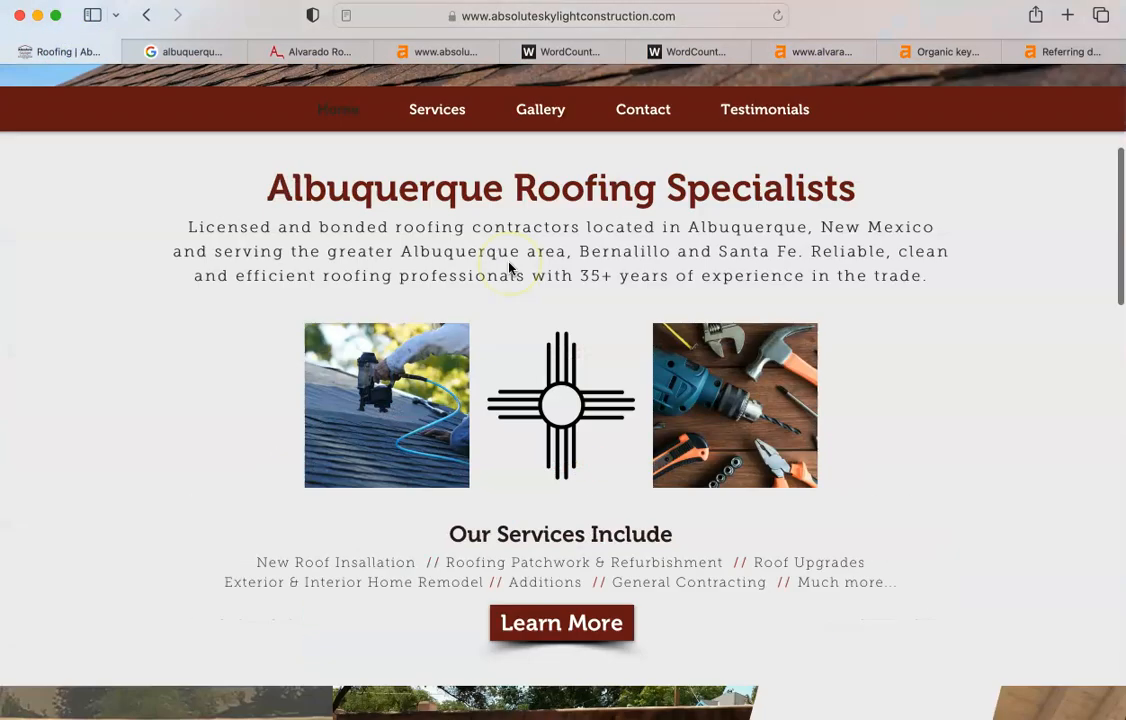
scroll(down, 3)
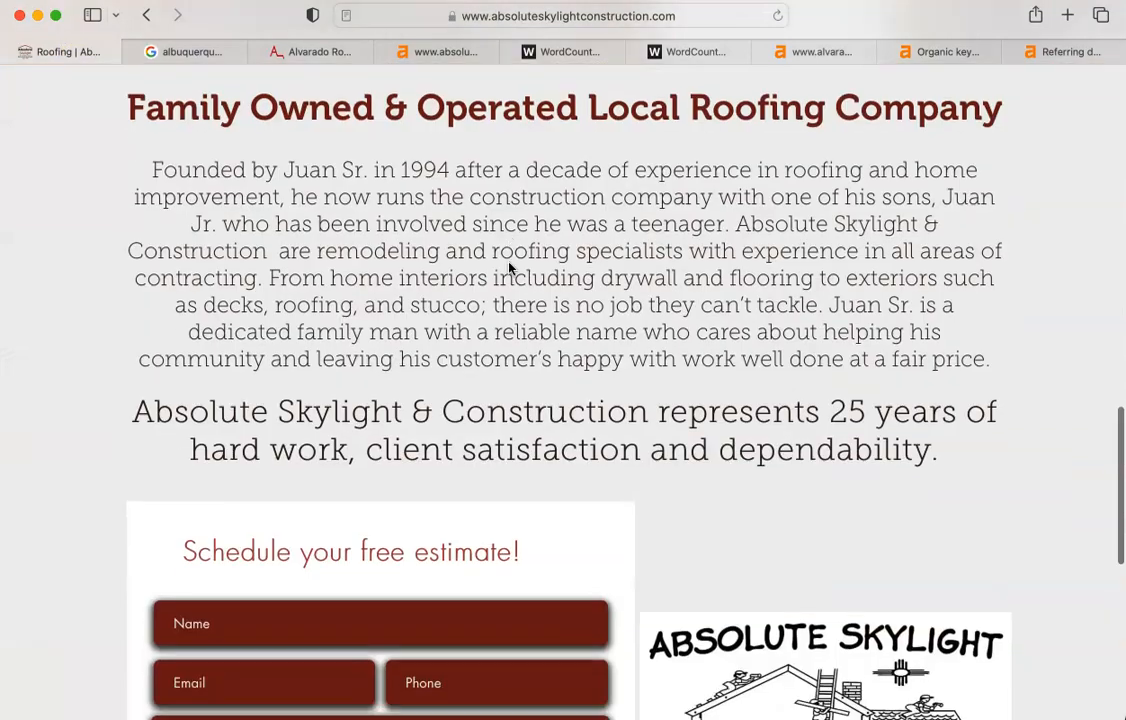
scroll(down, 3)
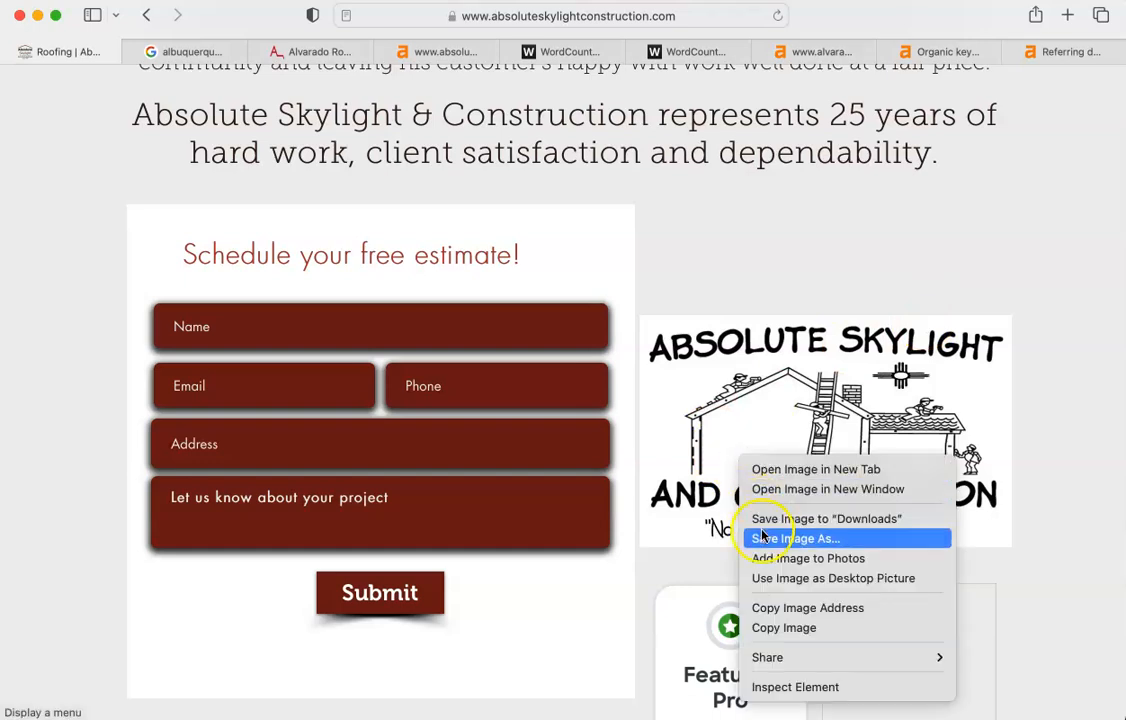
Rename the logo image to "best roof in alb.jpg" in the save dialog, then cancel without saving
click(795, 538)
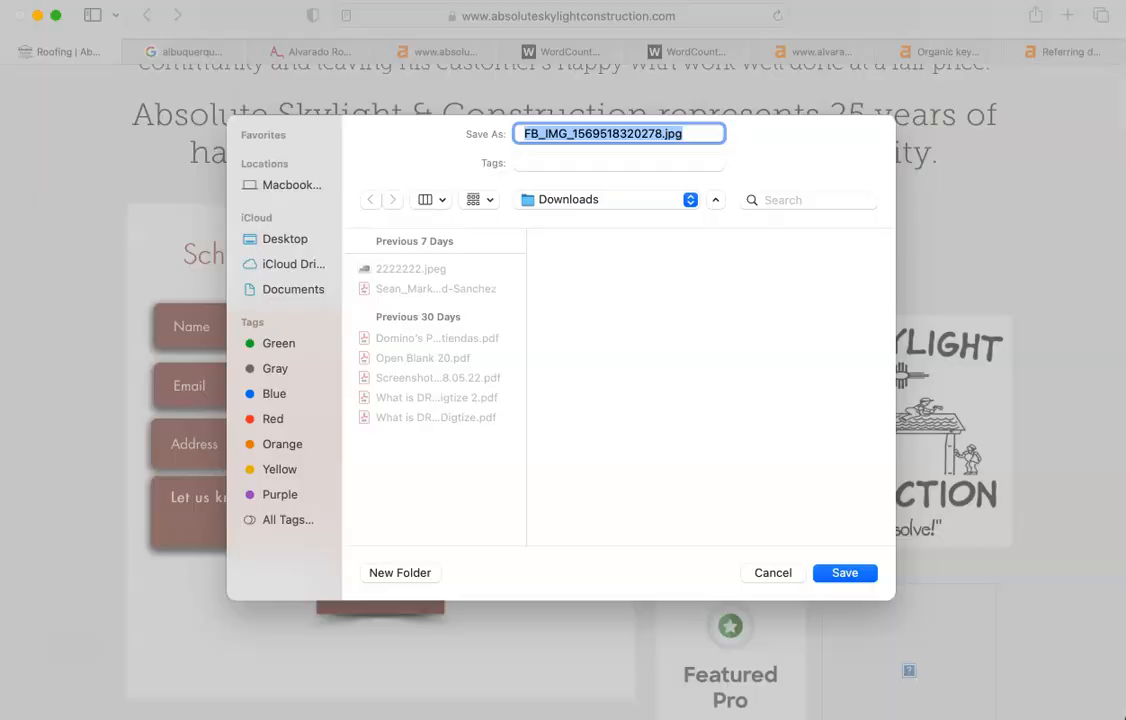
click(571, 134)
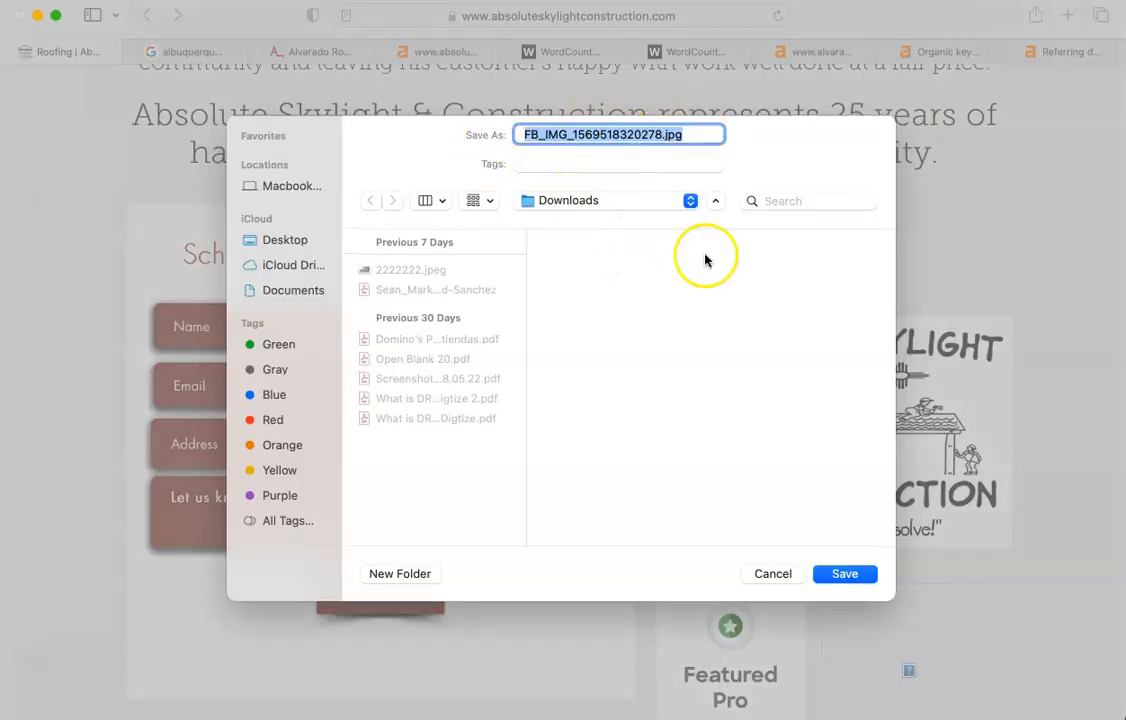
mouse_move(675, 240)
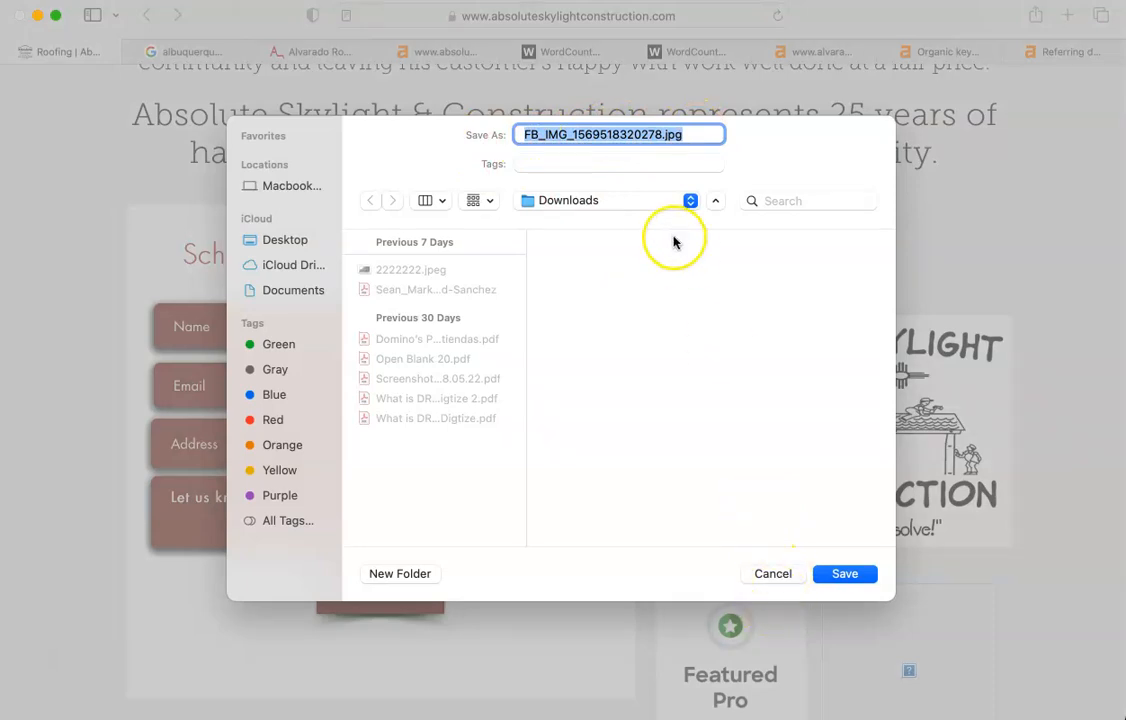
click(659, 134)
text(best roof in alb)
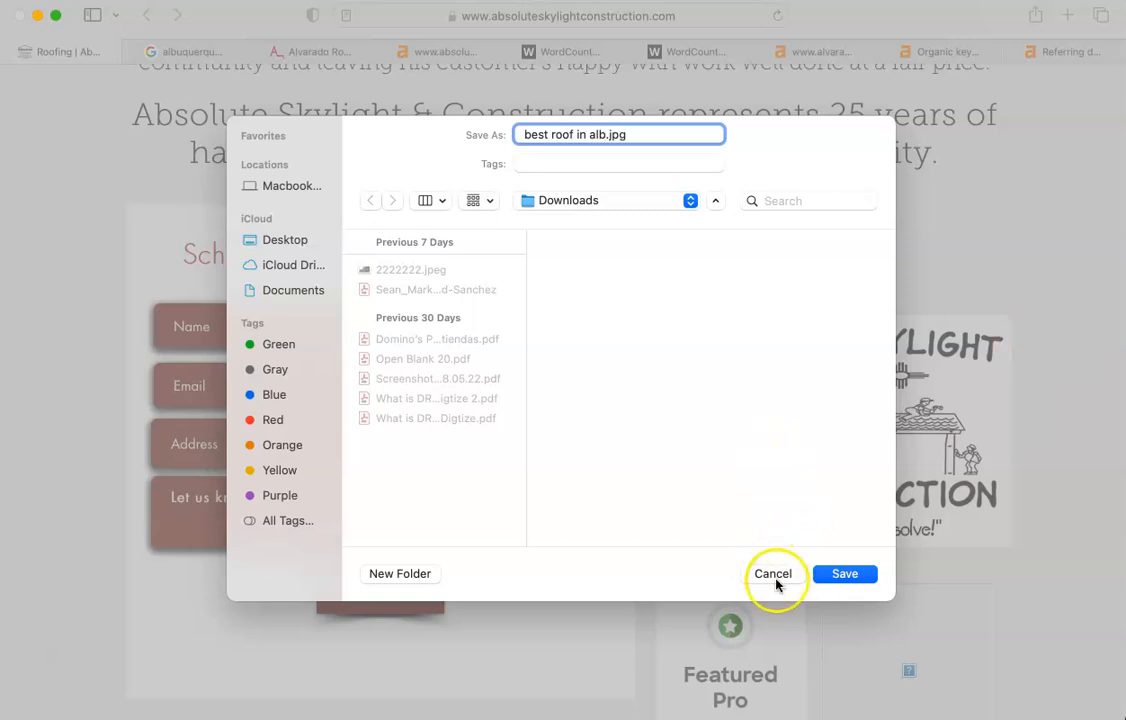
click(773, 573)
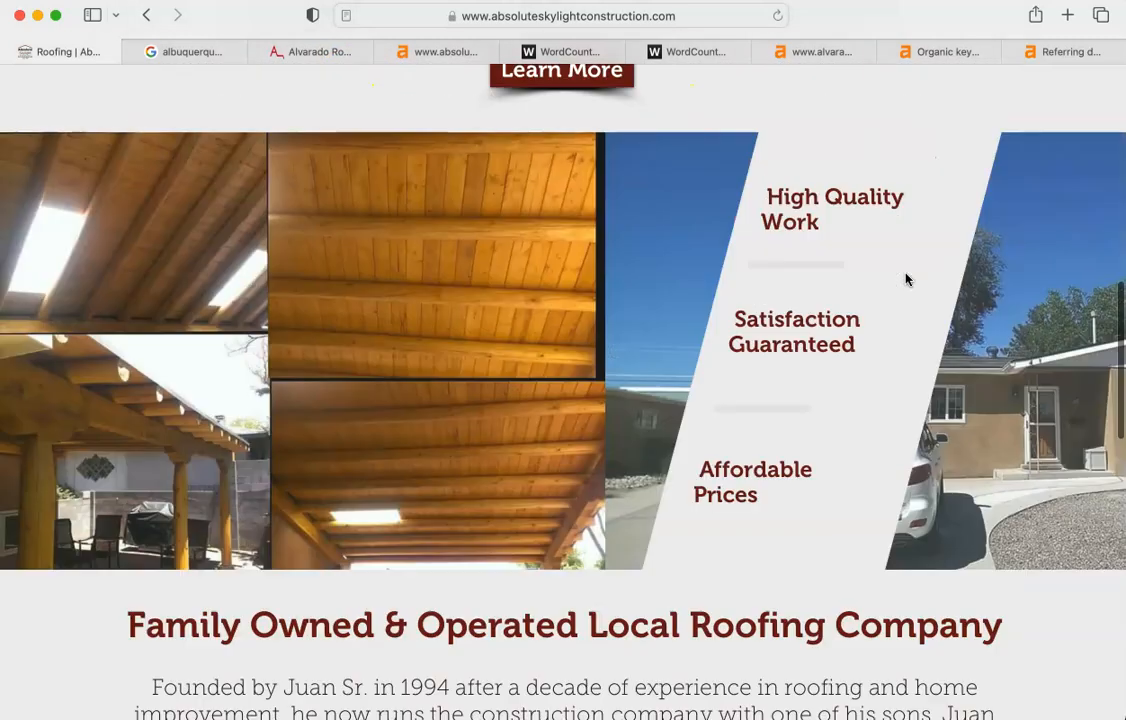
Scroll back to the top of the Absolute Skylight homepage banner and intro
scroll(up, 3)
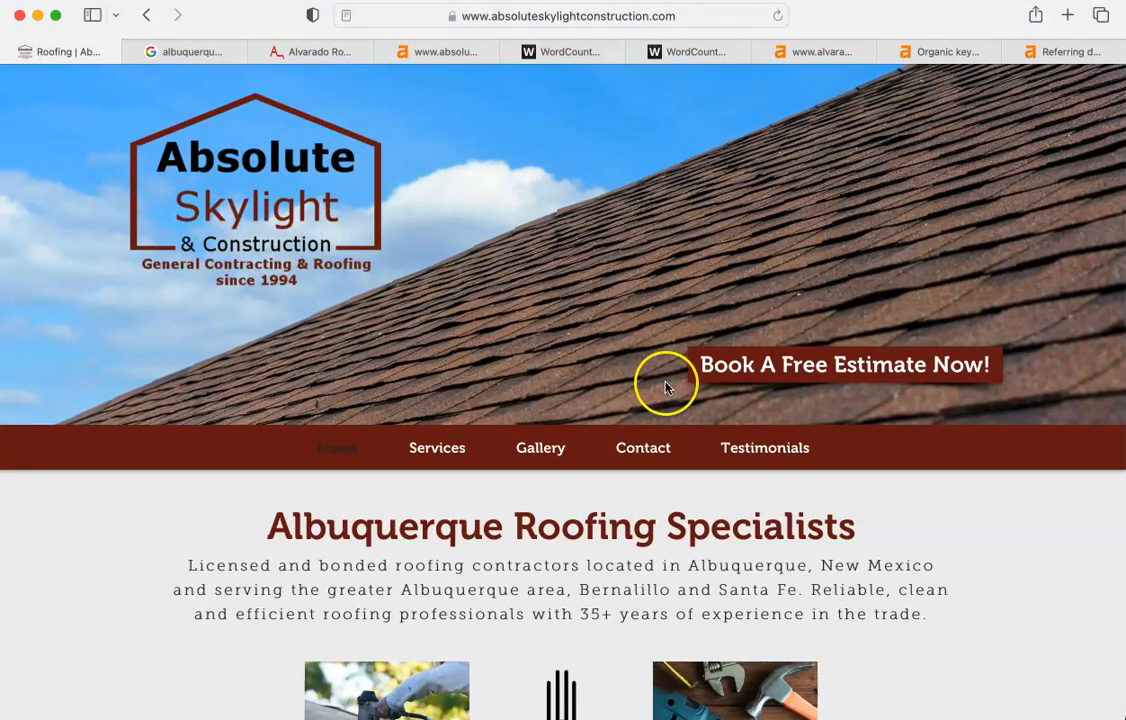
mouse_move(990, 120)
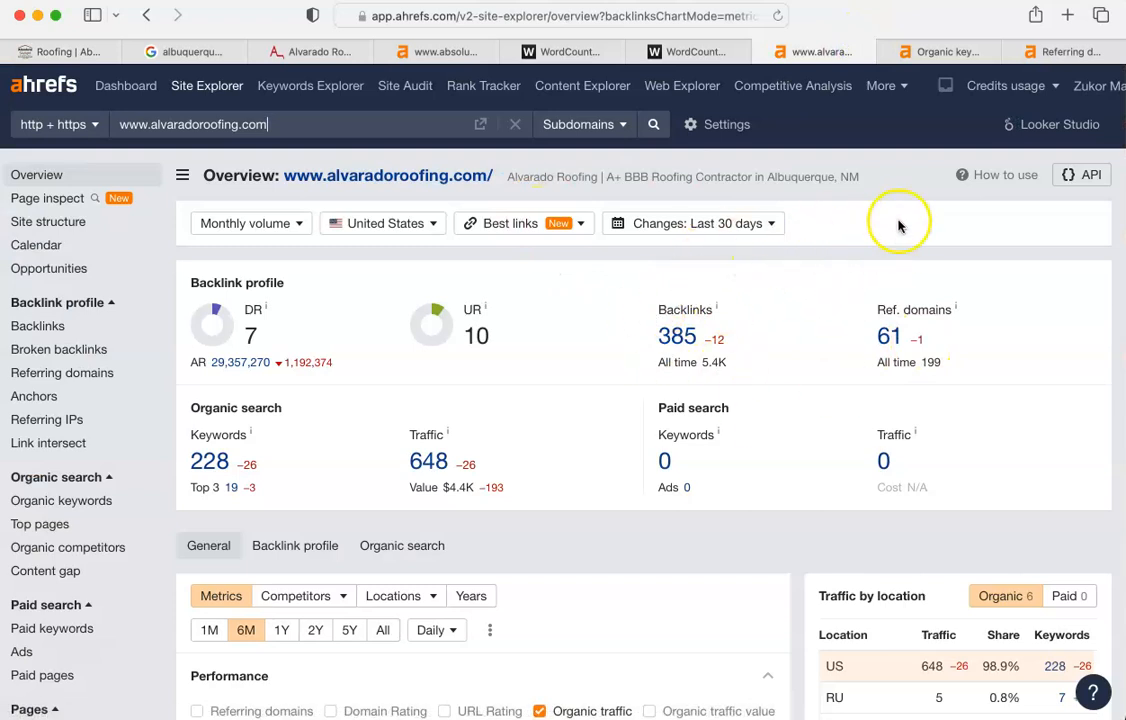
mouse_move(963, 28)
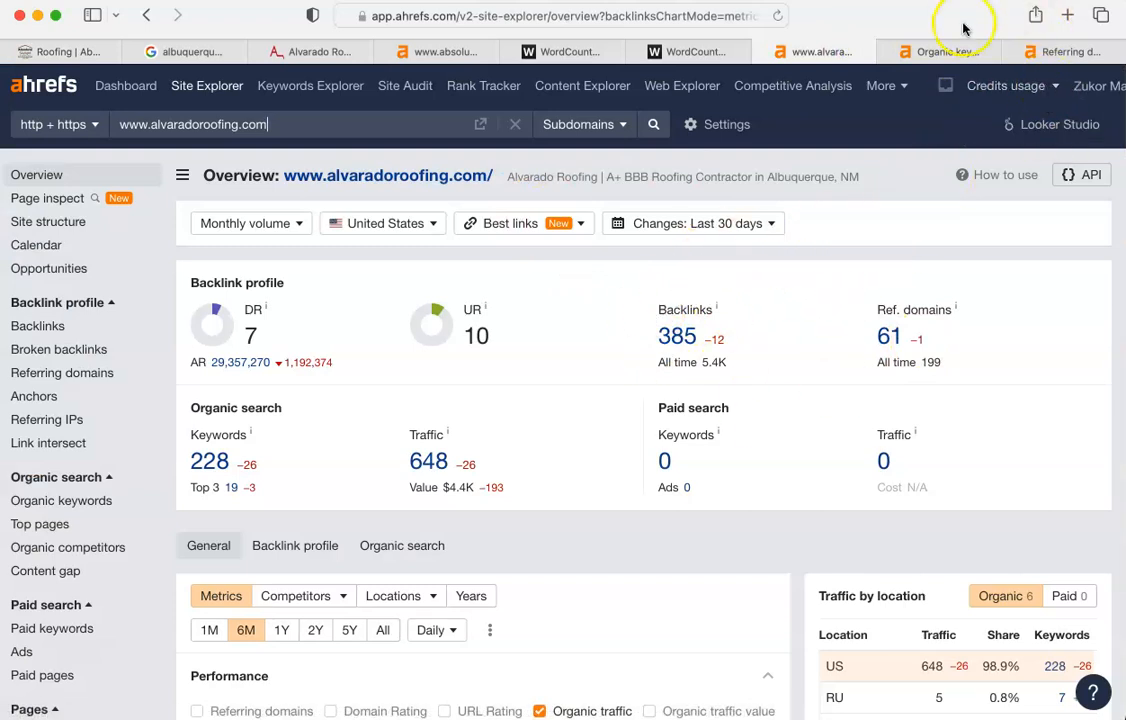
mouse_move(965, 27)
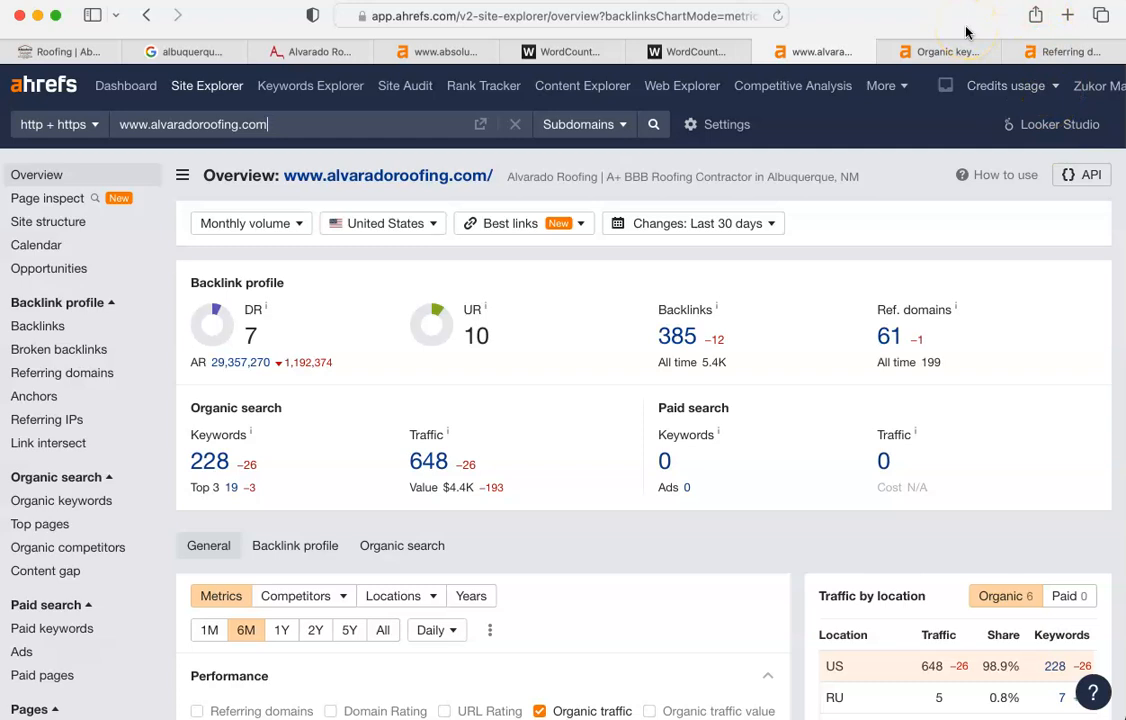